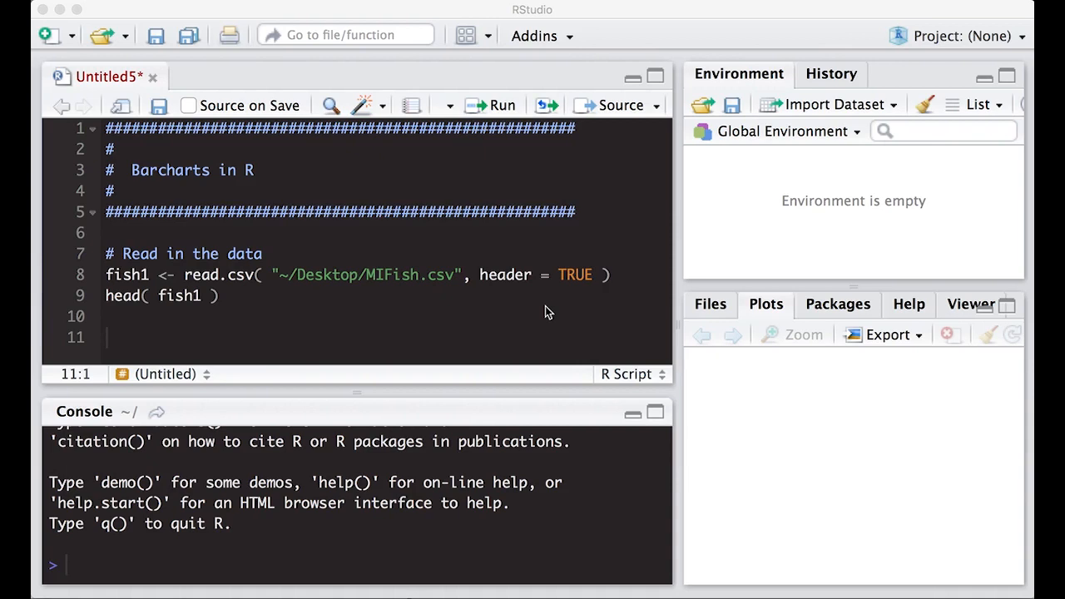
{"action": "mouse_move", "coordinate": [527, 313]}
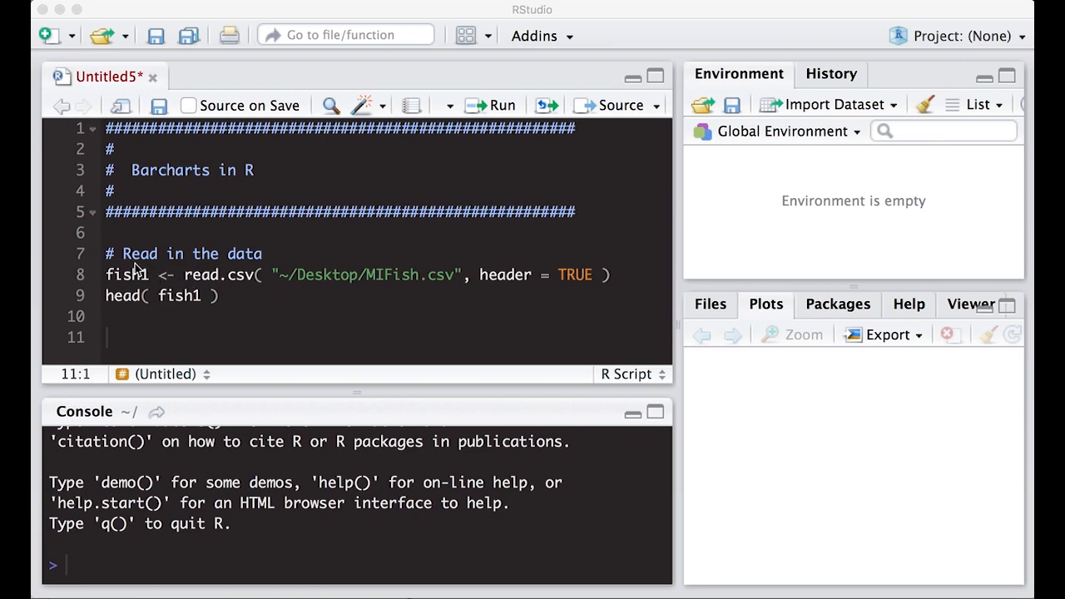
{"action": "mouse_move", "coordinate": [391, 282]}
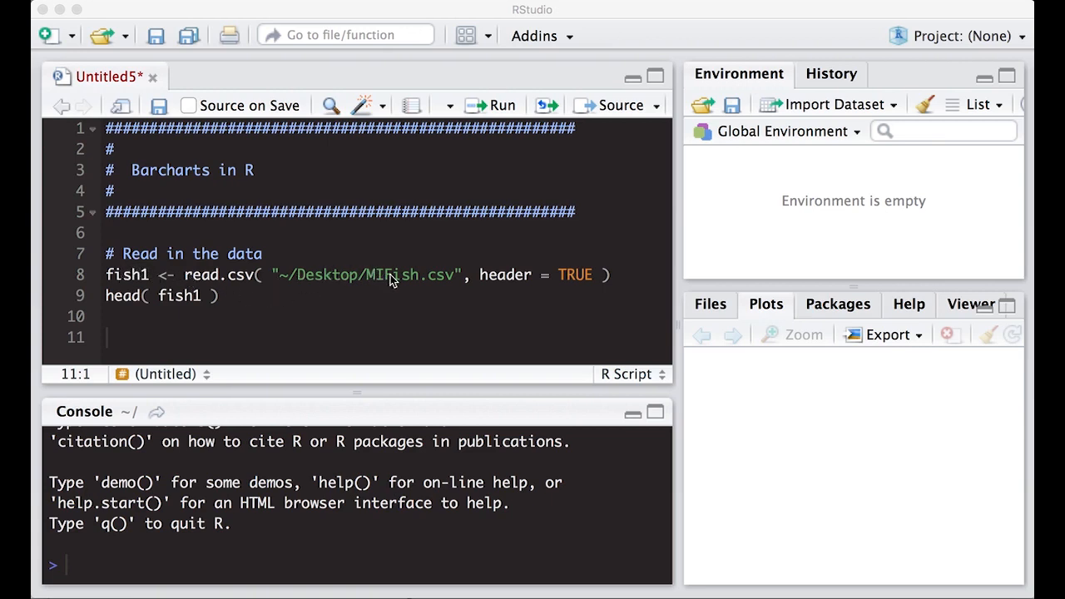
{"action": "mouse_move", "coordinate": [382, 286]}
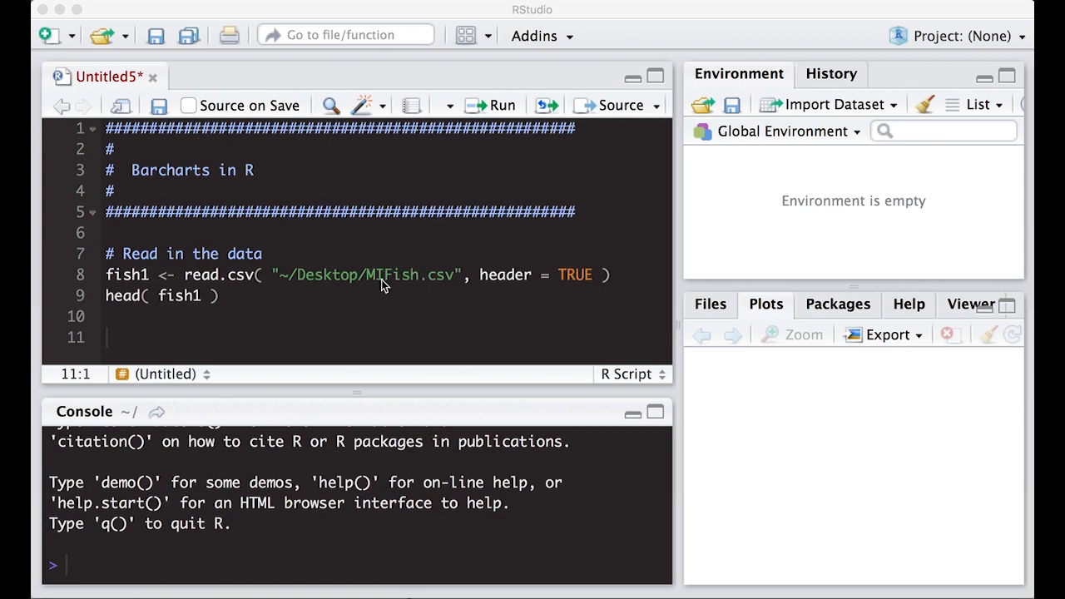
{"action": "mouse_move", "coordinate": [306, 283]}
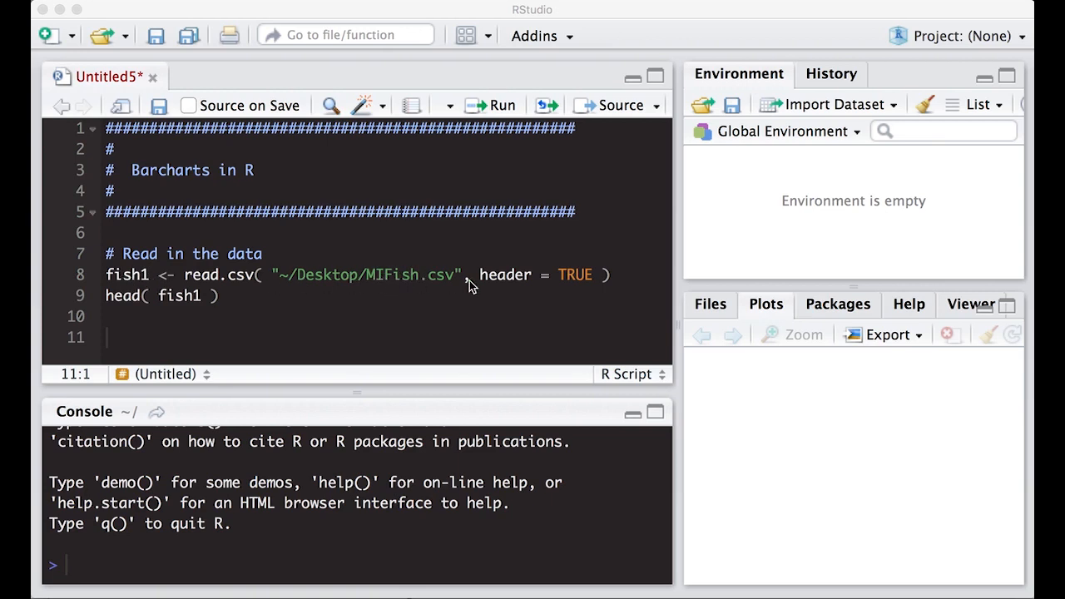
{"action": "mouse_move", "coordinate": [350, 293]}
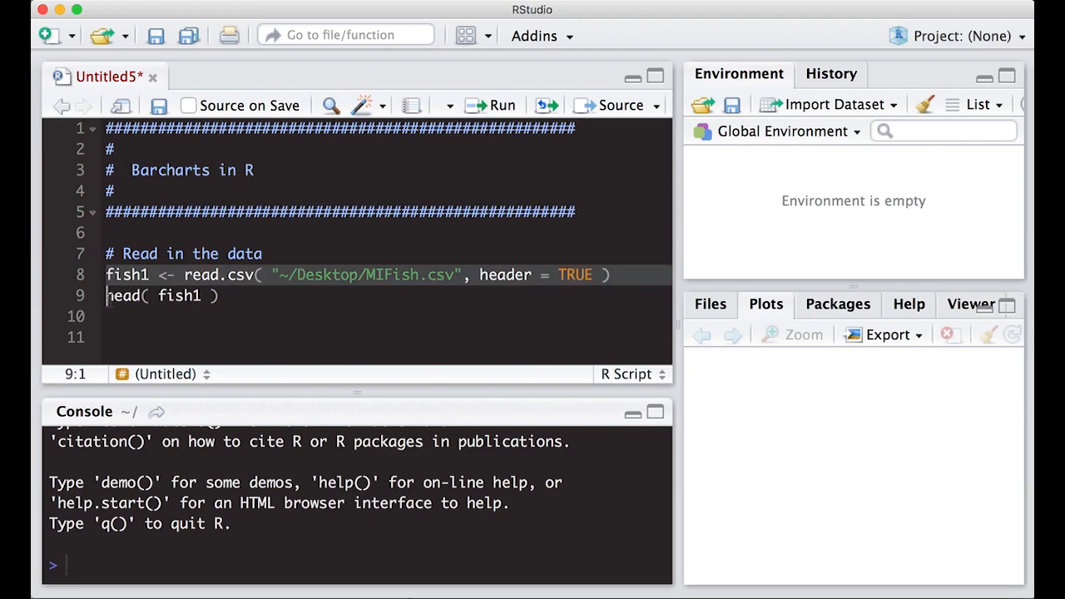
- Run read.csv to load fish1 and preview its first rows with head(fish1)
{"action": "left_click", "coordinate": [489, 105]}
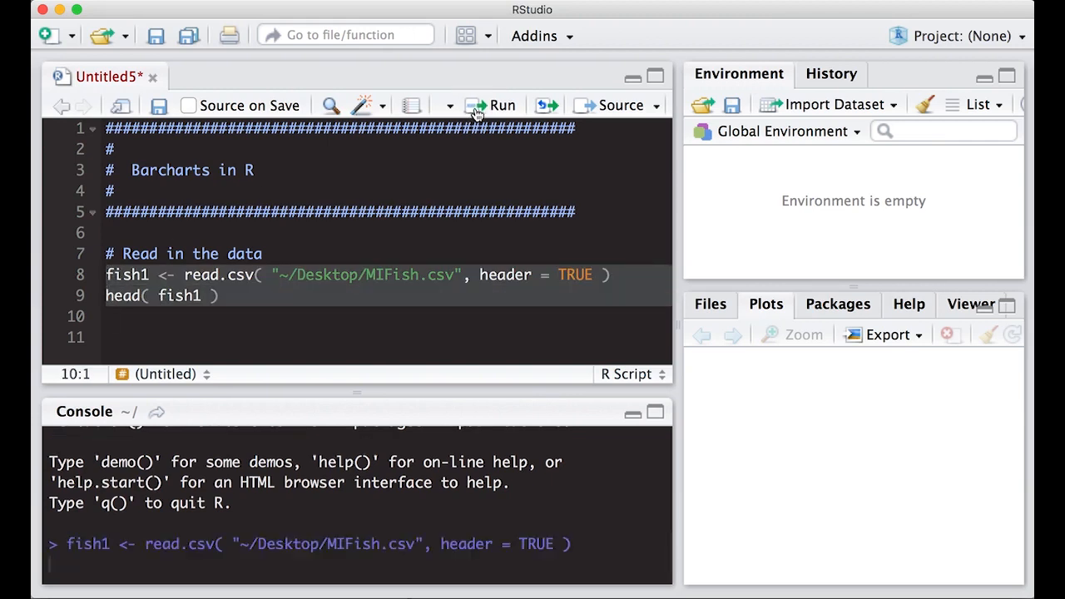
{"action": "left_click", "coordinate": [490, 105]}
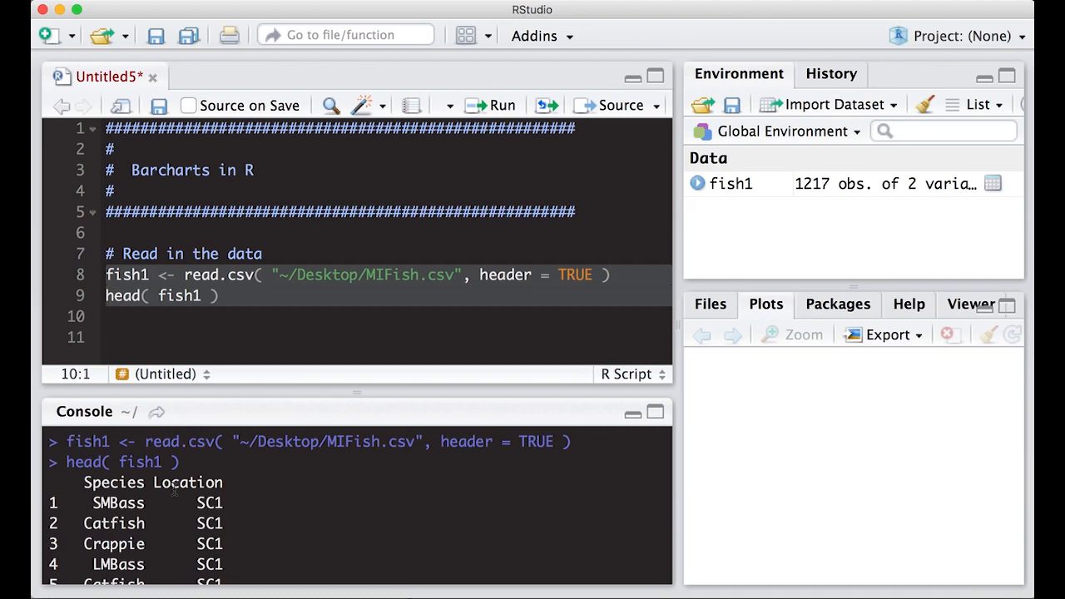
{"action": "mouse_move", "coordinate": [829, 183]}
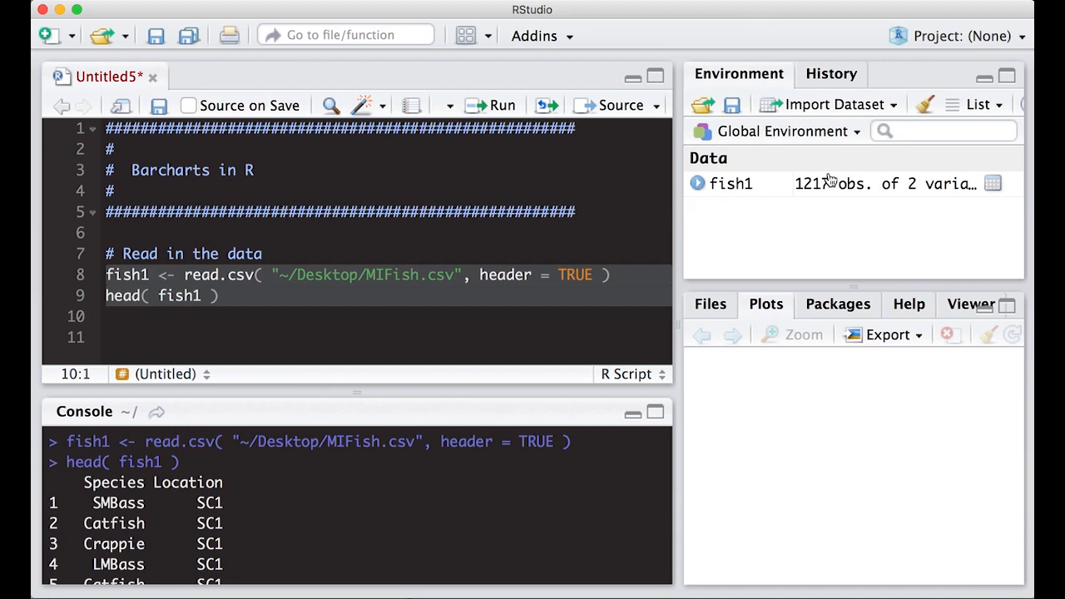
{"action": "mouse_move", "coordinate": [825, 196]}
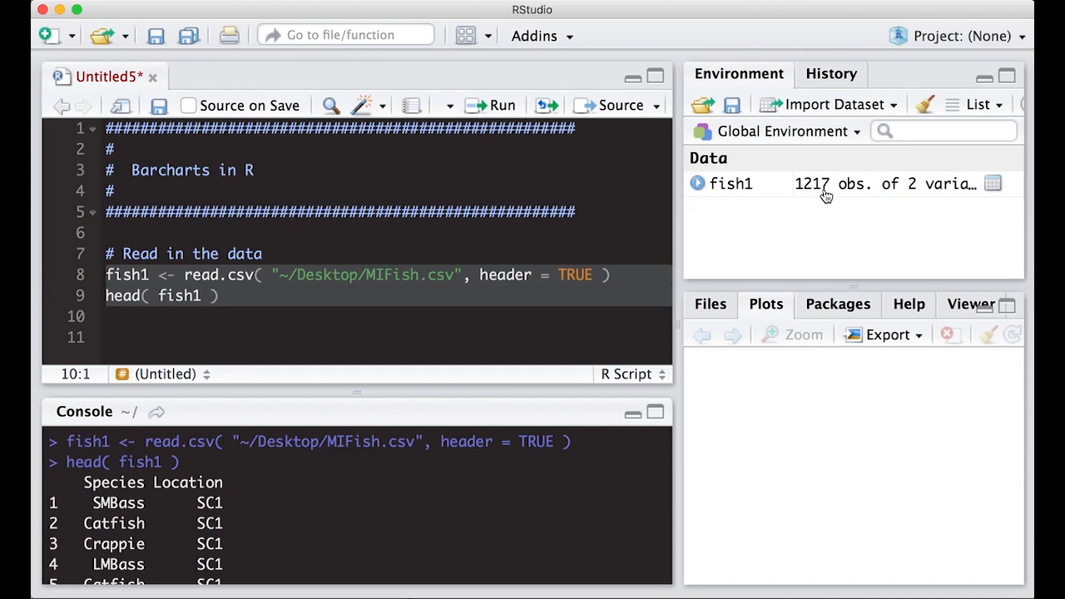
{"action": "mouse_move", "coordinate": [691, 262]}
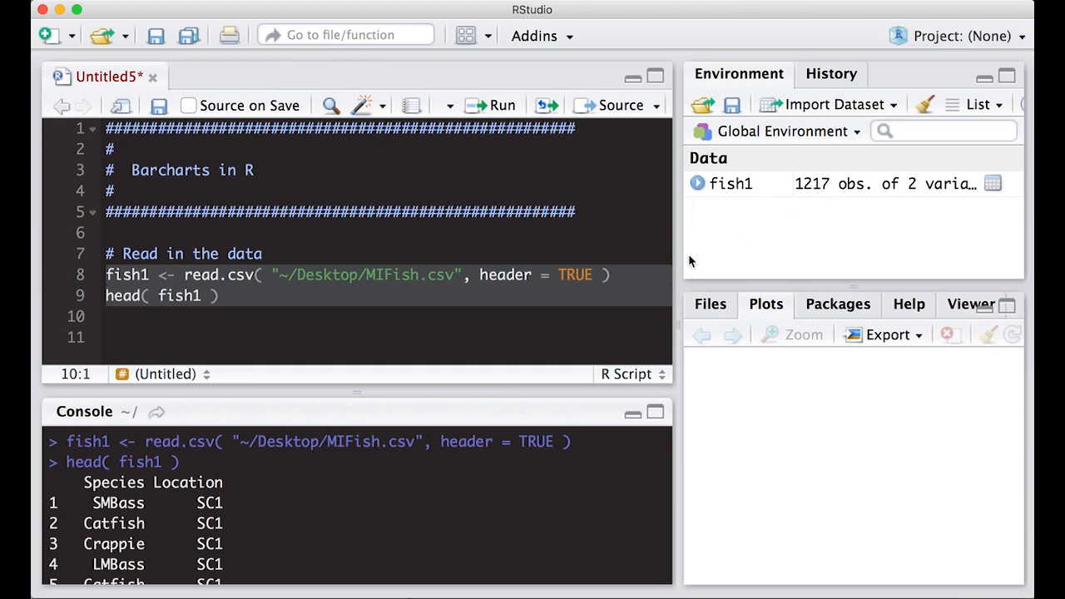
{"action": "mouse_move", "coordinate": [263, 317]}
{"action": "type", "text": "#"}
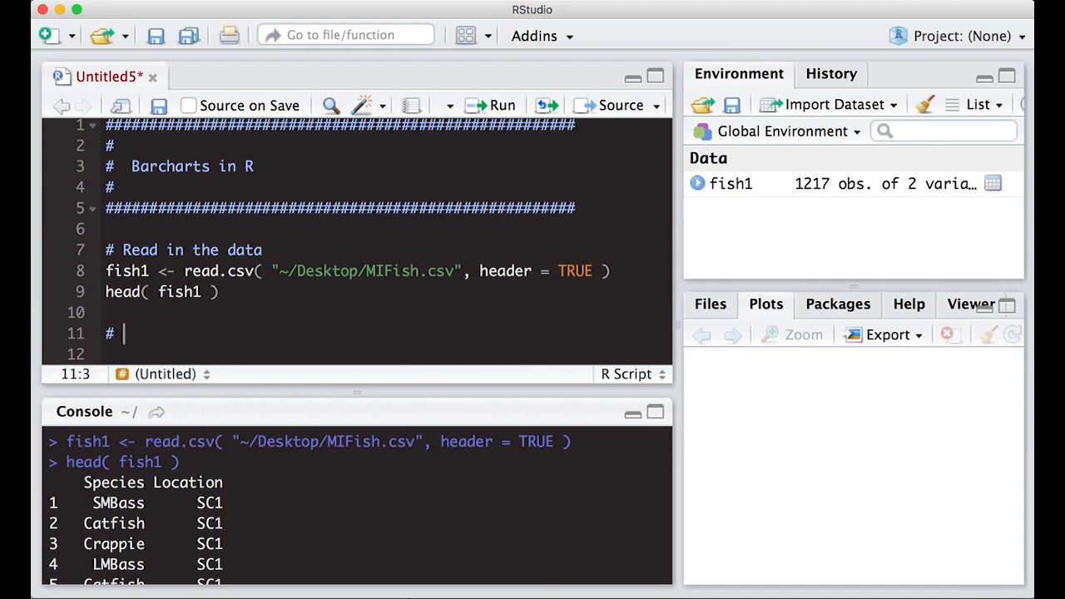
- Write '# Create a table' and fishcount1 <- table( fish1$Species ) on lines 11–12
{"action": "type", "text": "Create"}
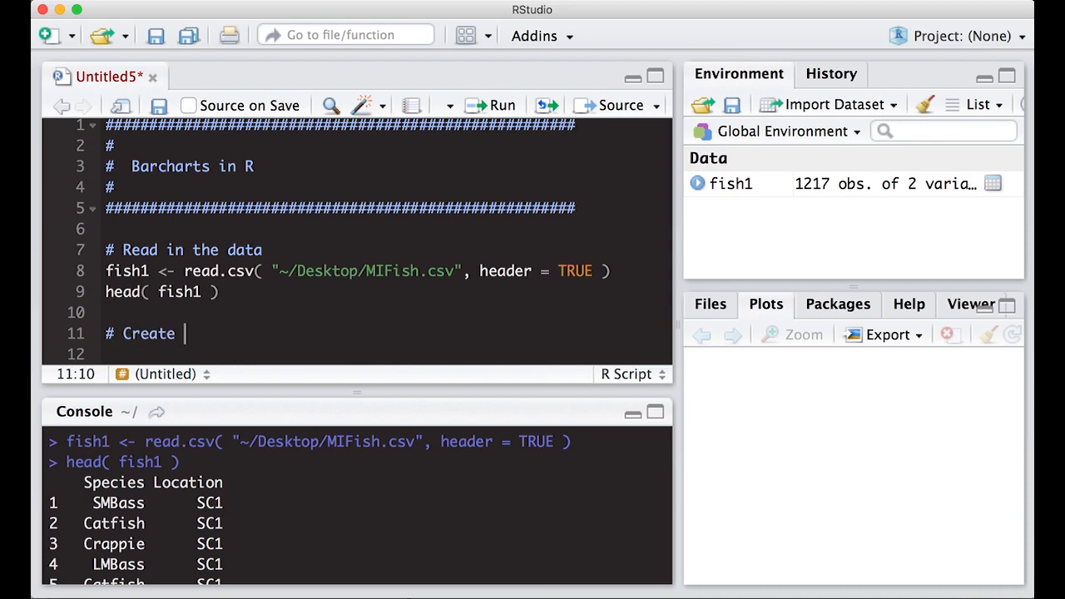
{"action": "type", "text": "a table"}
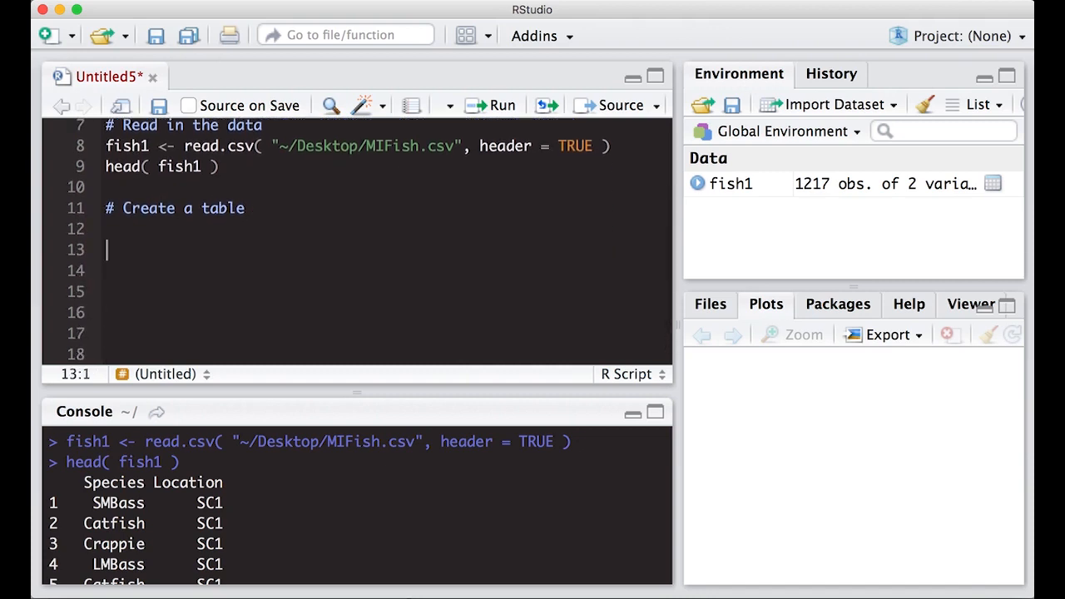
{"action": "type", "text": "fh"}
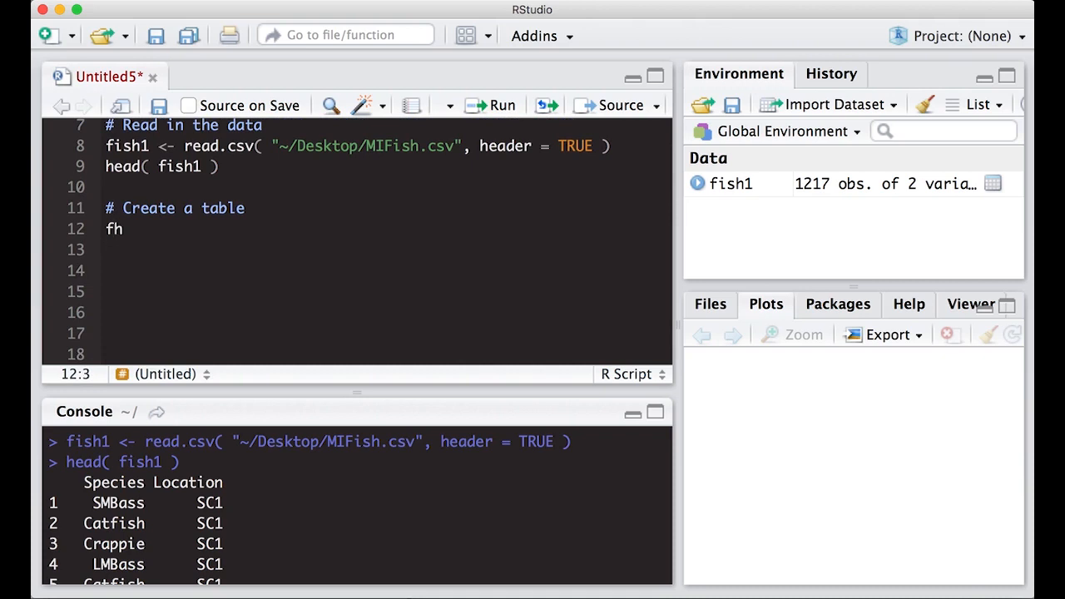
{"action": "type", "text": "ishc"}
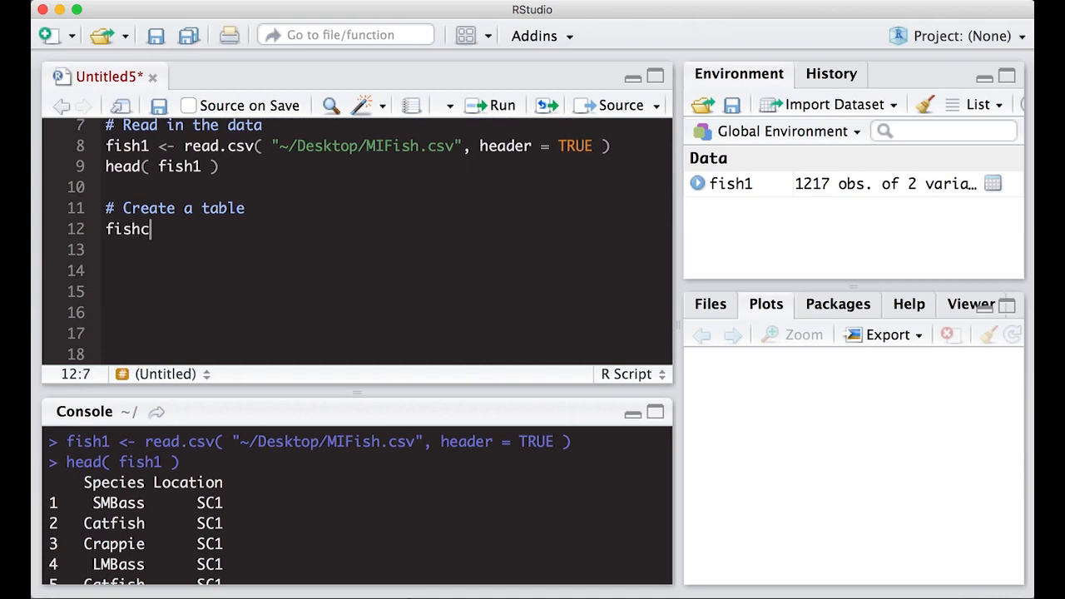
{"action": "type", "text": "oun"}
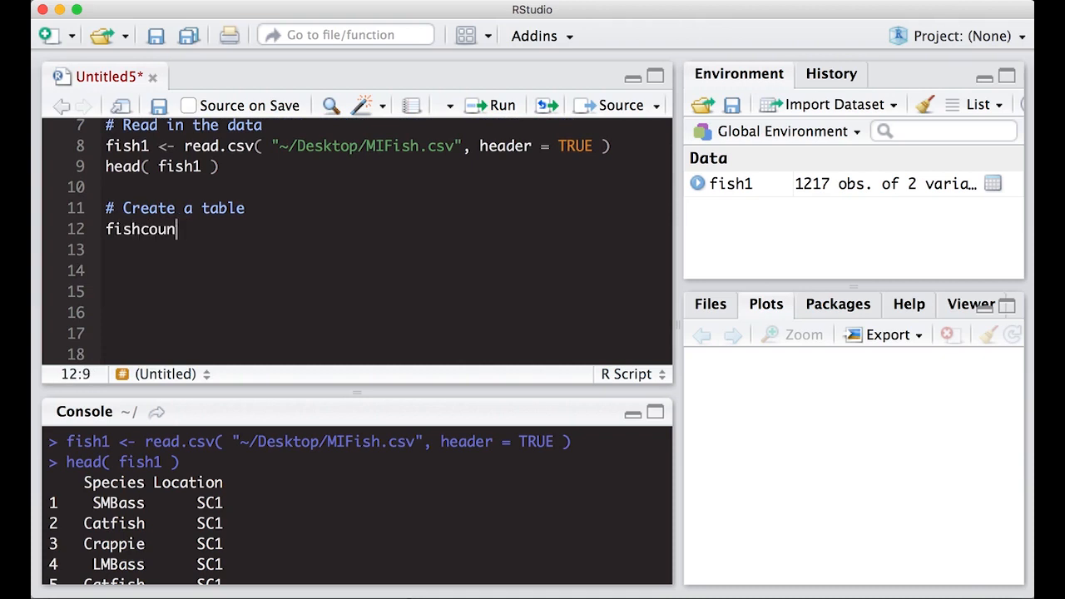
{"action": "type", "text": "t1 <0-"}
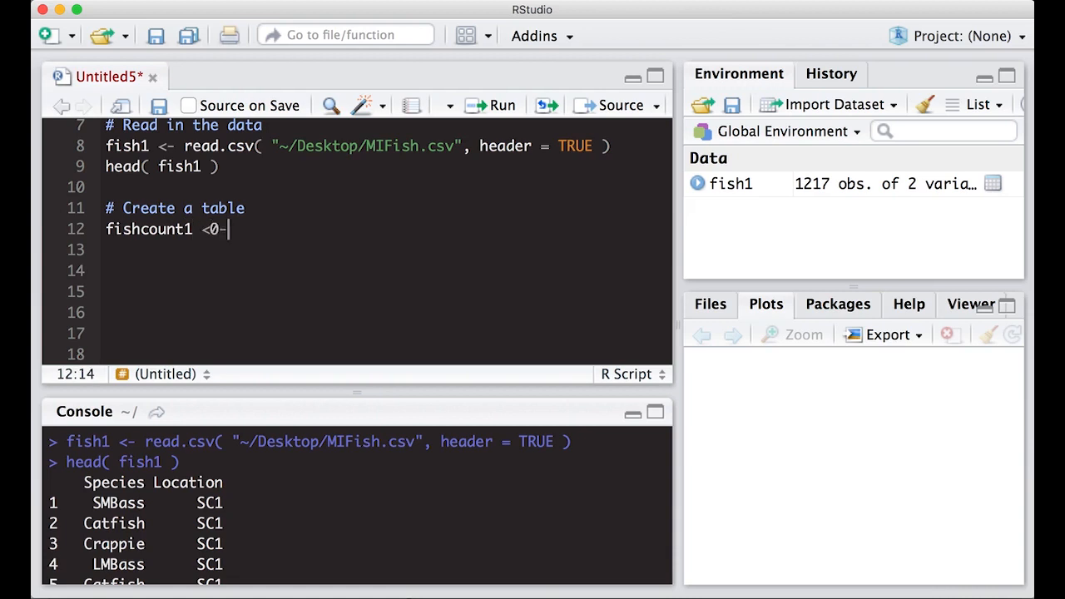
{"action": "type", "text": "table("}
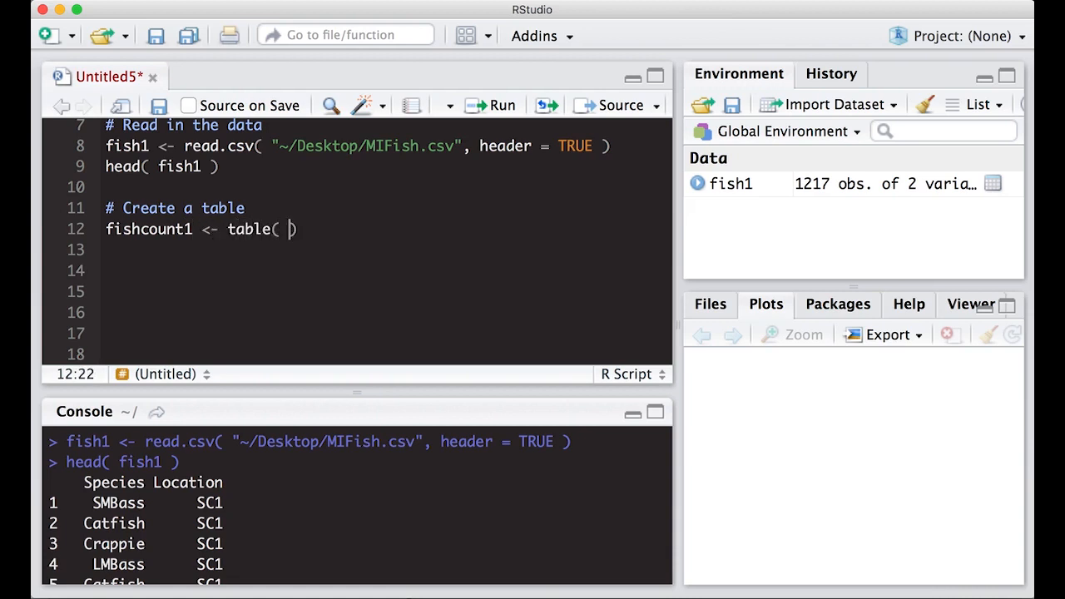
{"action": "type", "text": "fist"}
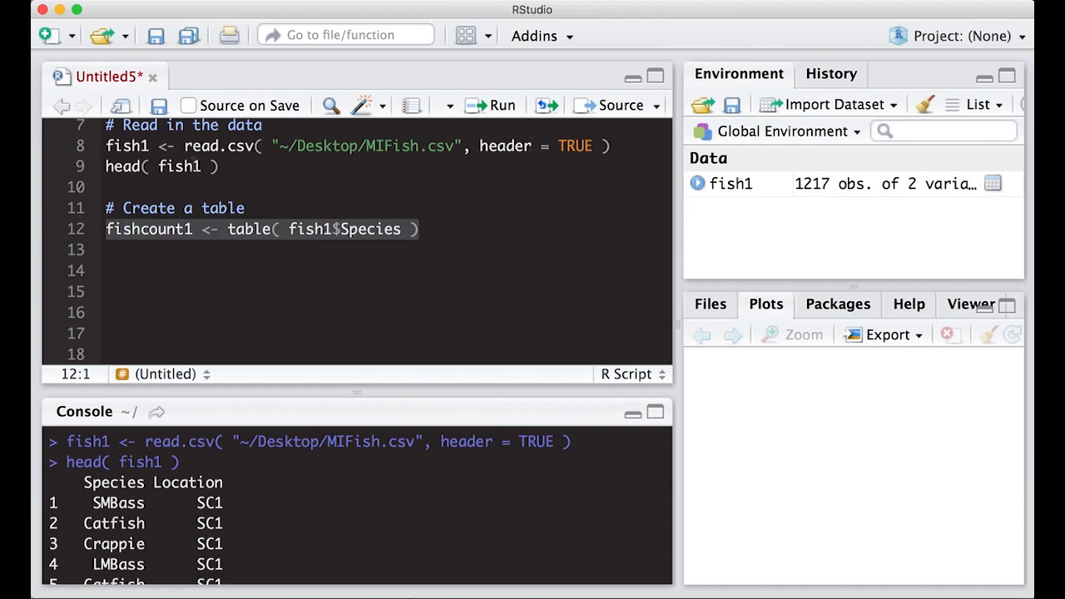
- Run the table line and print fishcount1 to see counts like Catfish 324, Walleye 194
{"action": "left_click", "coordinate": [501, 105]}
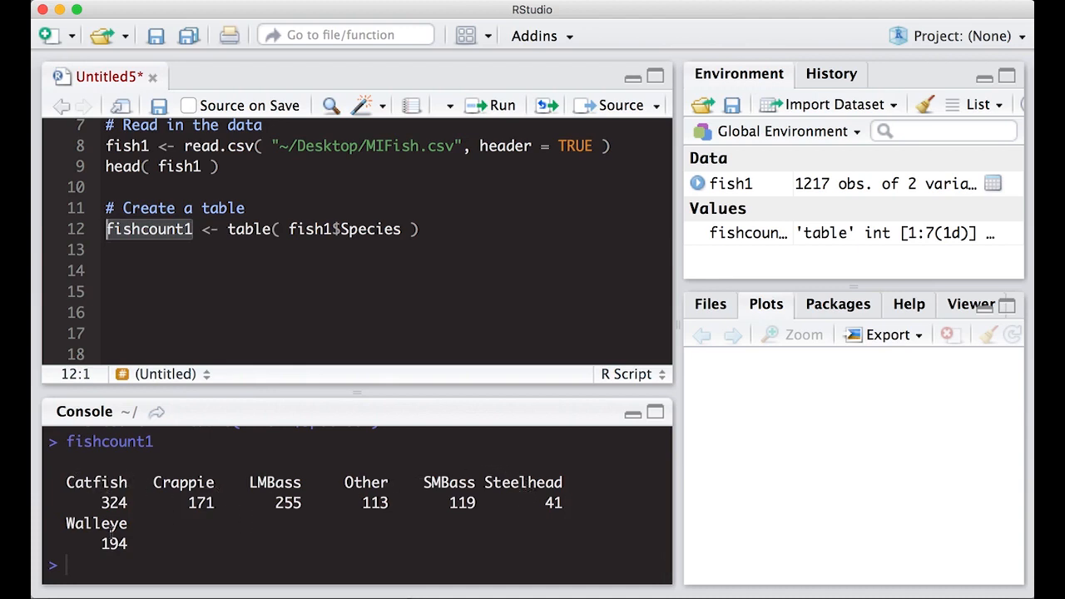
{"action": "mouse_move", "coordinate": [188, 295]}
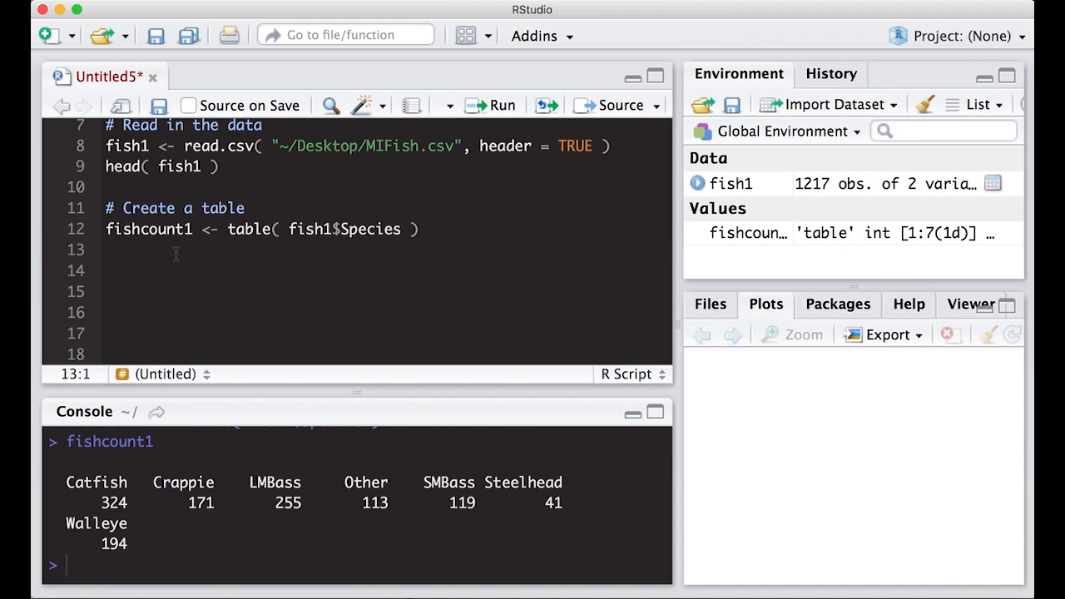
{"action": "type", "text": "bar"}
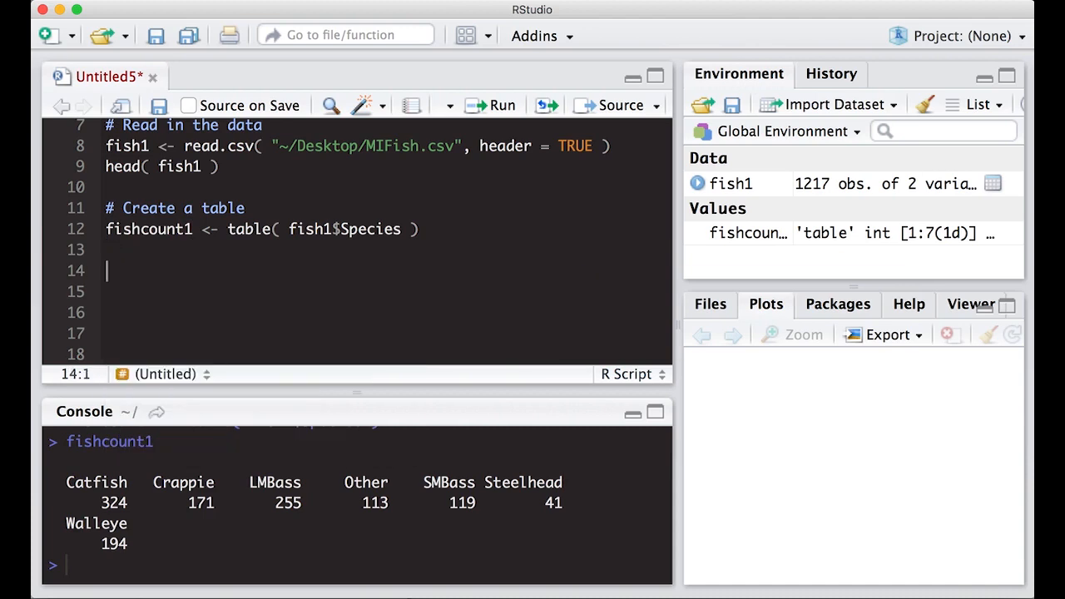
- Write '# Make the barplot' and barplot( fishcount1 ) on line 15
{"action": "type", "text": "# Make the b"}
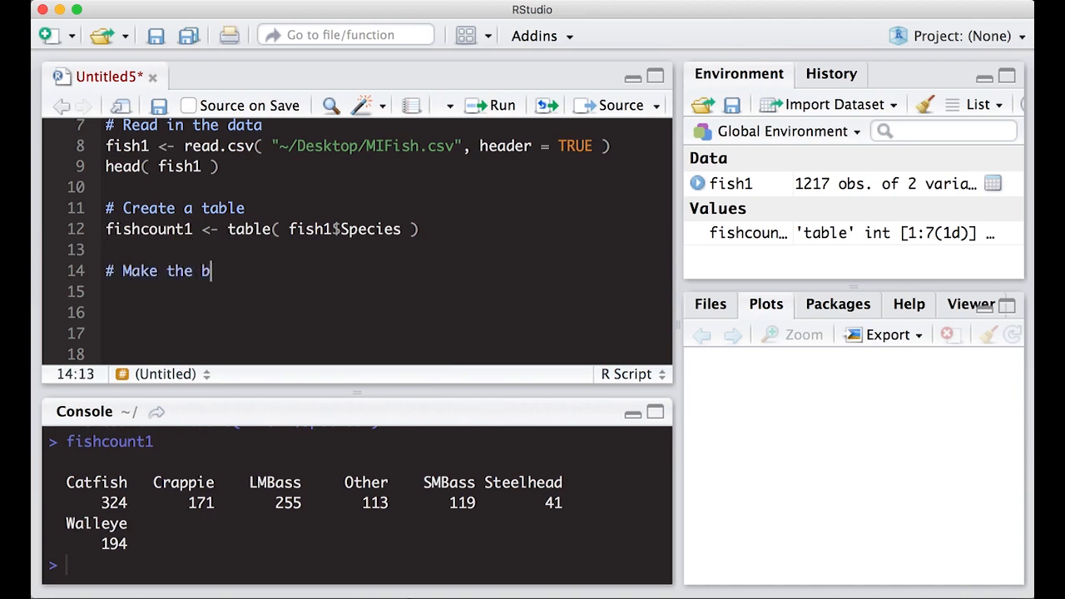
{"action": "type", "text": "arplot"}
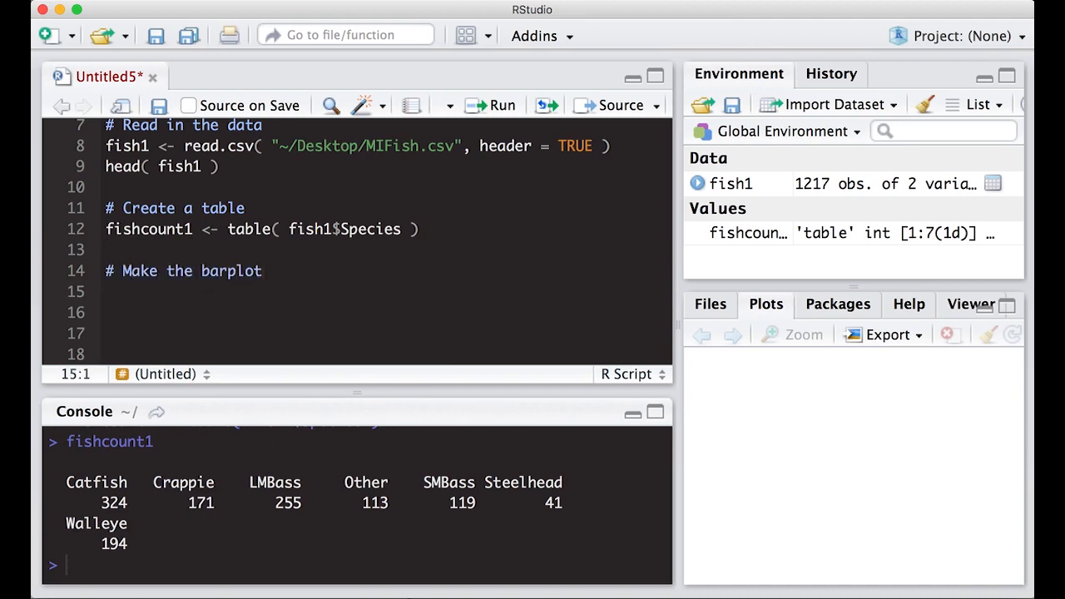
{"action": "type", "text": "barplot("}
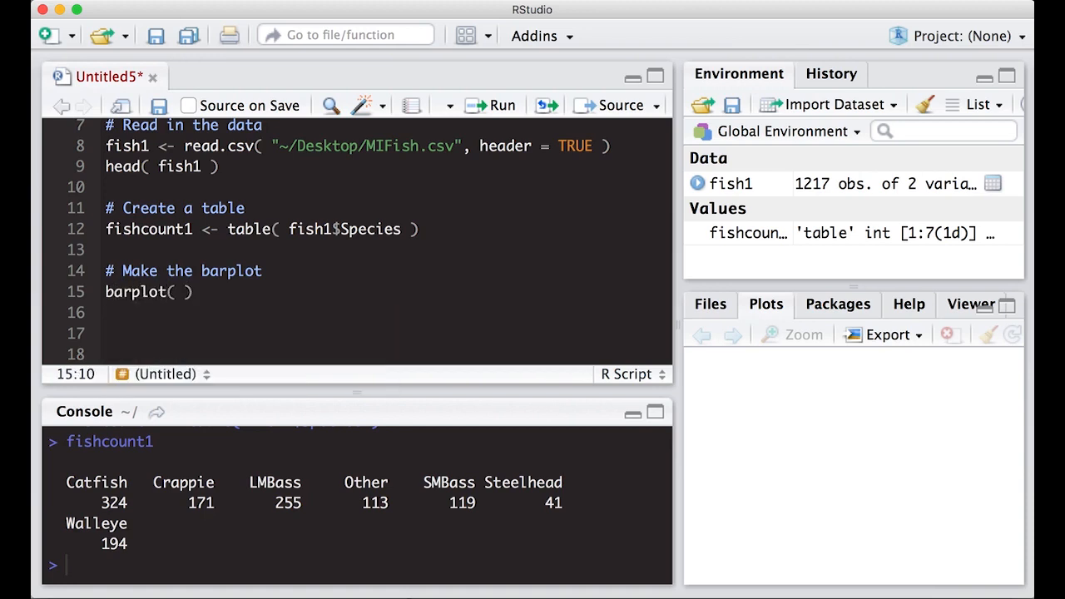
{"action": "type", "text": "fishc"}
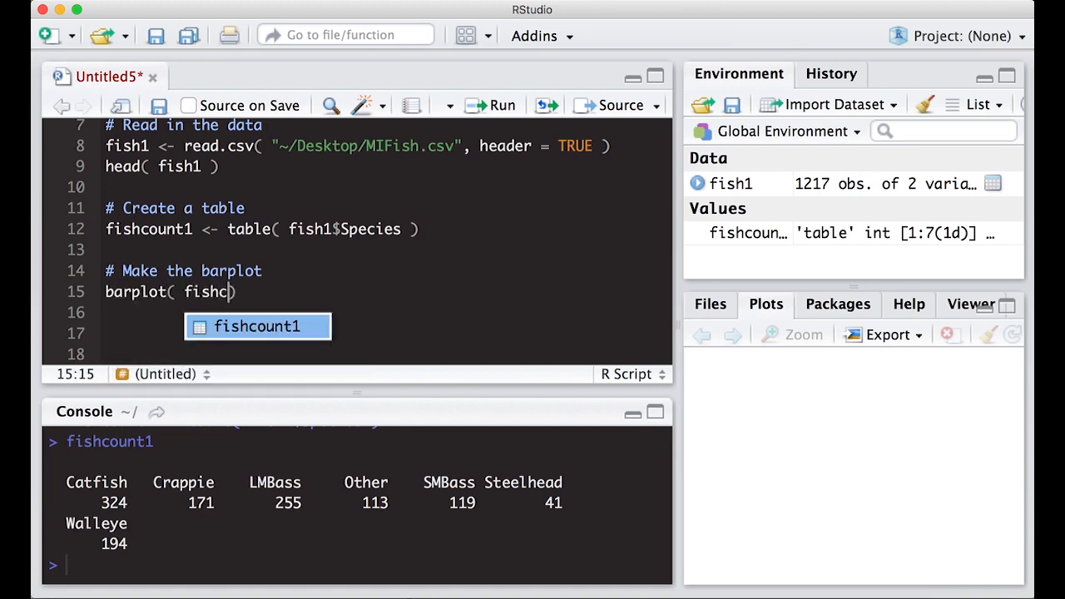
{"action": "type", "text": "ou"}
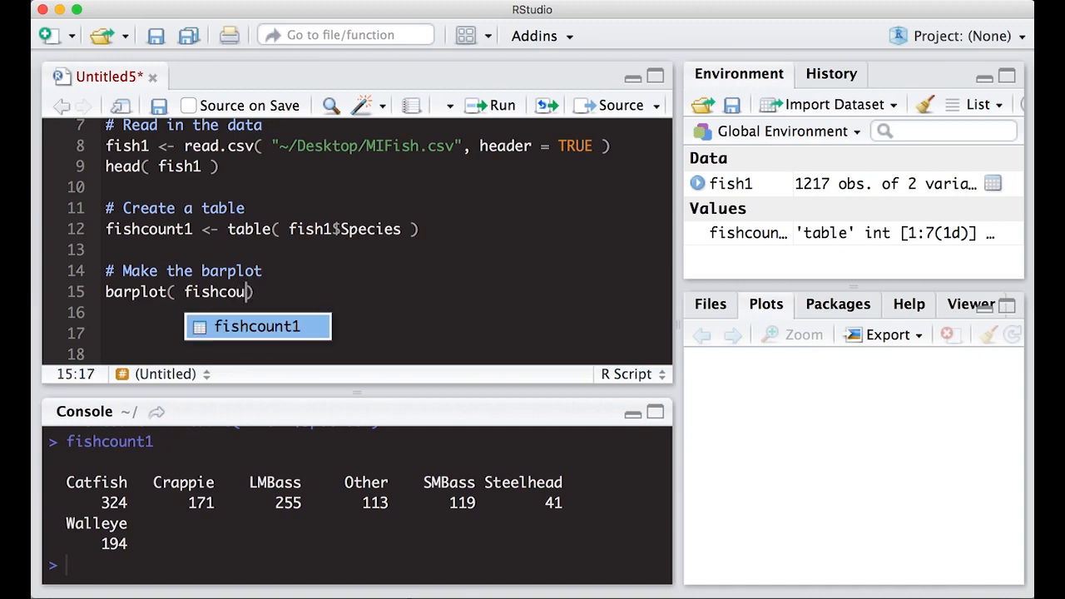
{"action": "key", "text": "Tab"}
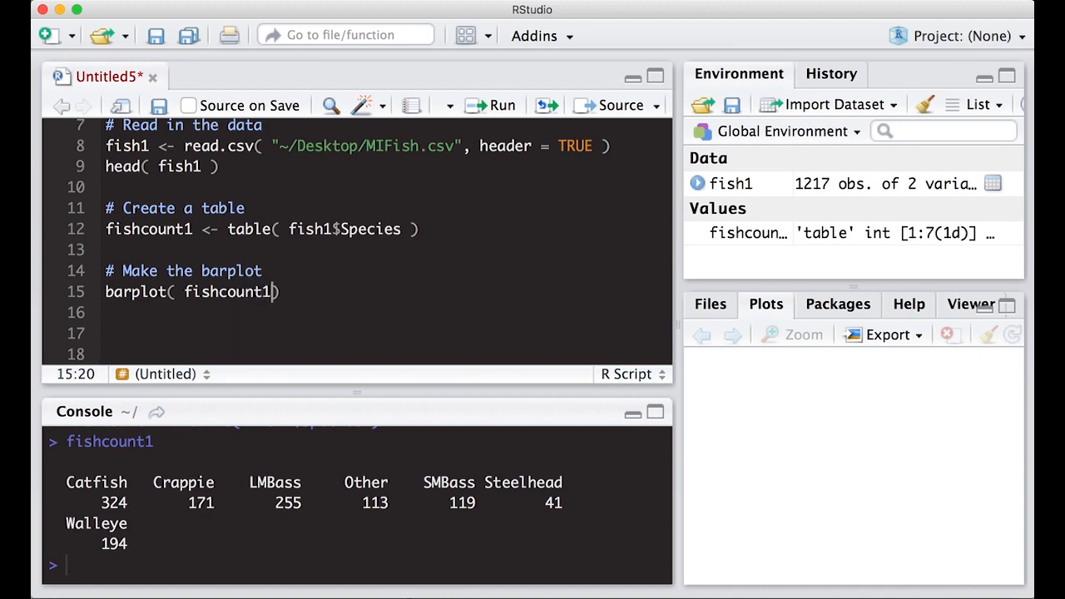
{"action": "type", "text": "\" \""}
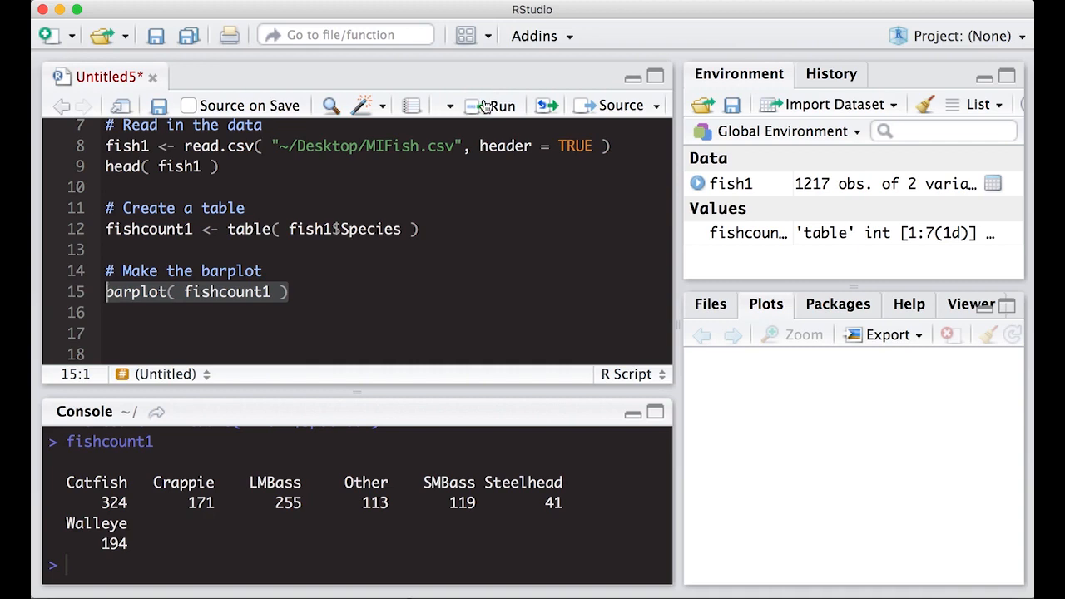
- Run barplot( fishcount1 ) to draw the species bar chart
{"action": "left_click", "coordinate": [494, 105]}
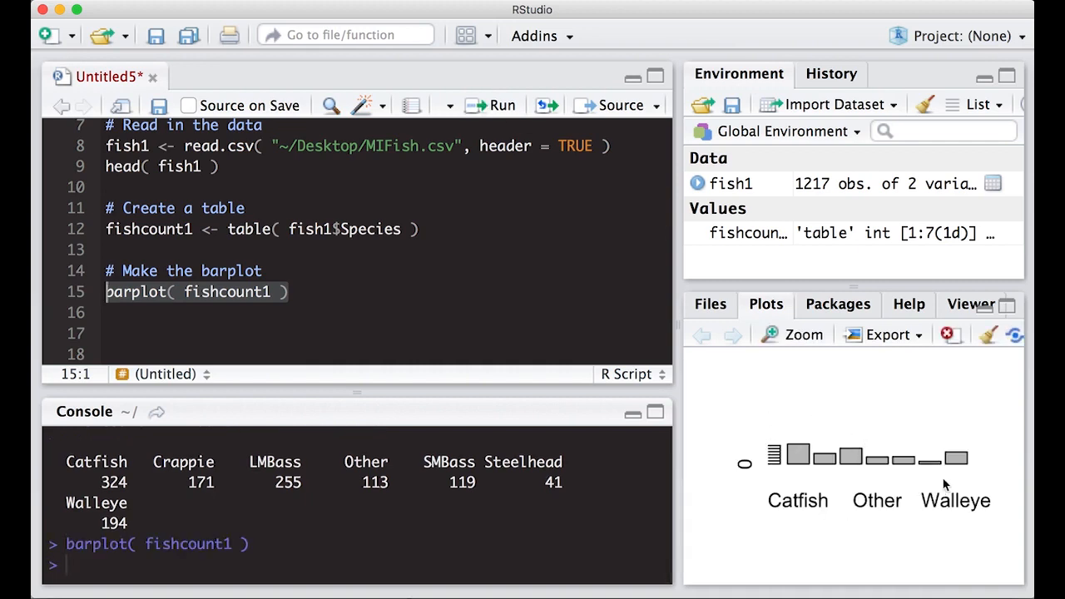
{"action": "mouse_move", "coordinate": [968, 479]}
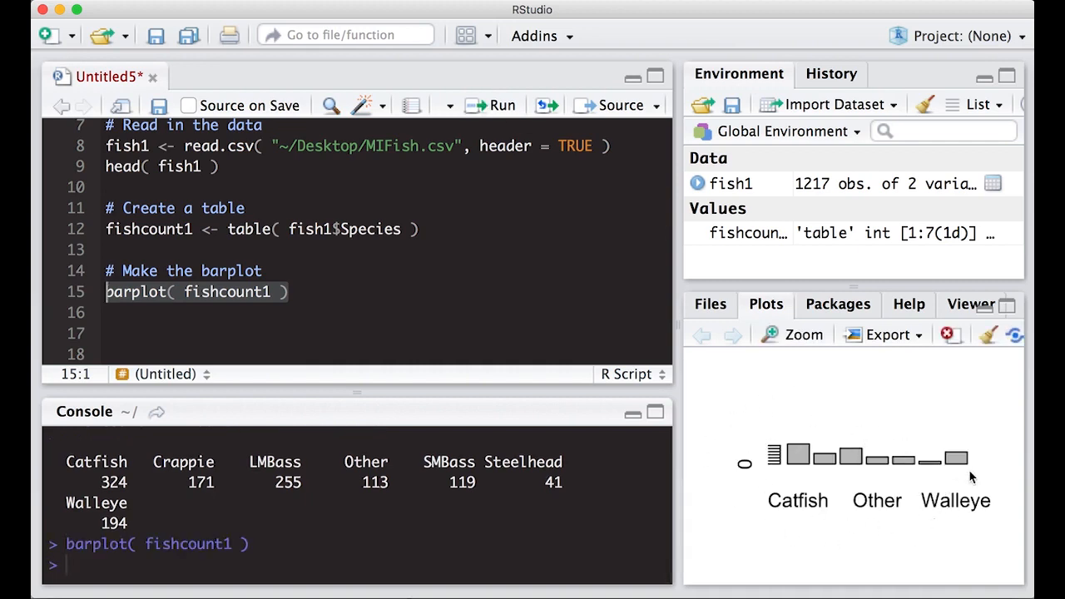
{"action": "mouse_move", "coordinate": [799, 433]}
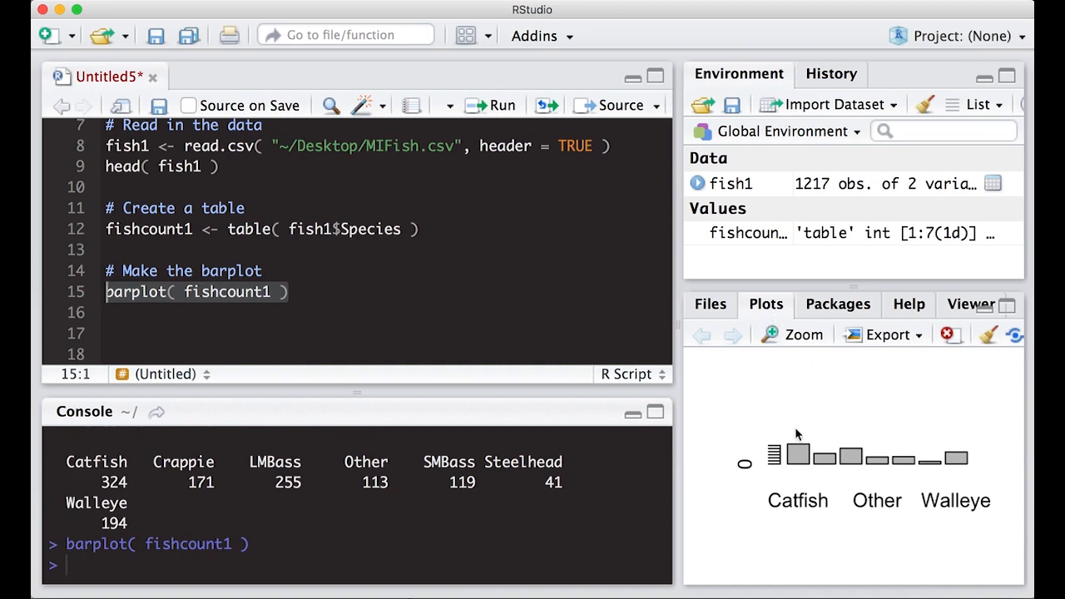
{"action": "mouse_move", "coordinate": [789, 386]}
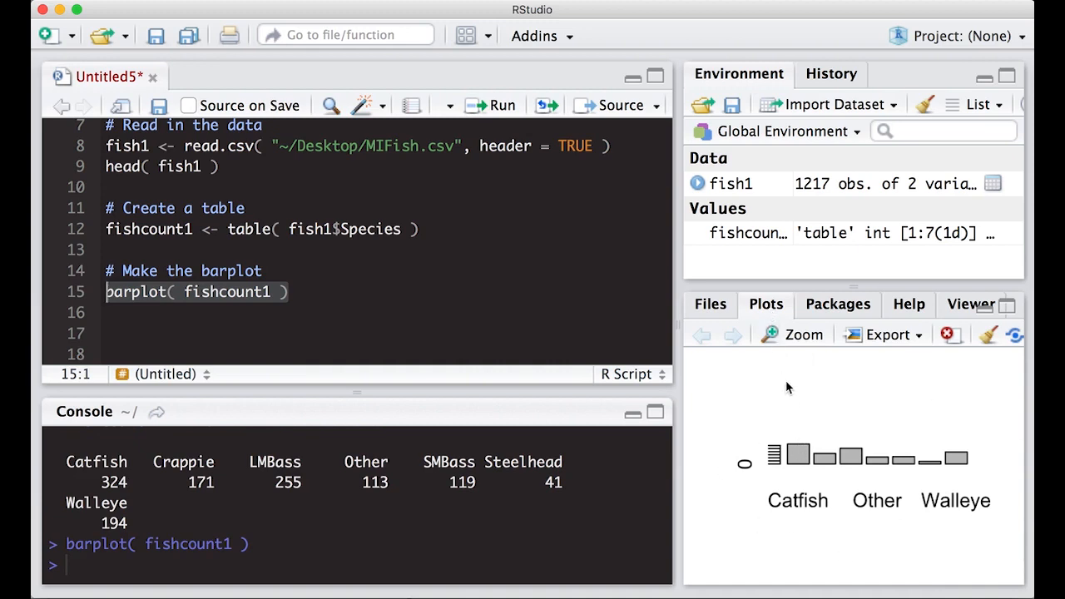
{"action": "mouse_move", "coordinate": [796, 341]}
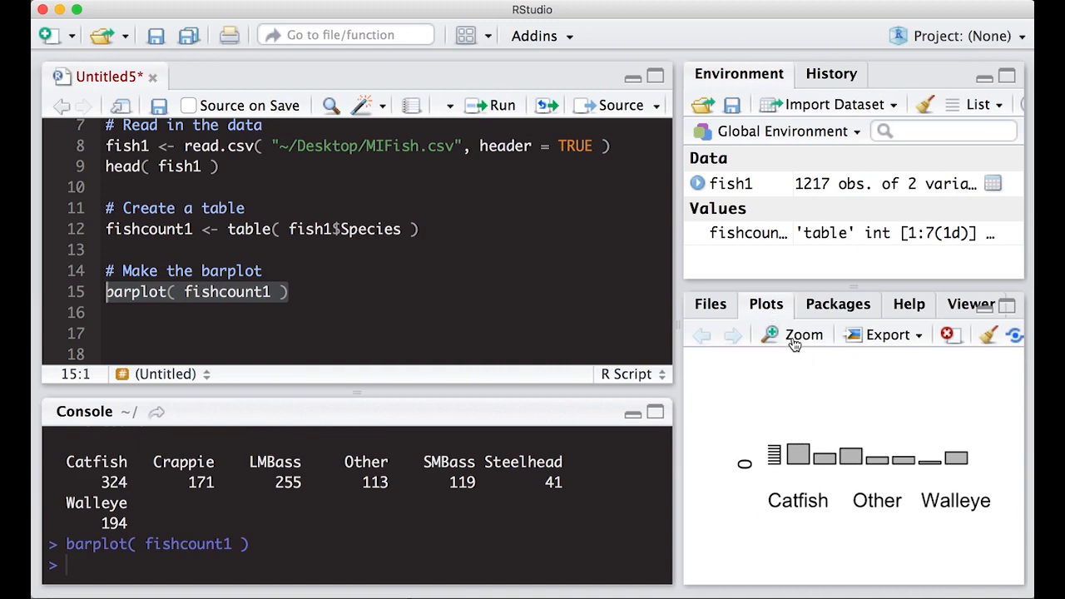
{"action": "left_click", "coordinate": [799, 334]}
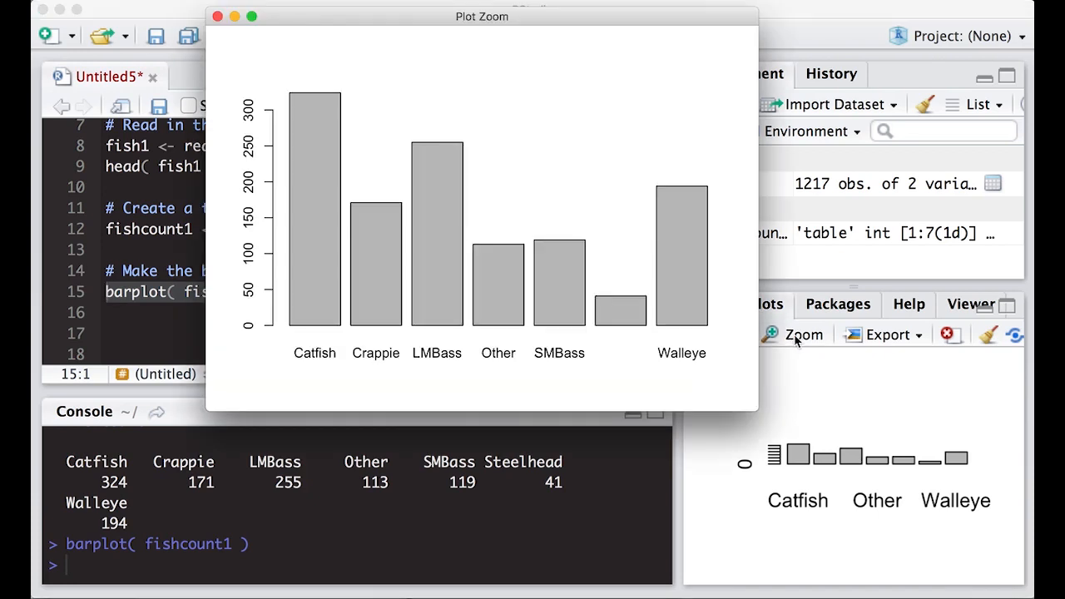
{"action": "mouse_move", "coordinate": [297, 311]}
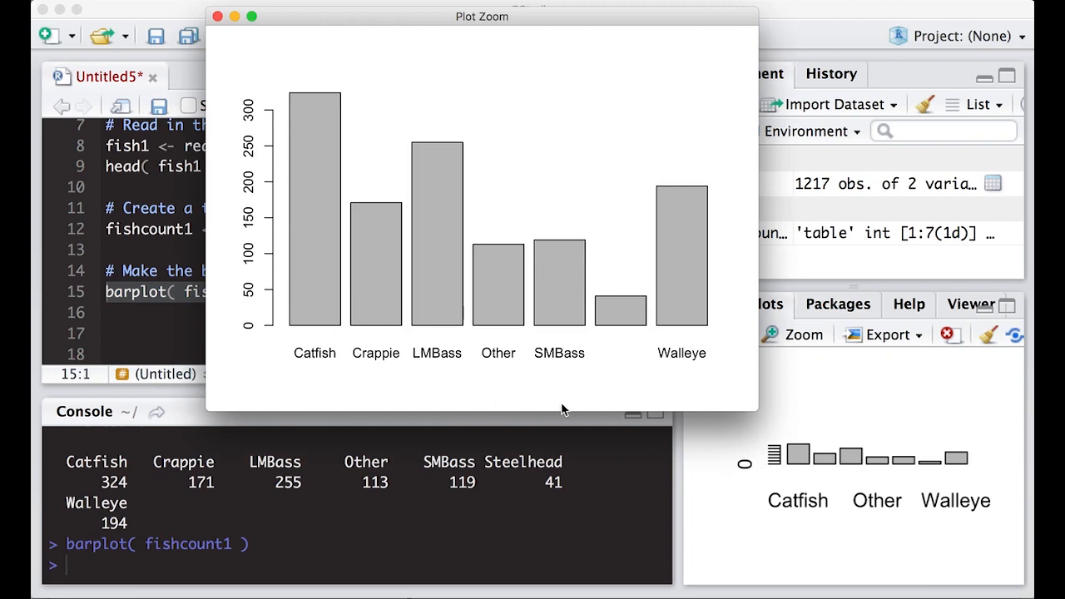
{"action": "mouse_move", "coordinate": [323, 74]}
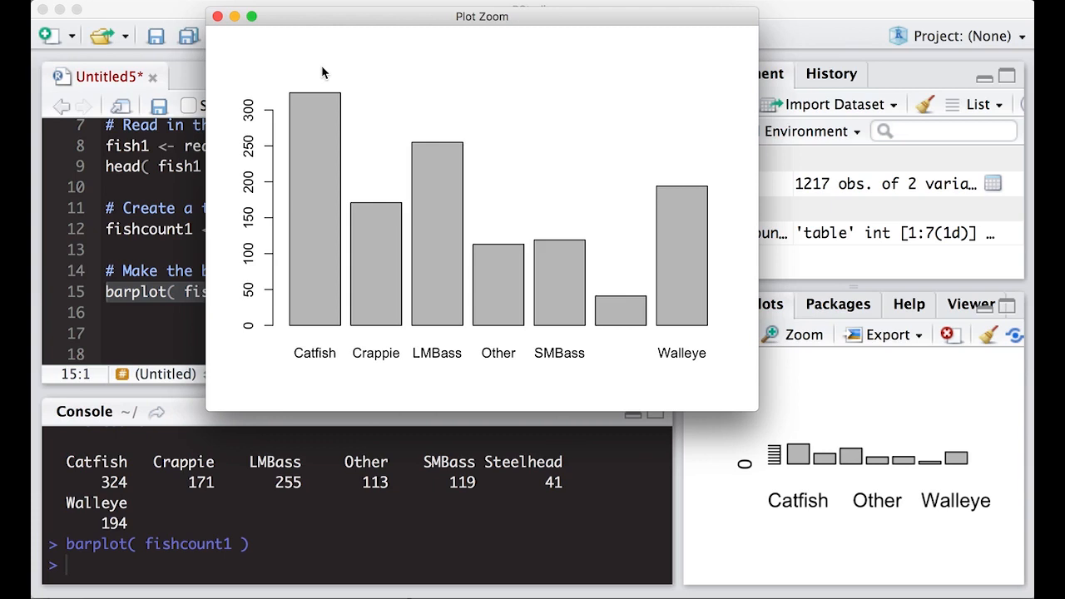
{"action": "mouse_move", "coordinate": [606, 87]}
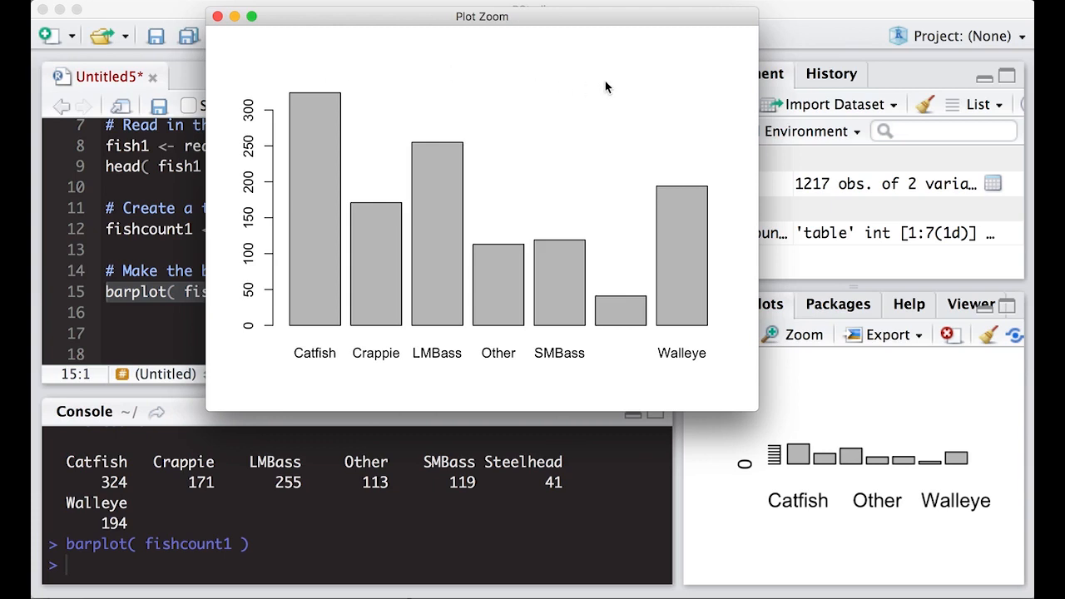
{"action": "mouse_move", "coordinate": [363, 50]}
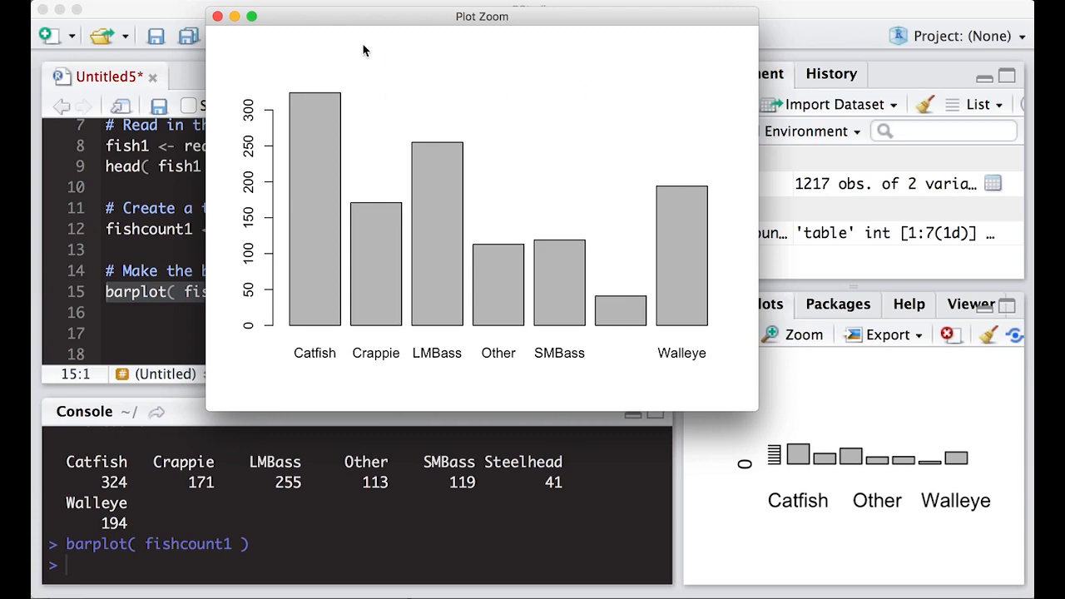
{"action": "mouse_move", "coordinate": [299, 56]}
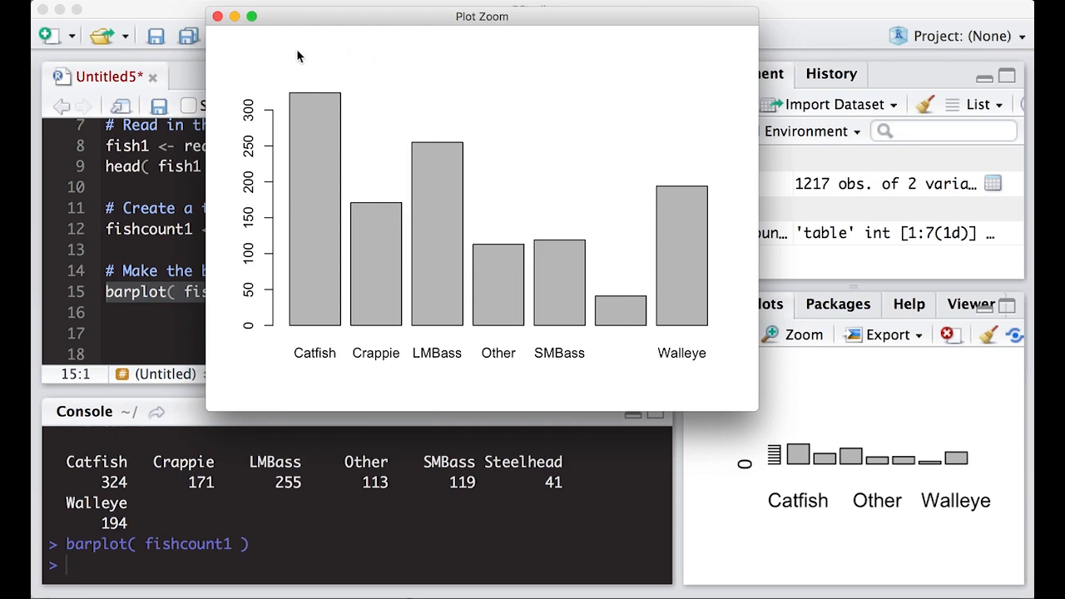
{"action": "mouse_move", "coordinate": [443, 390]}
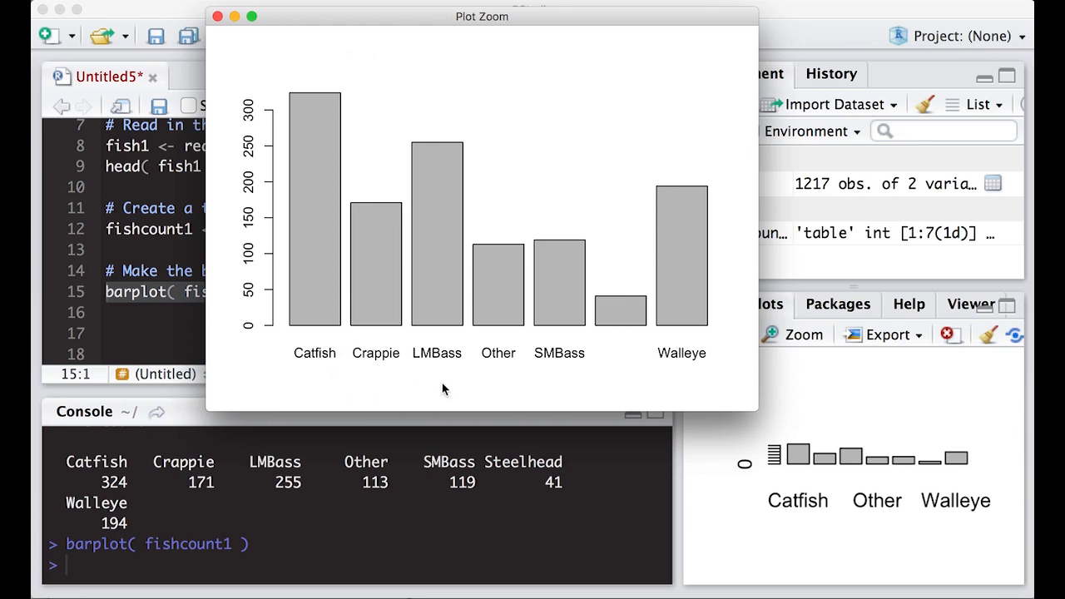
{"action": "mouse_move", "coordinate": [291, 185]}
{"action": "type", "text": "#"}
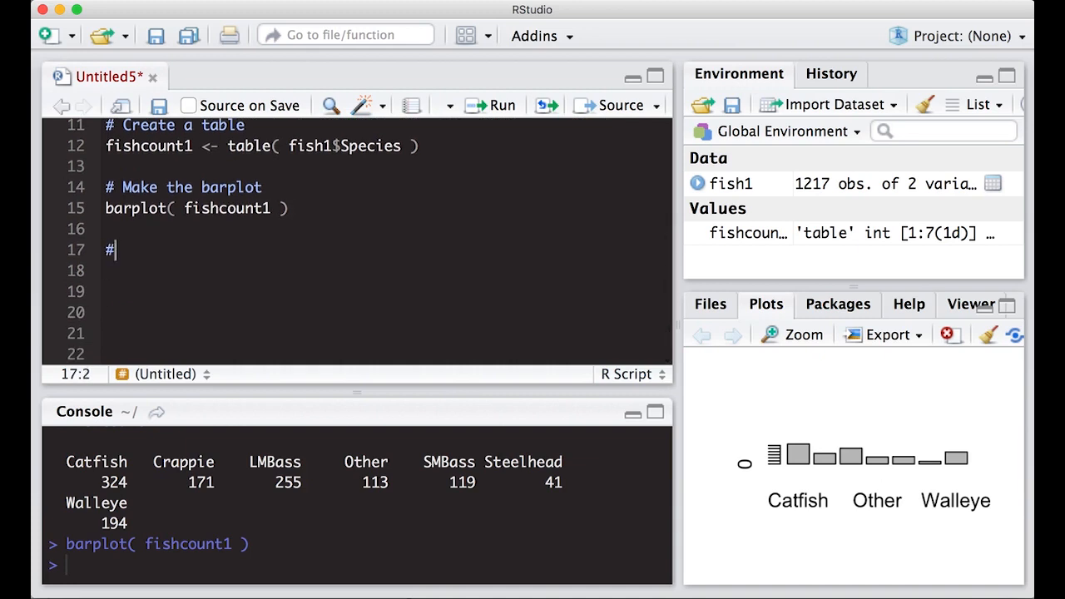
- Write and run barplot( fishcount1, main = "Distribution of Species" ) under a header comment, then view it zoomed
{"action": "type", "text": "Put a h"}
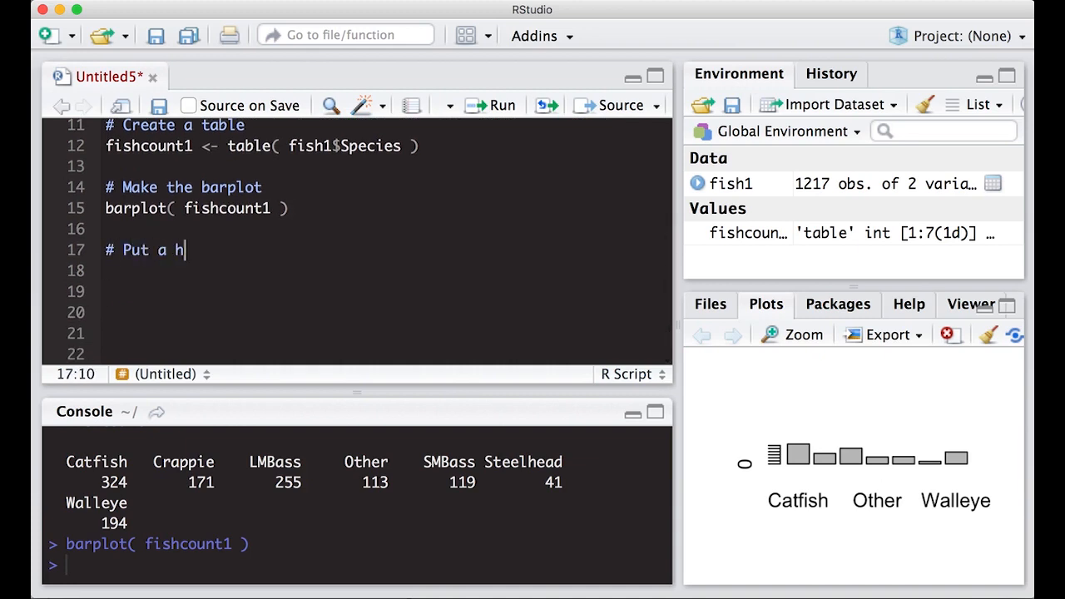
{"action": "type", "text": "eader on"}
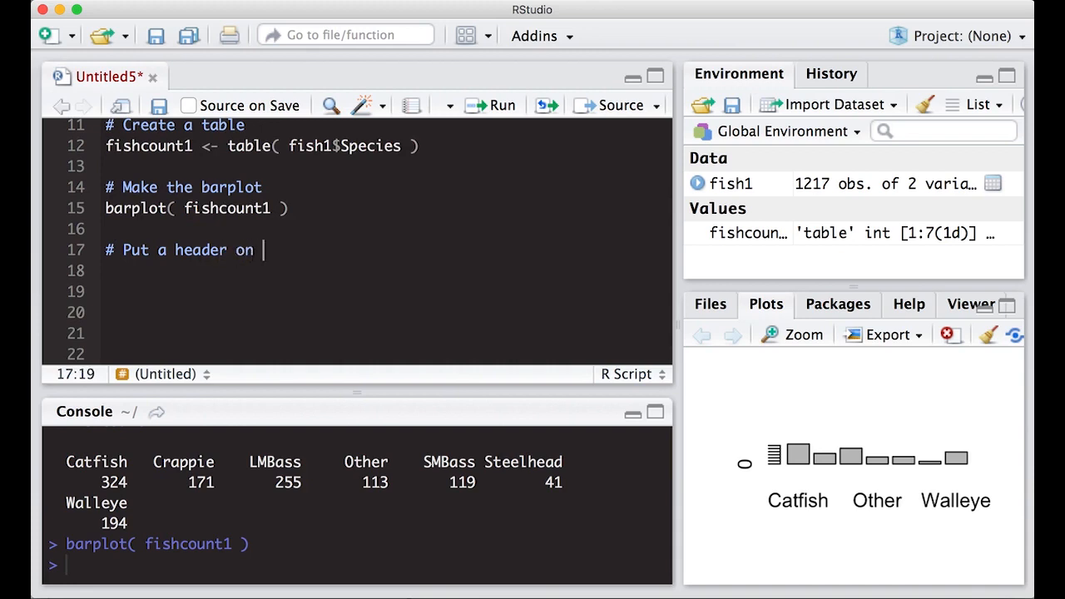
{"action": "type", "text": "the barplot"}
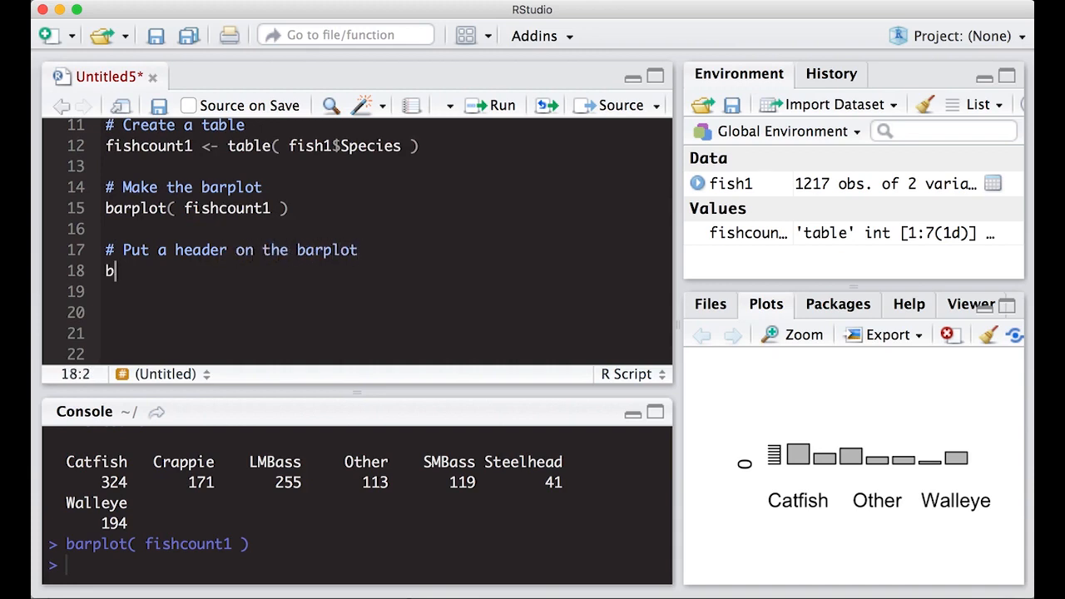
{"action": "type", "text": "arplot"}
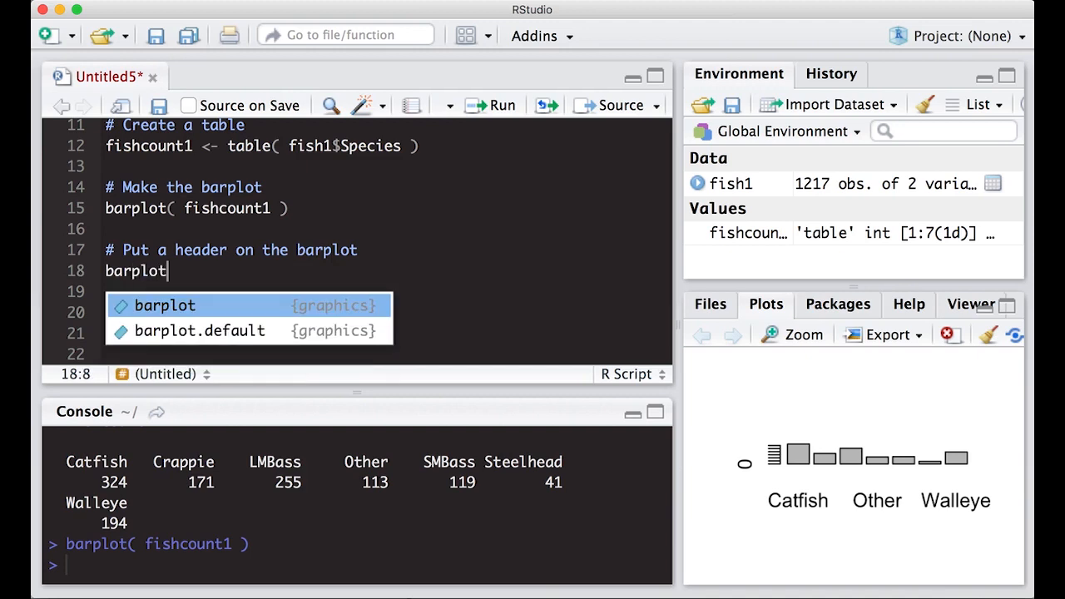
{"action": "type", "text": "( fishcount1"}
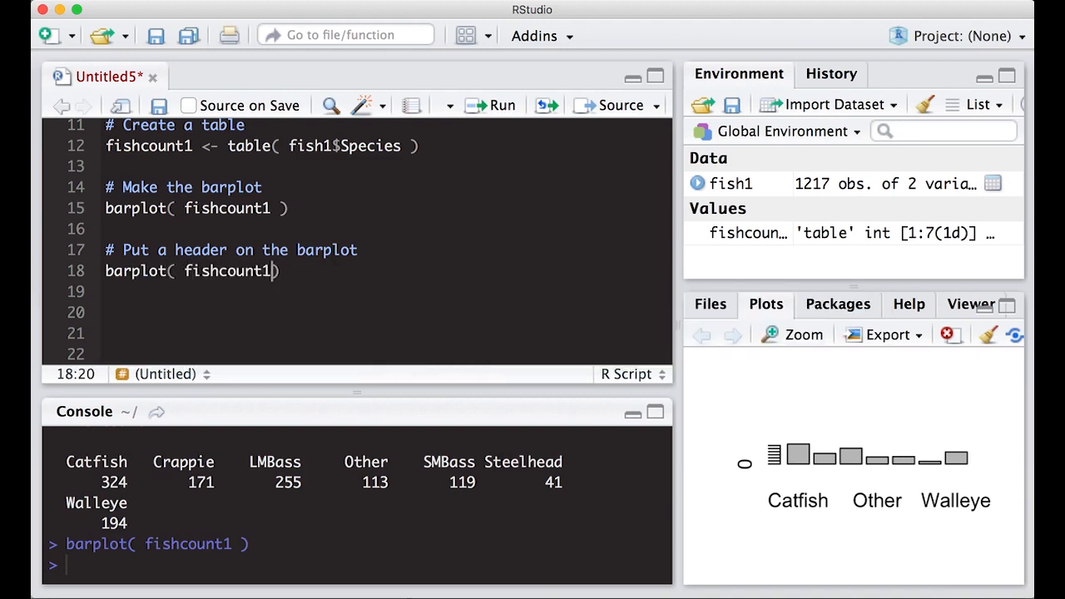
{"action": "type", "text": ", main = \""}
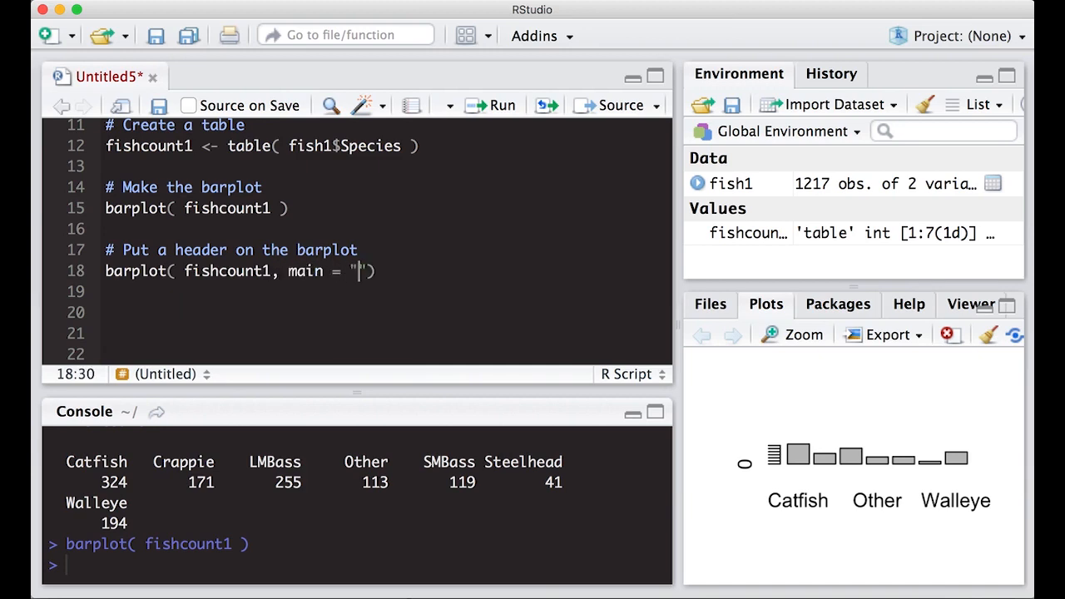
{"action": "type", "text": "Distribution of"}
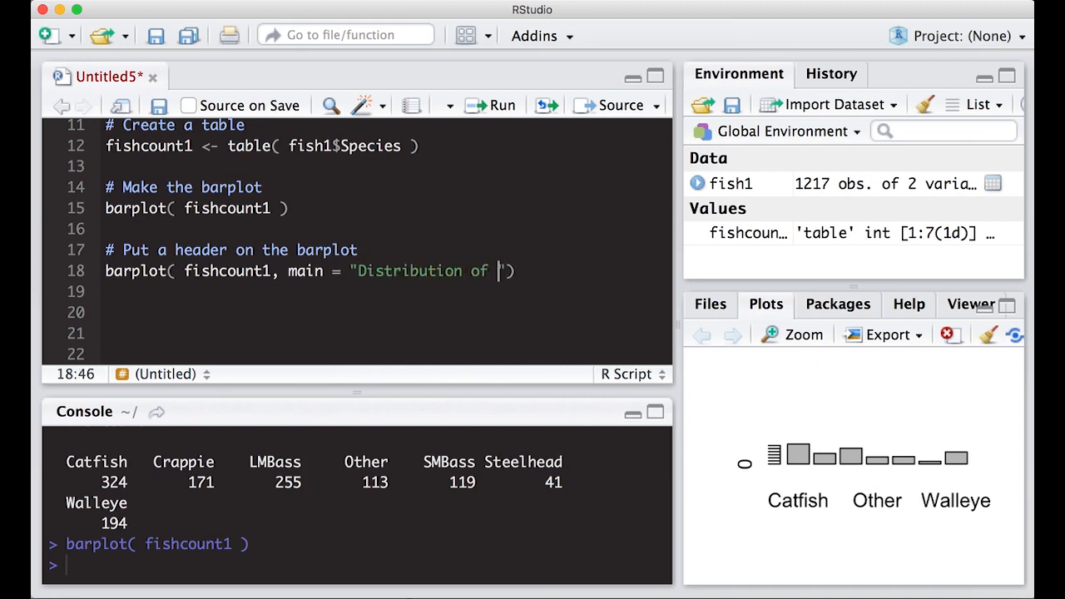
{"action": "type", "text": "Species"}
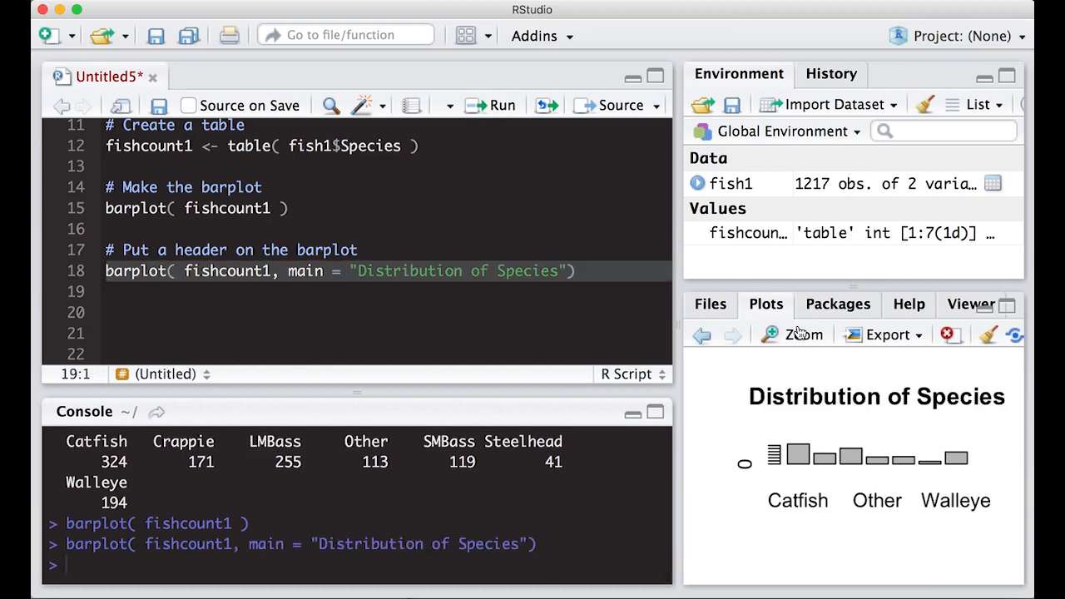
{"action": "left_click", "coordinate": [793, 335]}
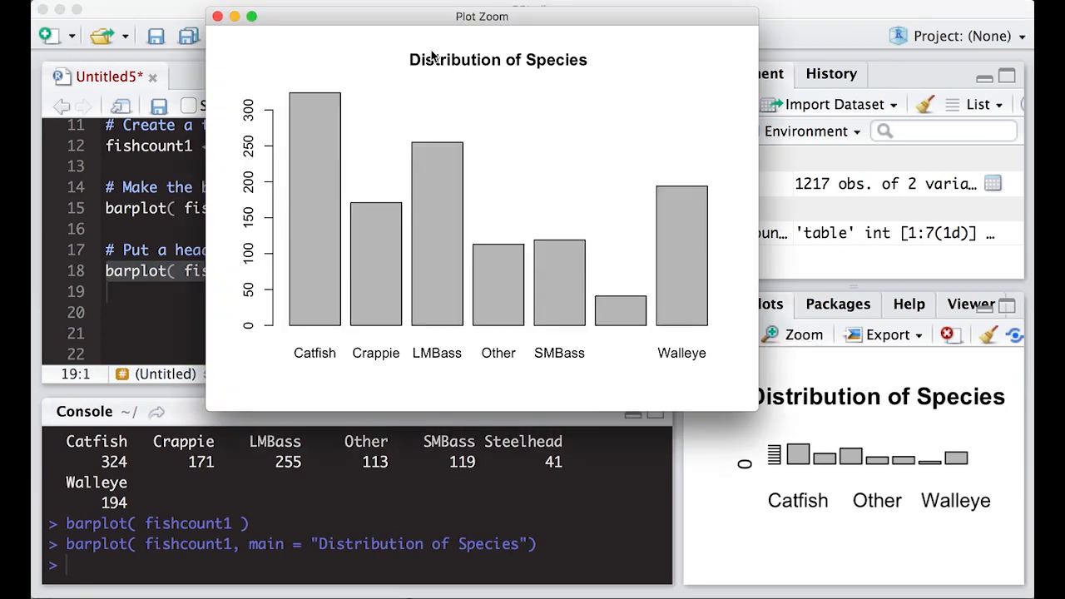
{"action": "mouse_move", "coordinate": [291, 106]}
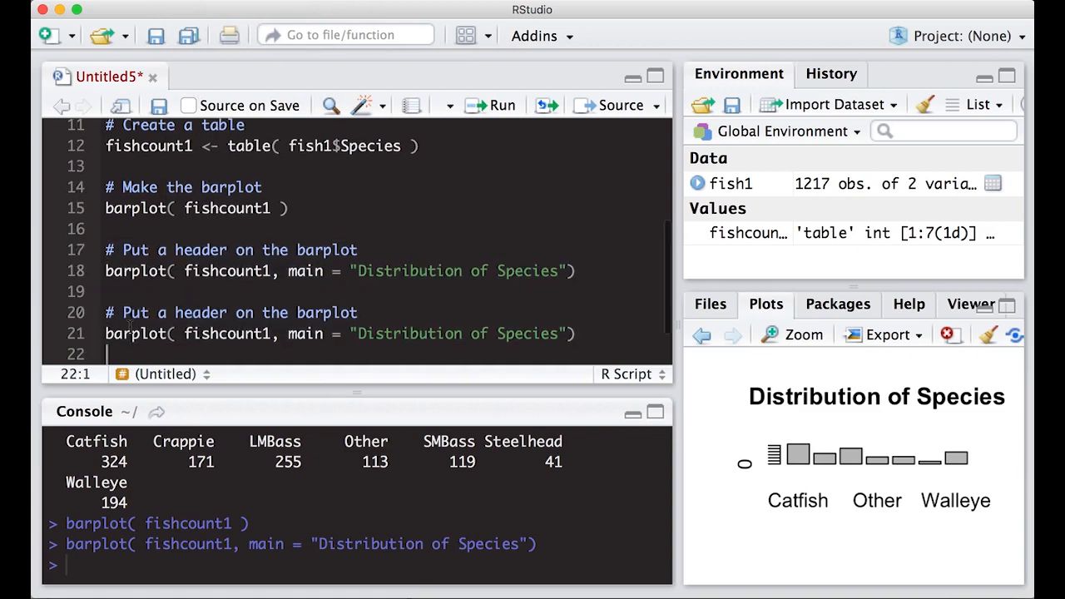
- Reword the copied comment to 'Change y axis' and split the barplot call over lines
{"action": "scroll", "scroll_direction": "down", "scroll_amount": 3}
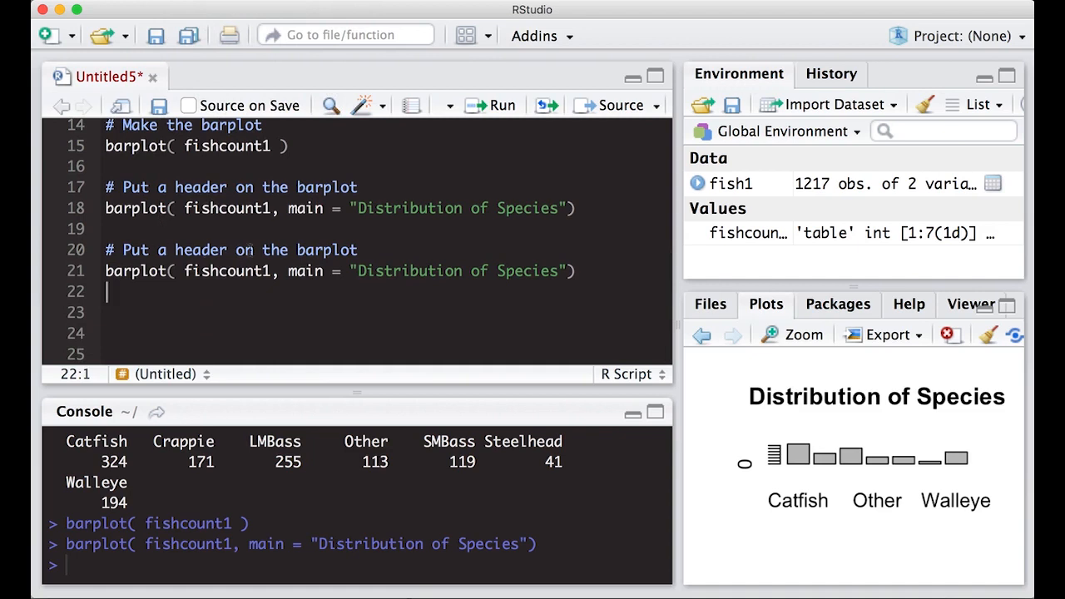
{"action": "double_click", "coordinate": [200, 250]}
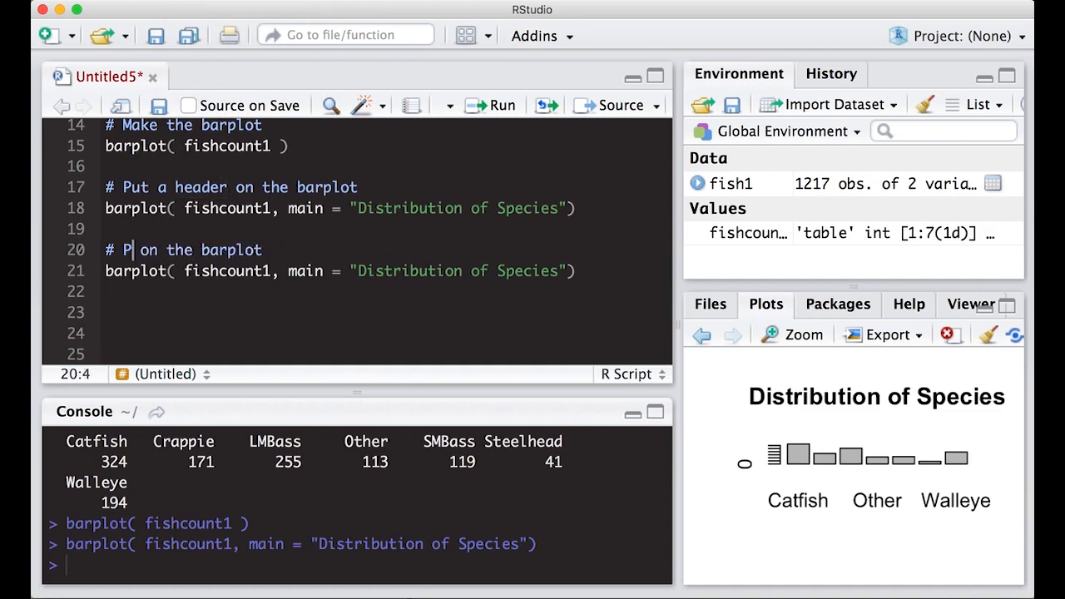
{"action": "key", "text": "Backspace"}
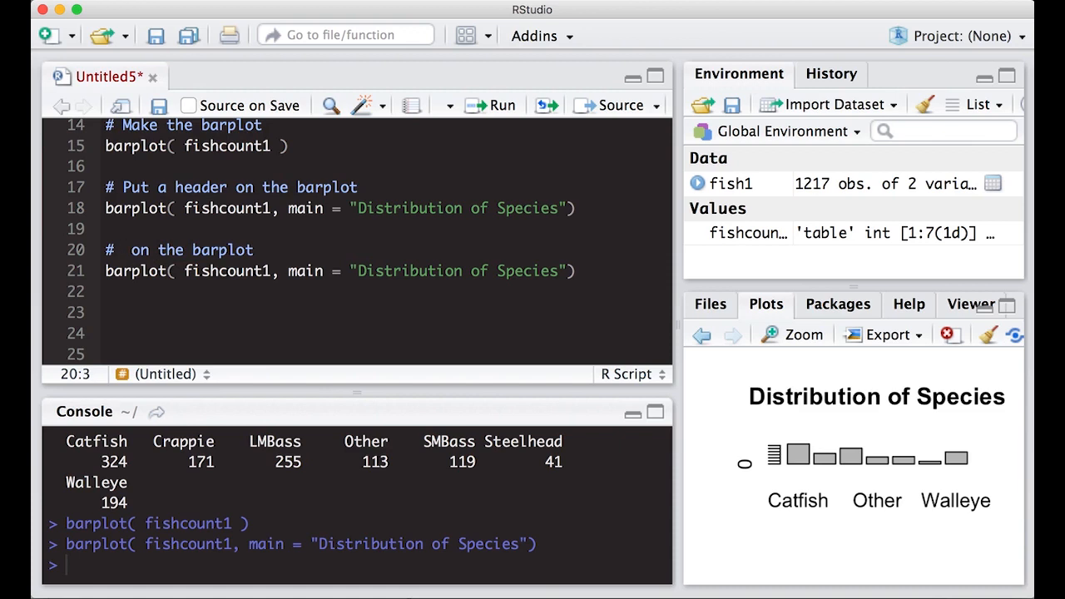
{"action": "type", "text": "Change y axis label"}
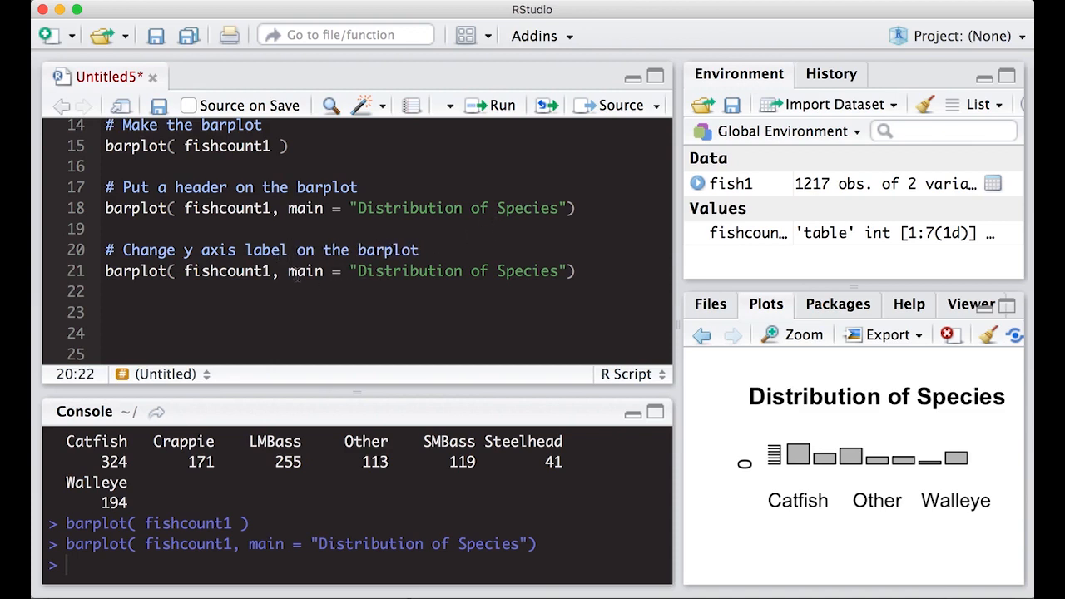
{"action": "type", "text": ","}
{"action": "key", "text": "Enter"}
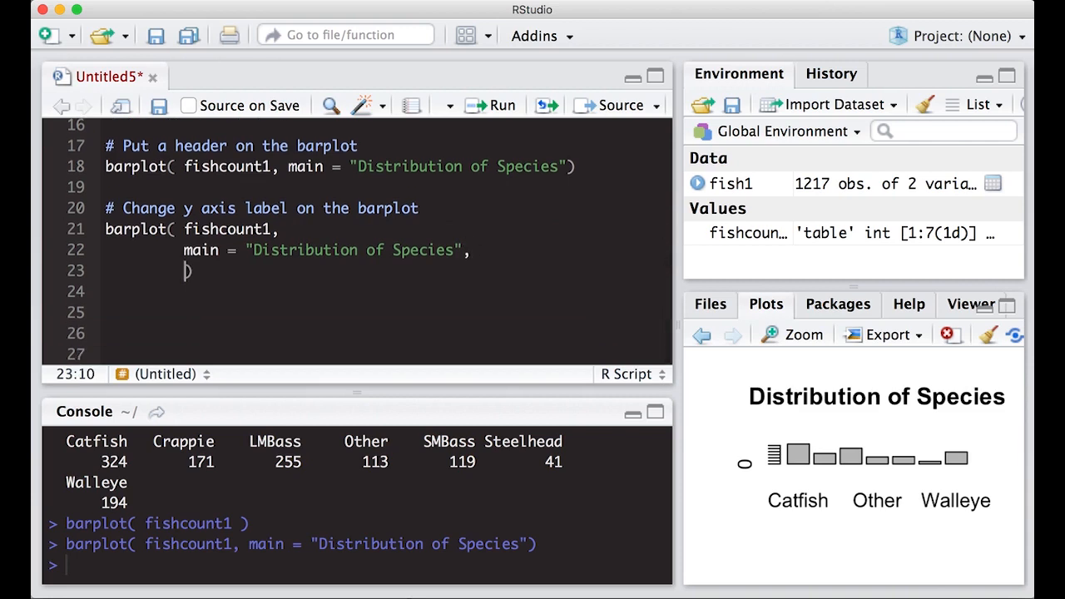
- Add ylab = "Count" to the barplot, run it and check the labelled chart zoomed
{"action": "type", "text": "y"}
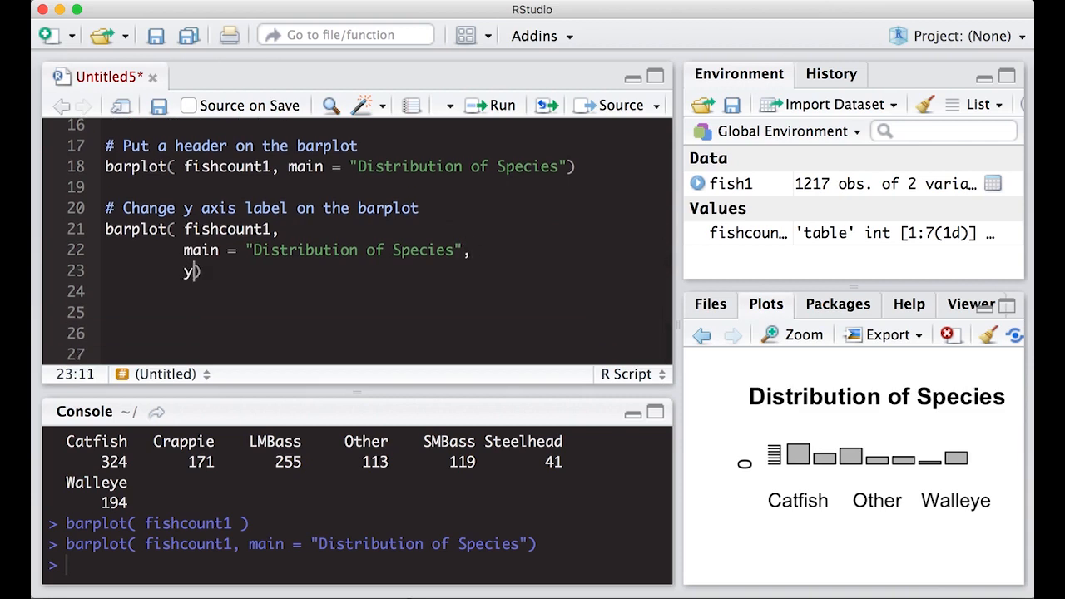
{"action": "type", "text": "lab ="}
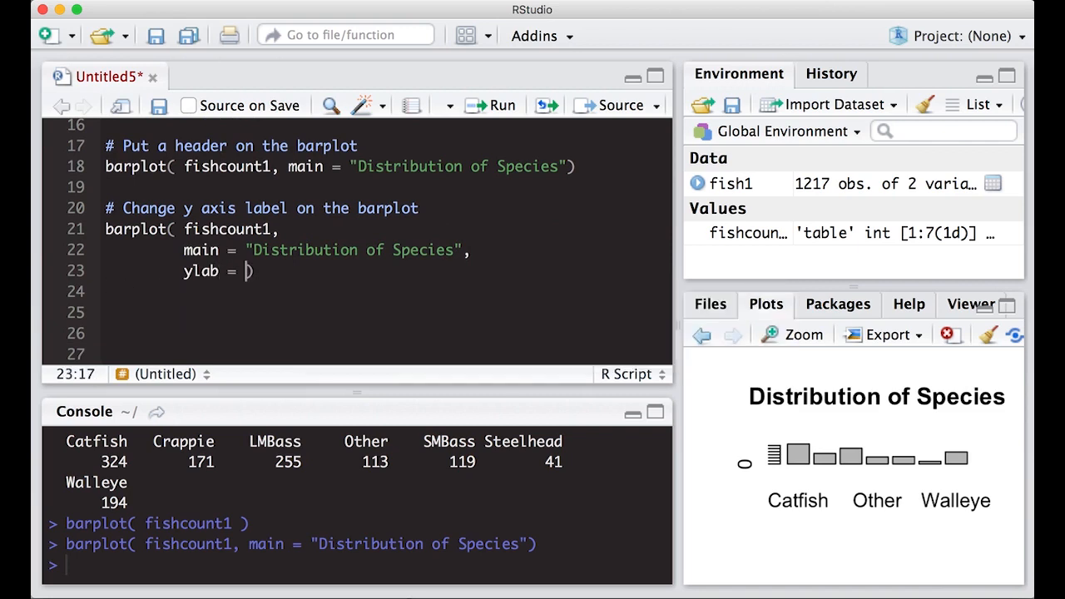
{"action": "type", "text": "Count"}
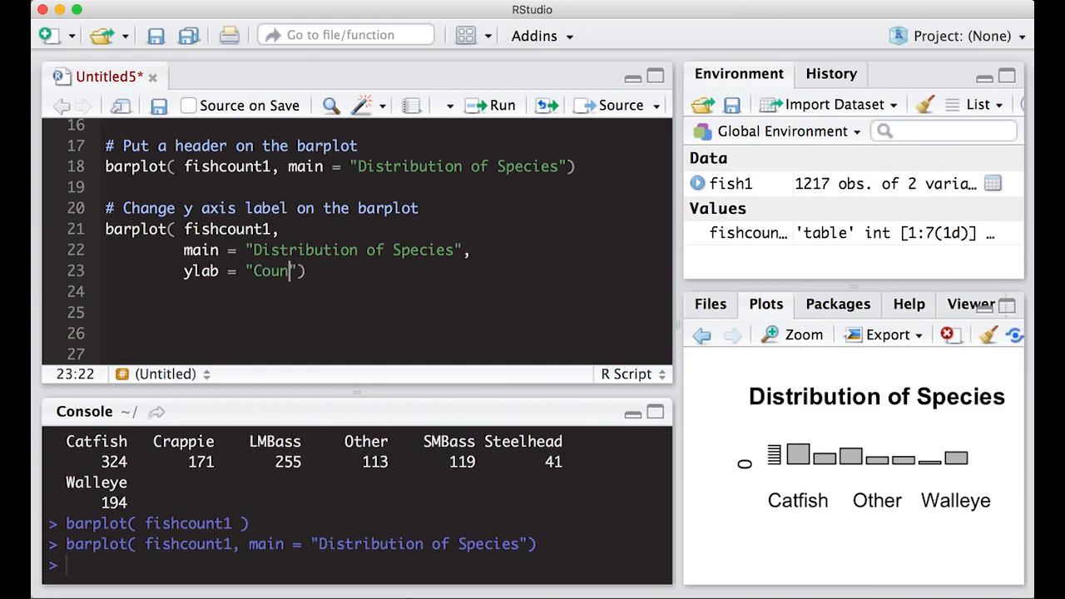
{"action": "type", "text": "t"}
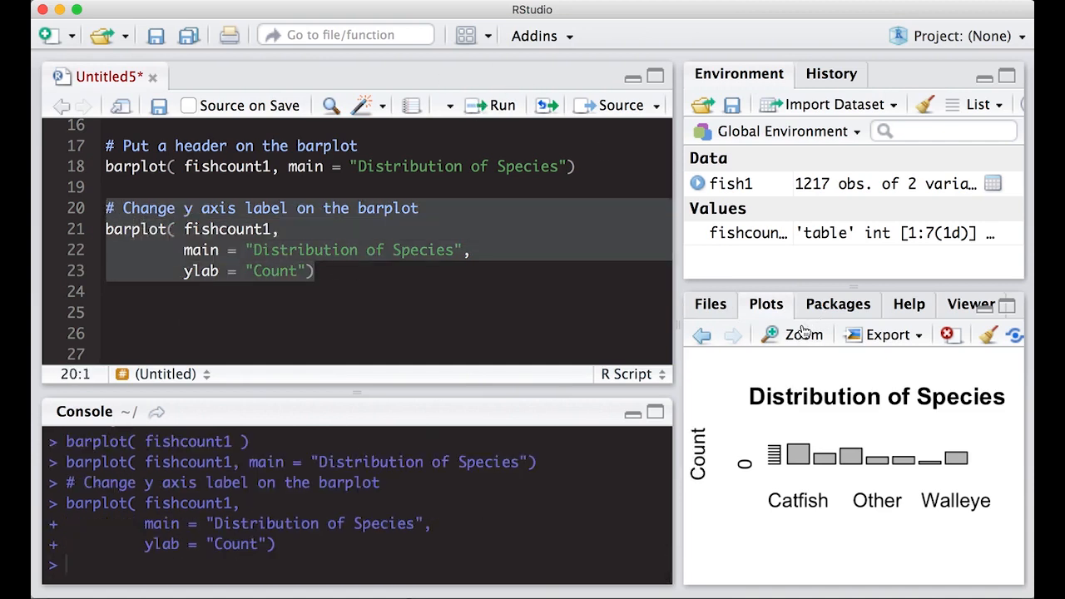
{"action": "left_click", "coordinate": [795, 335]}
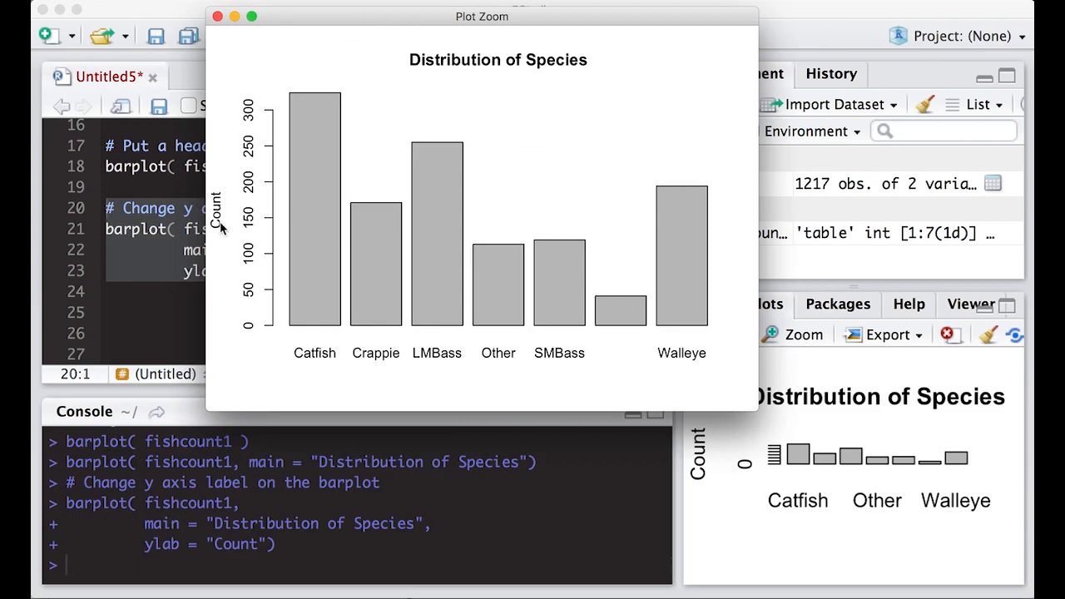
{"action": "mouse_move", "coordinate": [253, 210]}
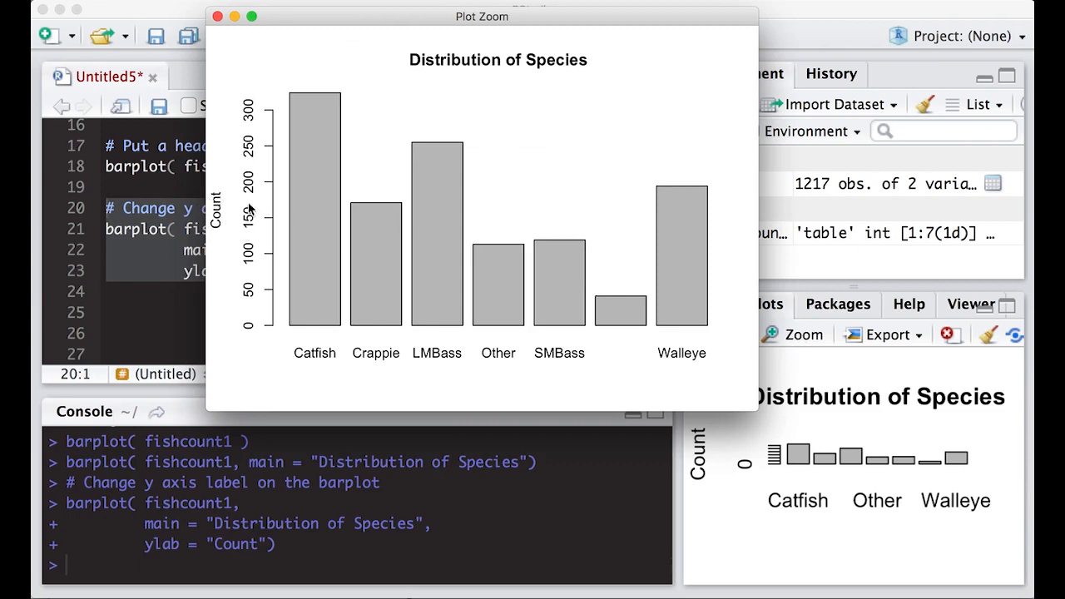
{"action": "mouse_move", "coordinate": [237, 67]}
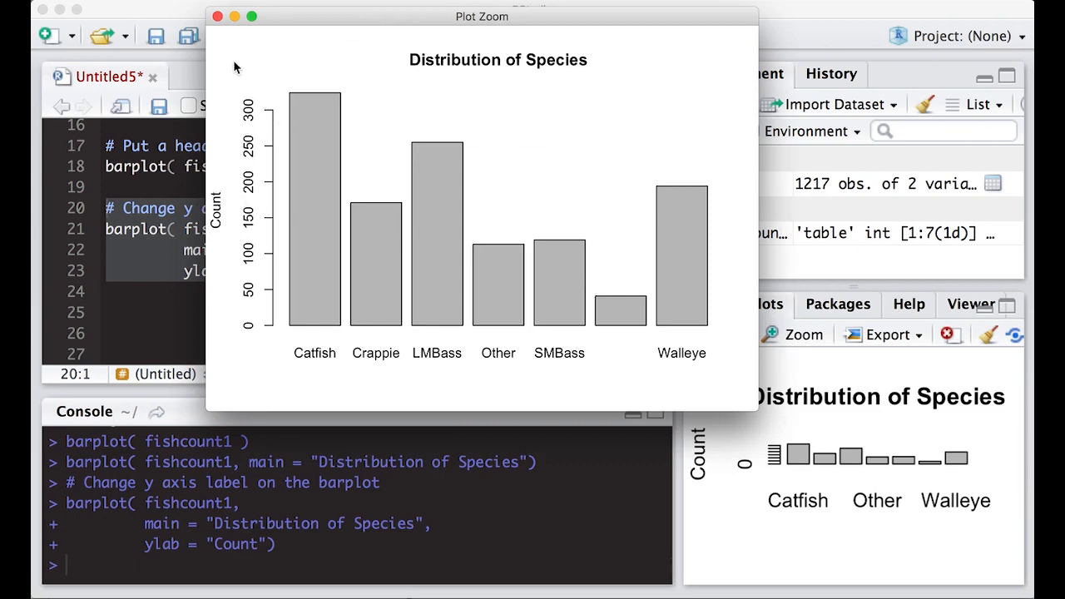
{"action": "mouse_move", "coordinate": [336, 244]}
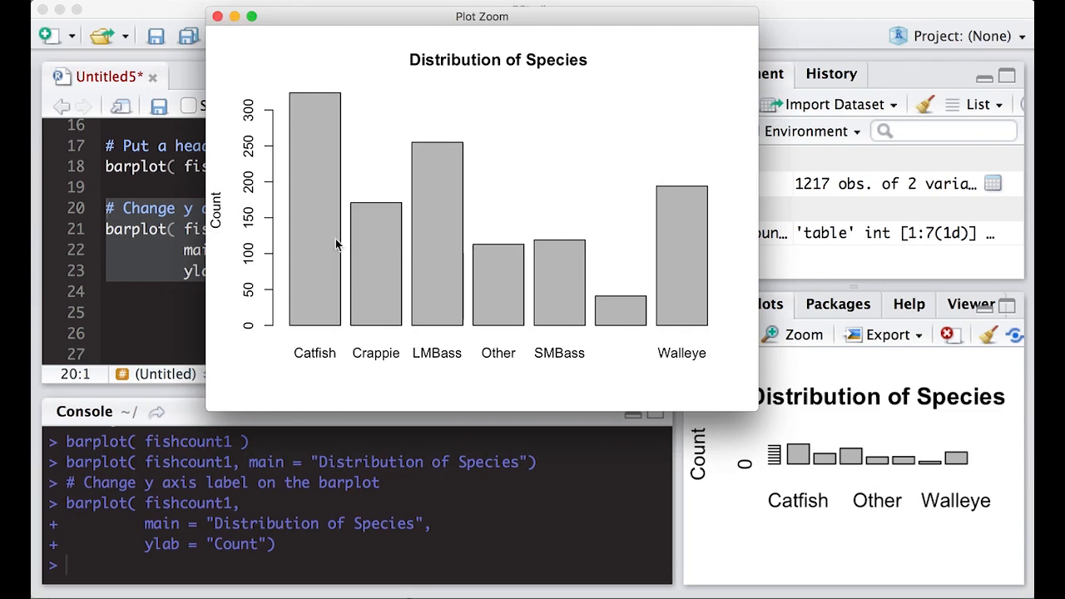
{"action": "mouse_move", "coordinate": [655, 323]}
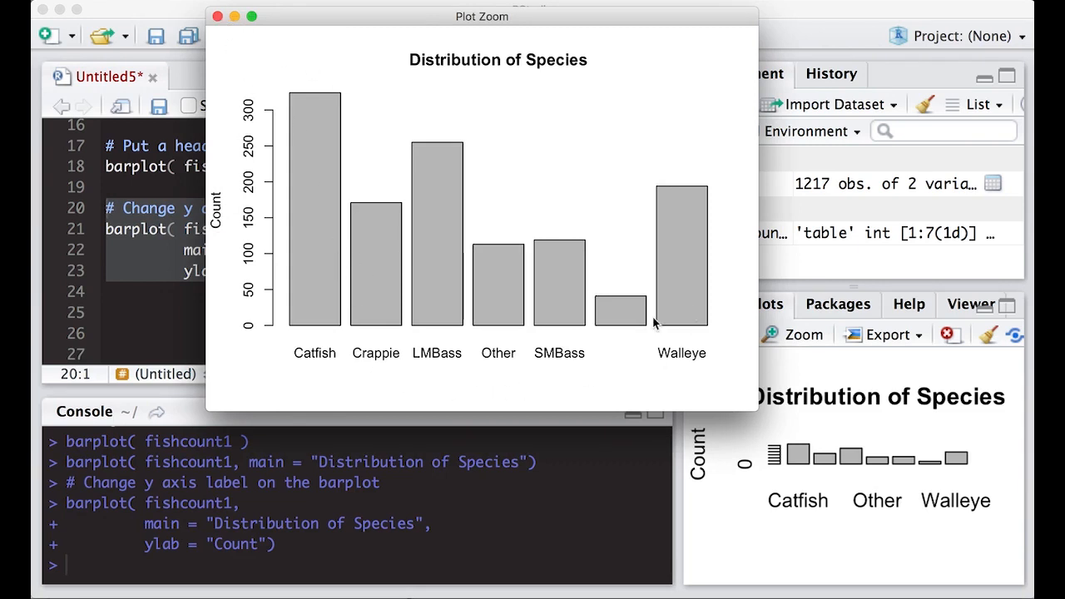
{"action": "mouse_move", "coordinate": [603, 303]}
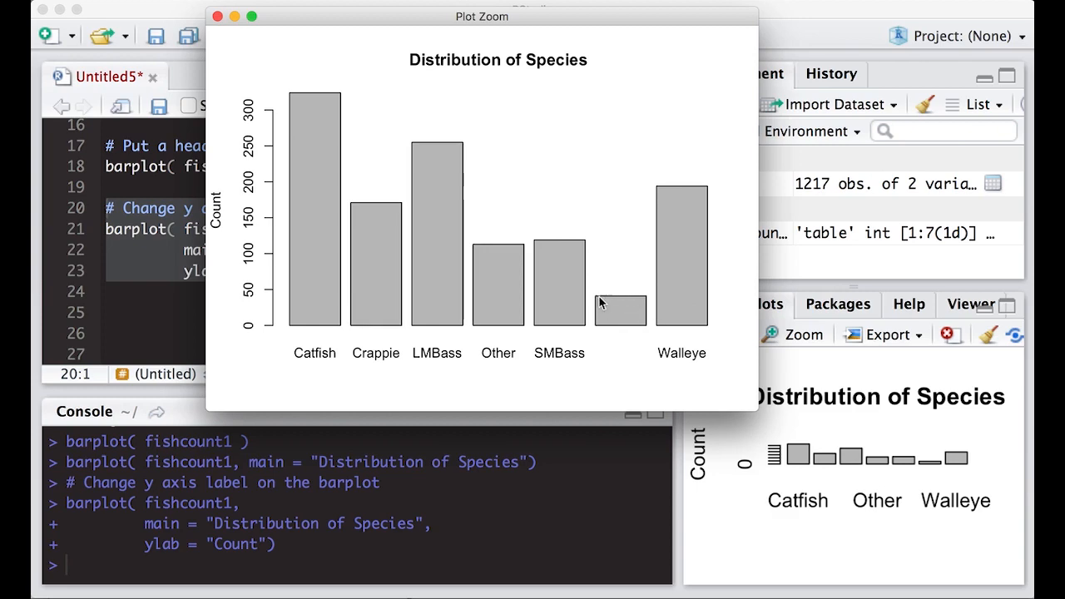
{"action": "mouse_move", "coordinate": [757, 419]}
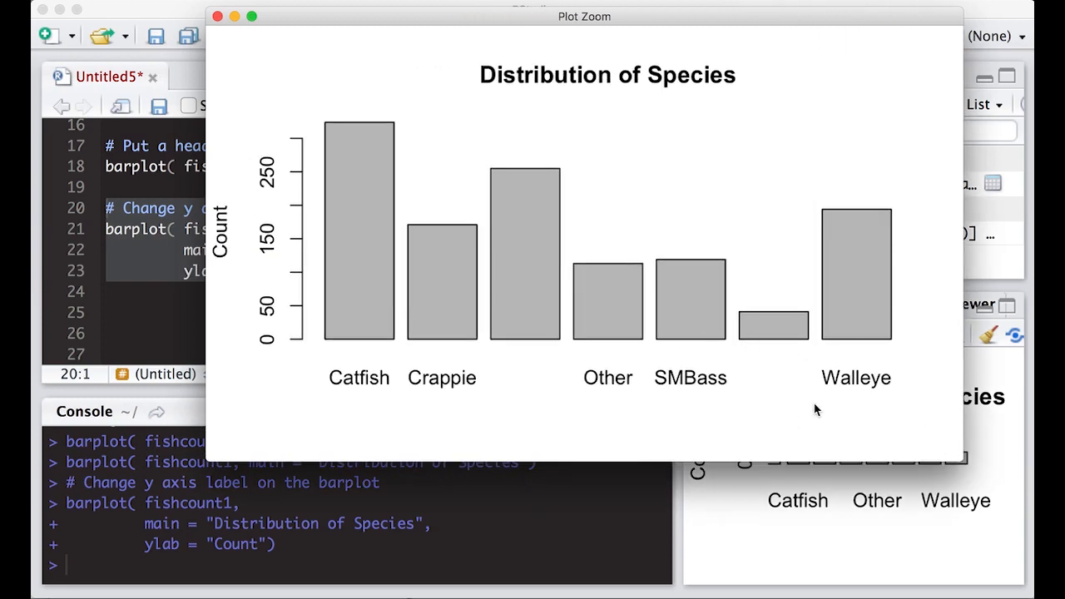
{"action": "mouse_move", "coordinate": [546, 364]}
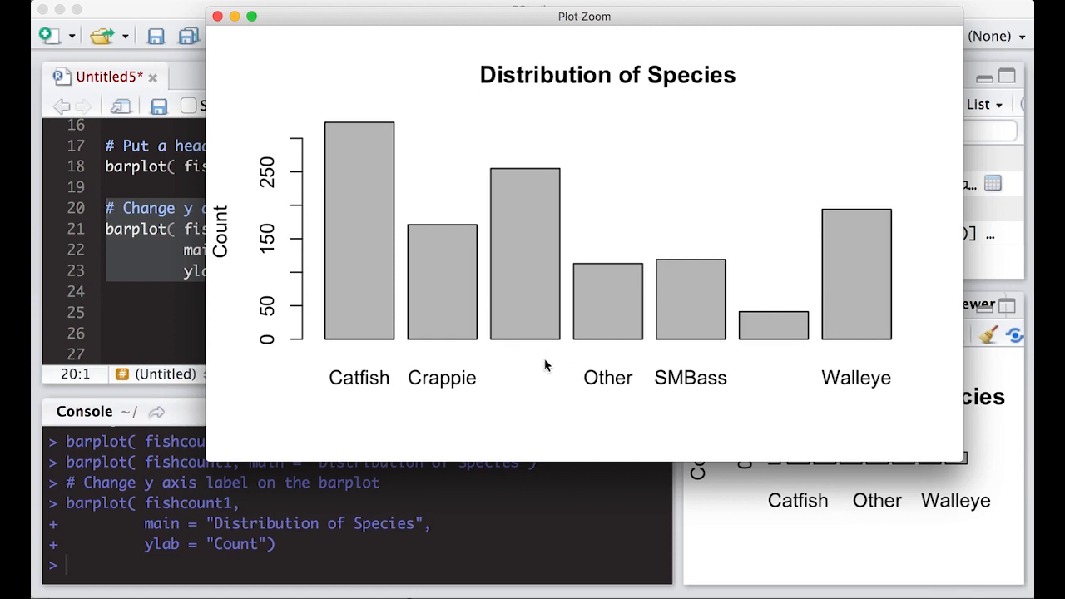
{"action": "mouse_move", "coordinate": [862, 412]}
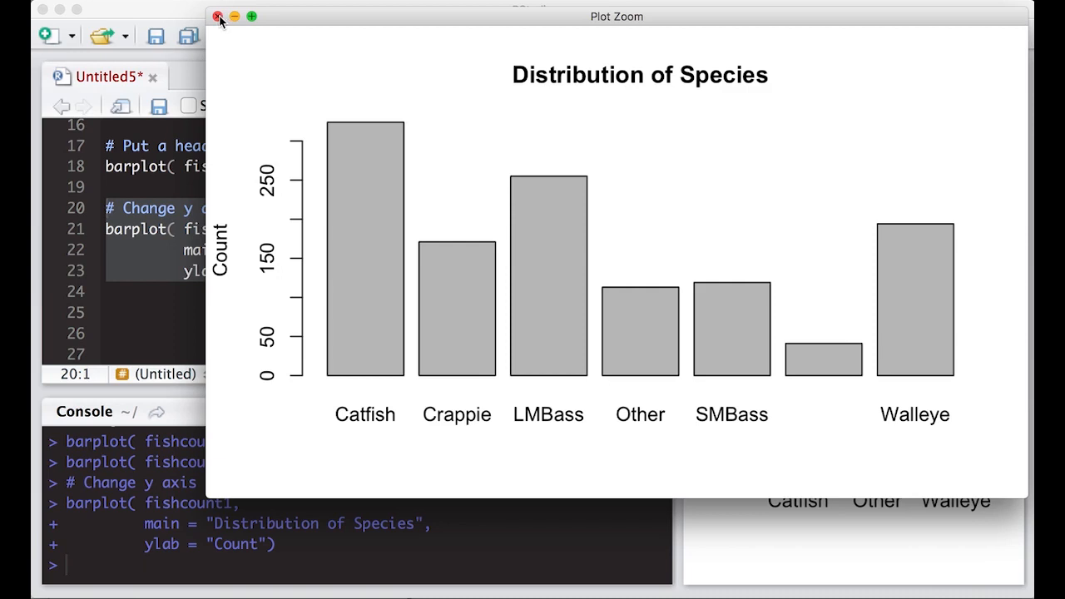
{"action": "left_click", "coordinate": [220, 16]}
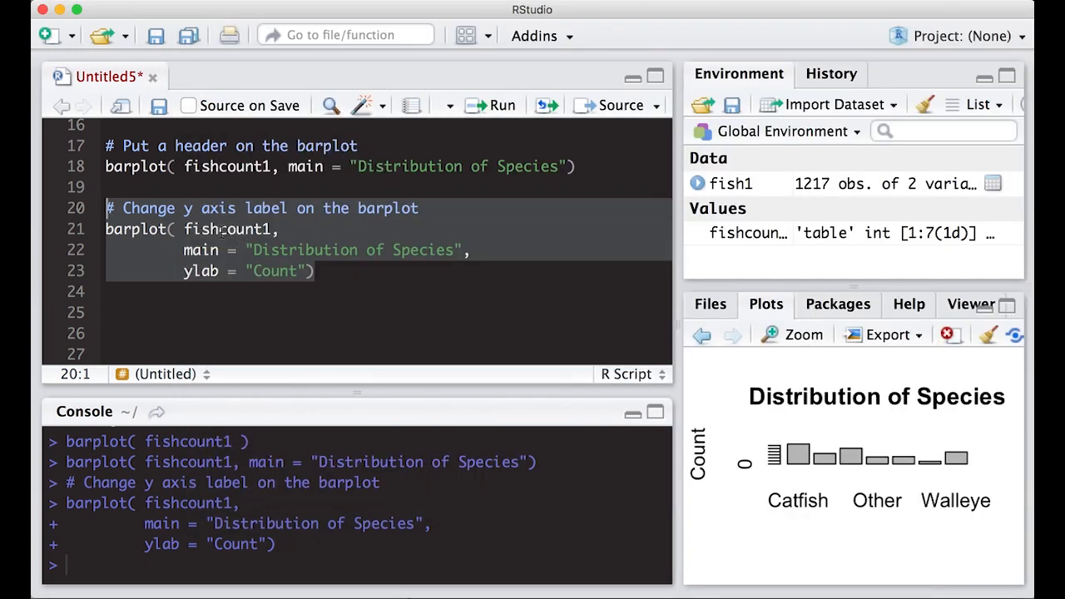
{"action": "mouse_move", "coordinate": [315, 271]}
{"action": "type", "text": "x)"}
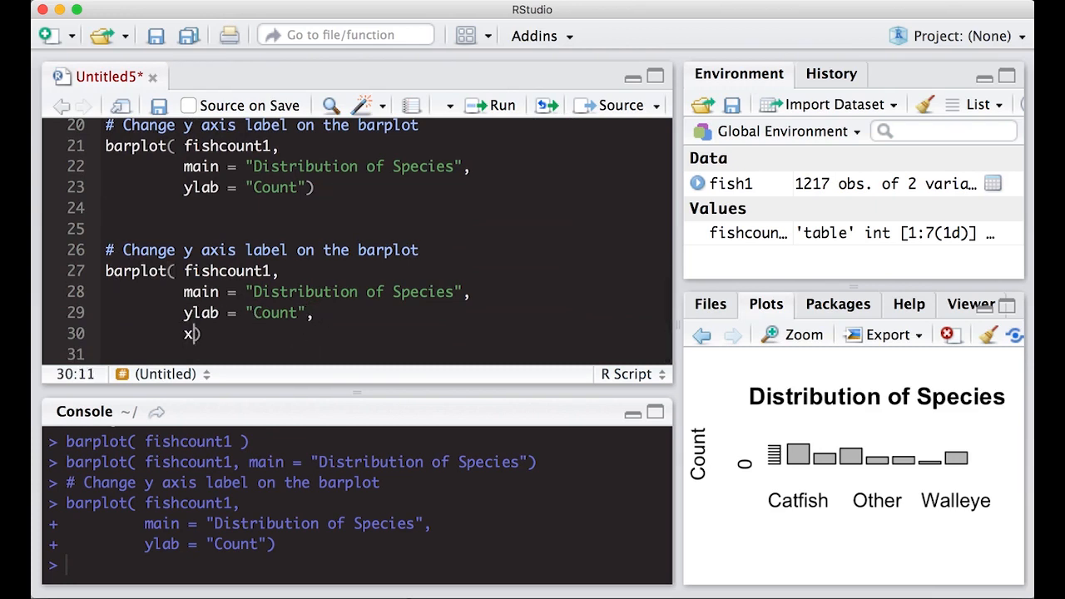
- Add xlab = "Species" to the barplot, run it and check the x-axis label zoomed
{"action": "type", "text": "lab ="}
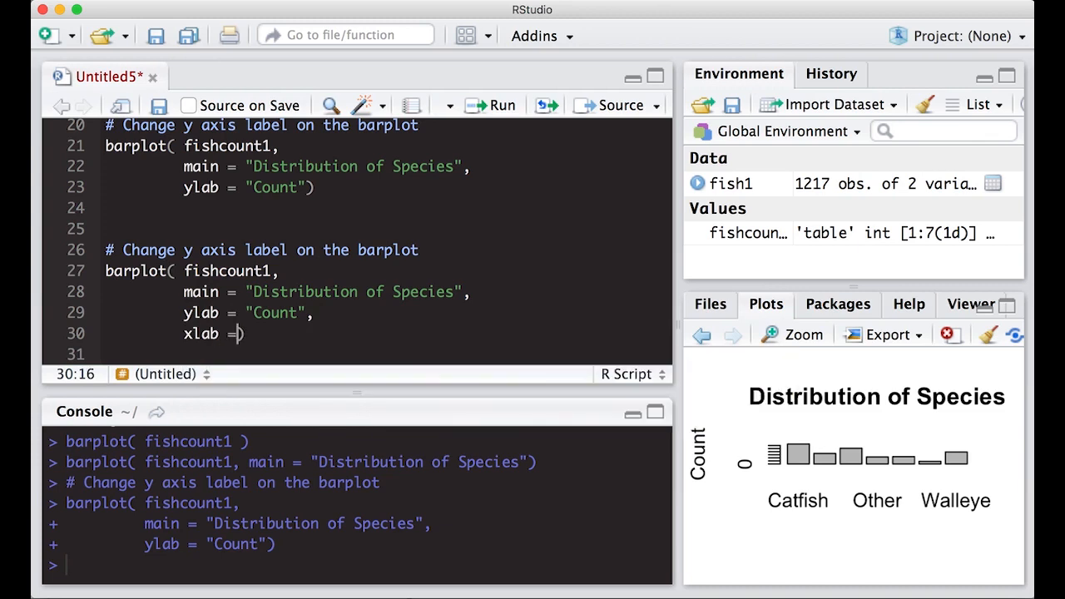
{"action": "type", "text": "\"\""}
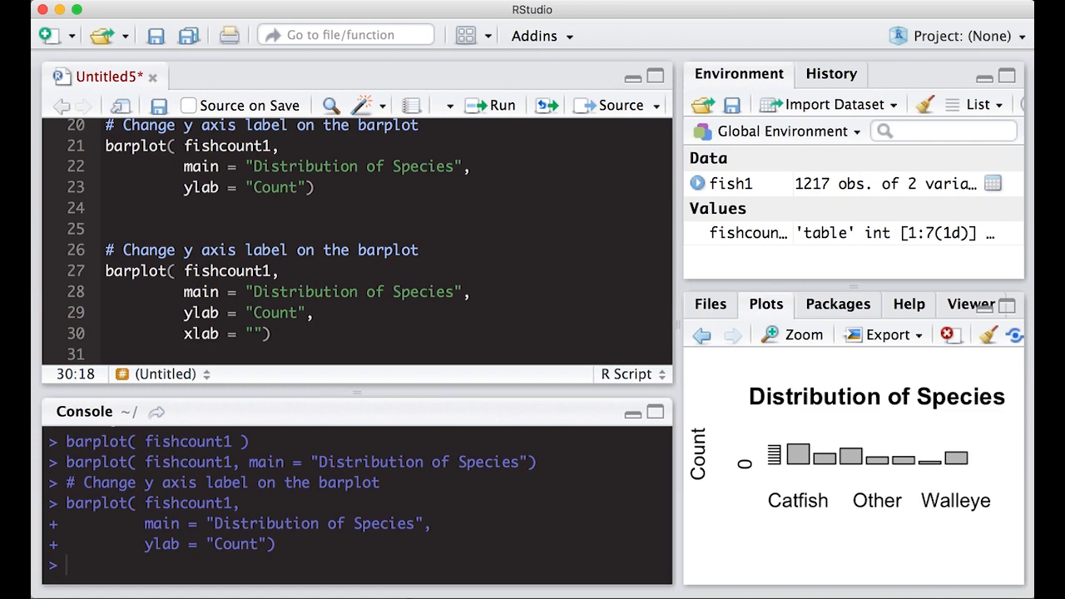
{"action": "type", "text": "Species"}
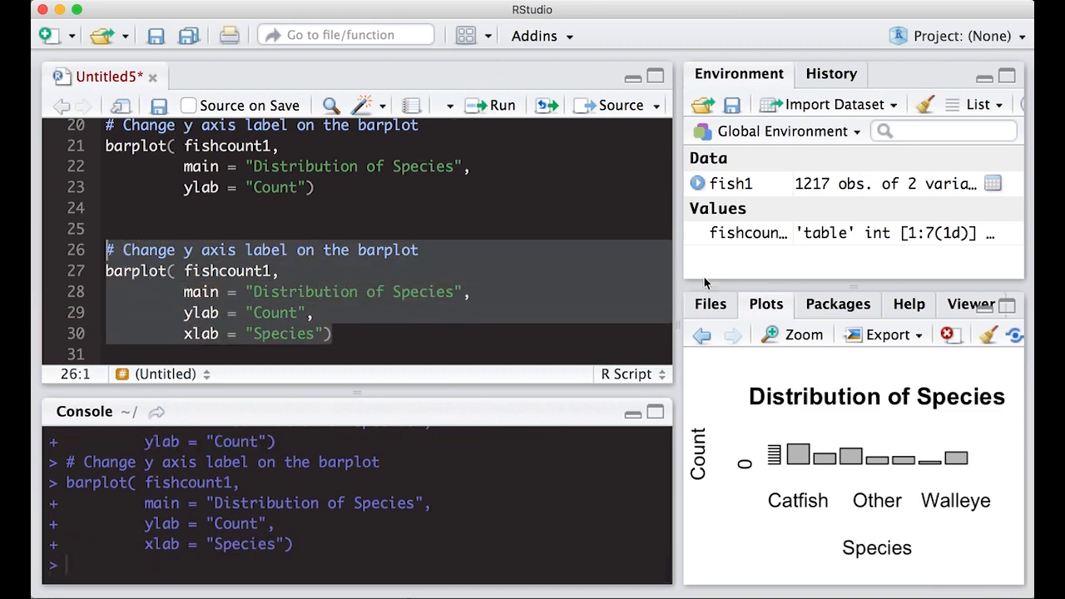
{"action": "left_click", "coordinate": [793, 336]}
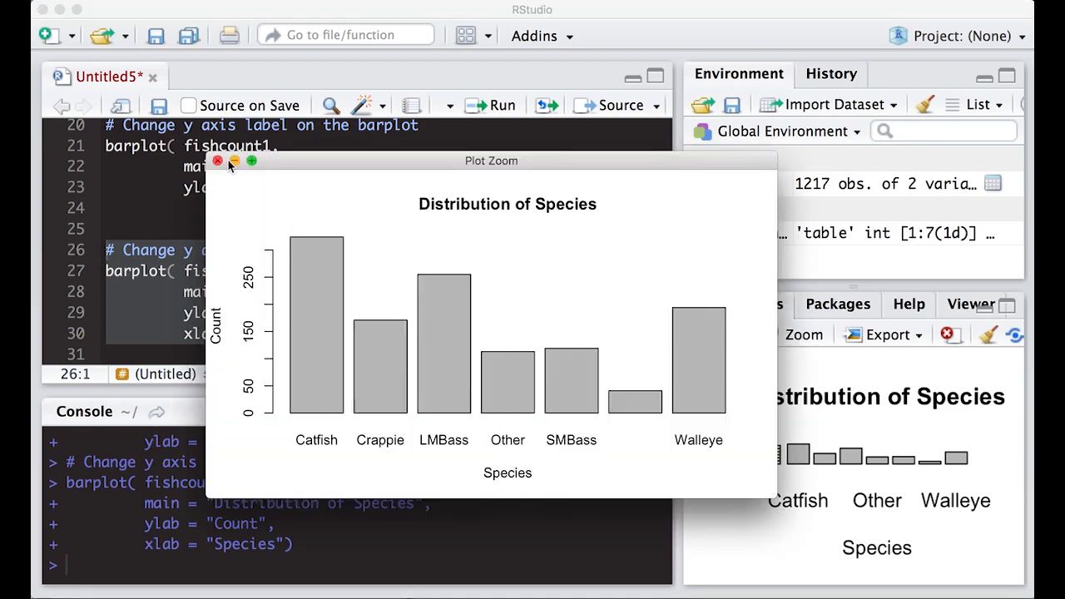
{"action": "left_click", "coordinate": [216, 160]}
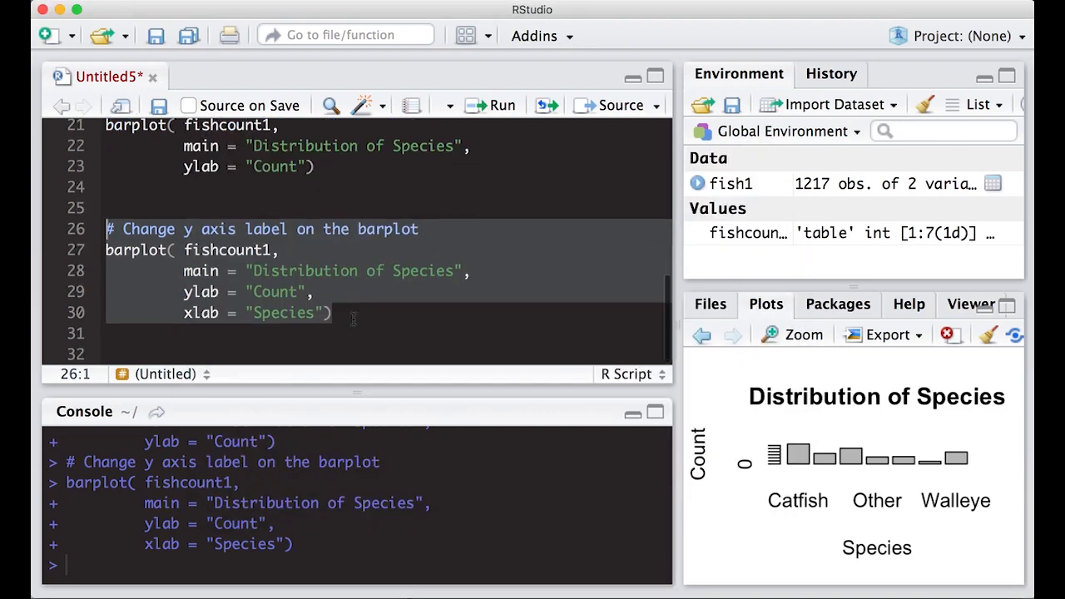
{"action": "left_click", "coordinate": [106, 333]}
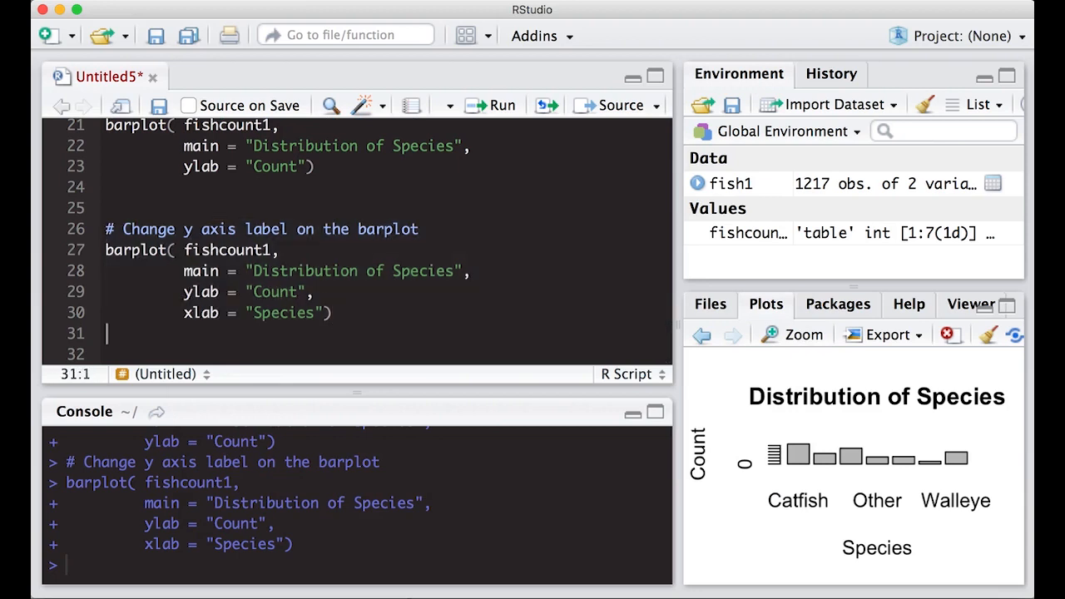
{"action": "scroll", "scroll_direction": "down", "scroll_amount": 3}
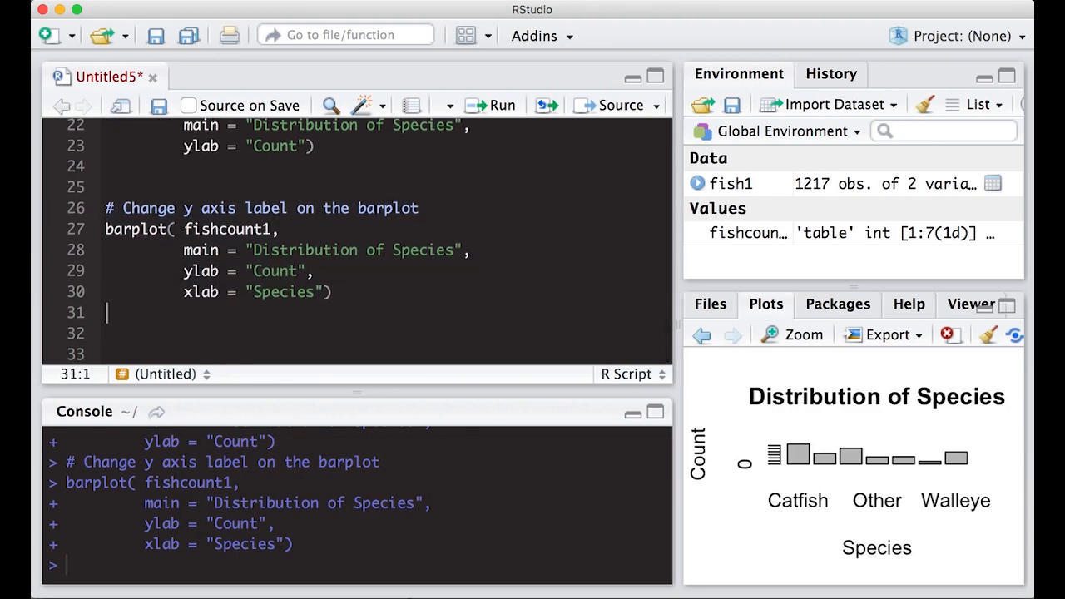
- Write the barplot block under '# Rotate to make it horizontal' with horiz = TRUE added
{"action": "type", "text": "# Rotate to make it ho"}
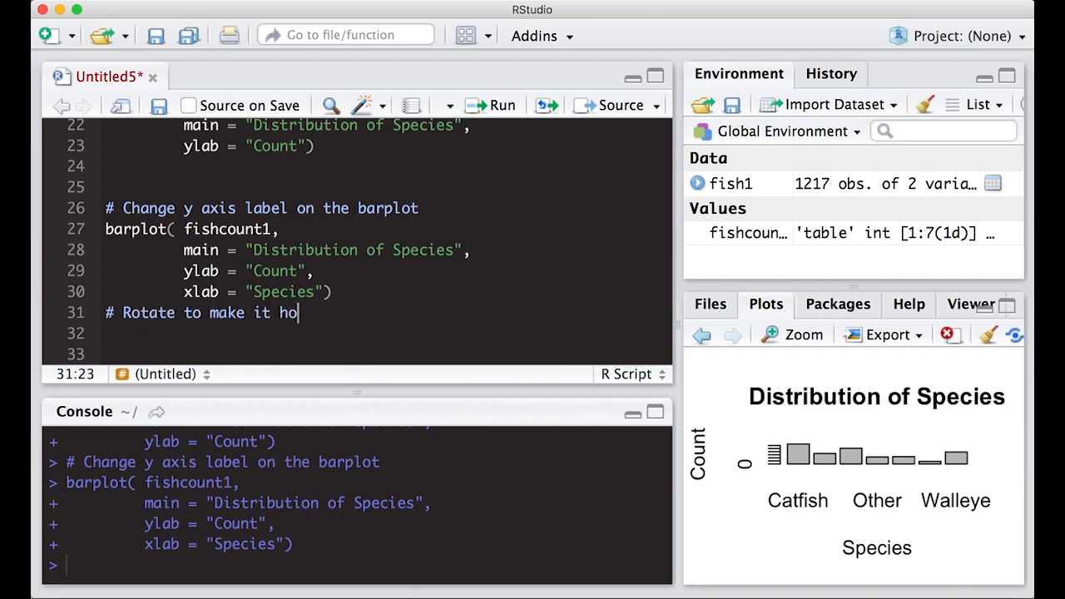
{"action": "type", "text": "rizontal"}
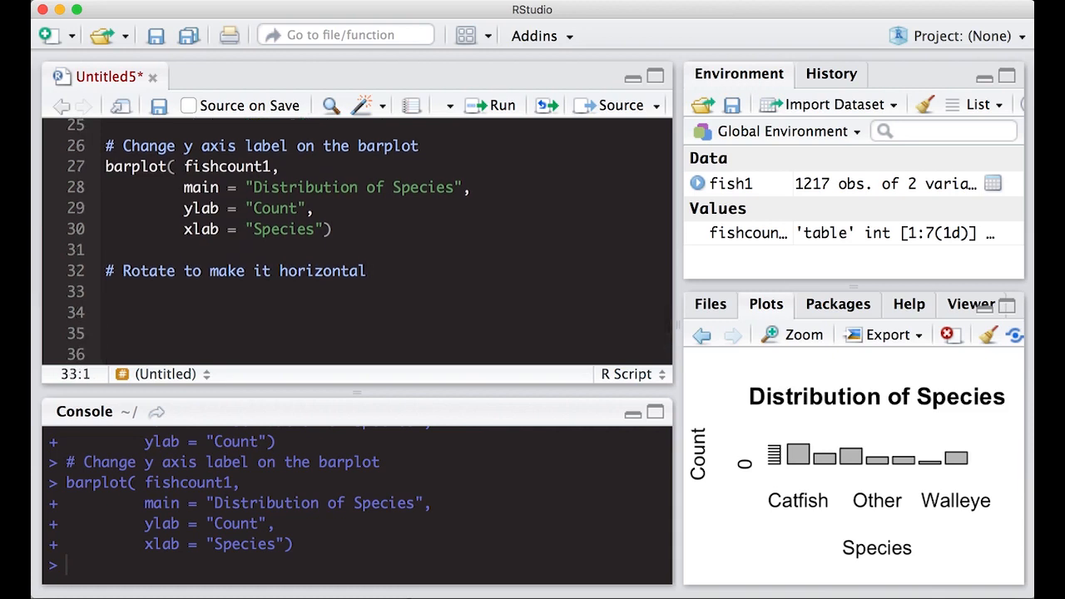
{"action": "type", "text": "bar"}
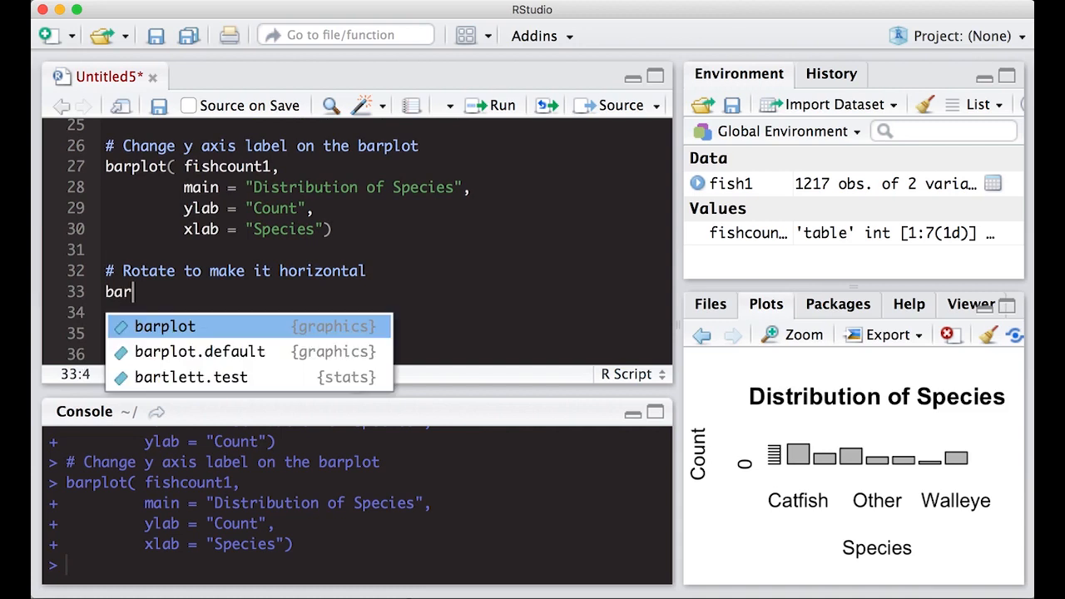
{"action": "type", "text": "plot( fishcount1"}
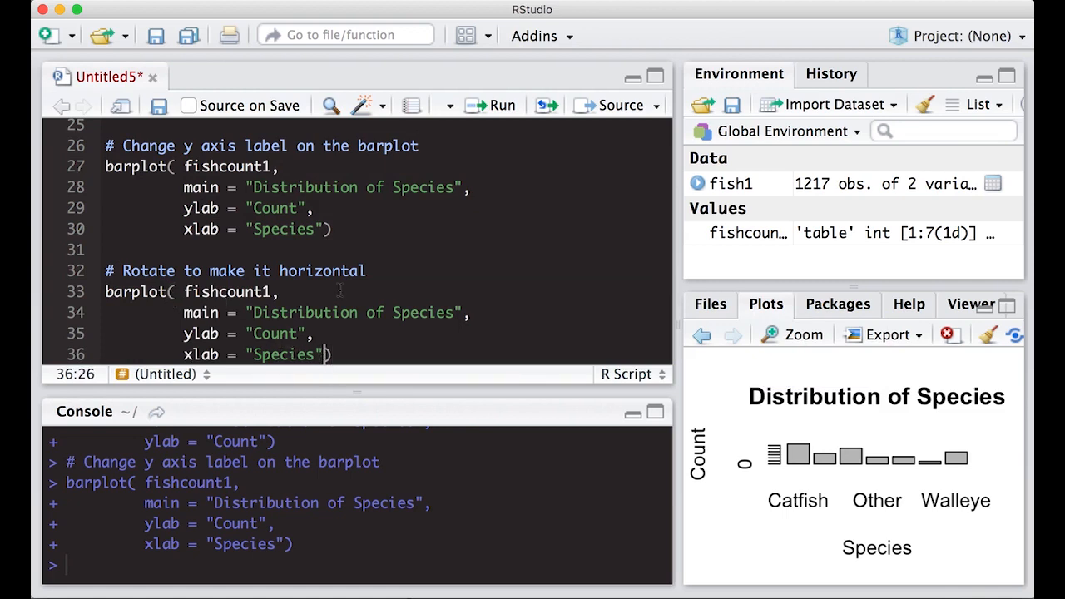
{"action": "type", "text": ",\\n)"}
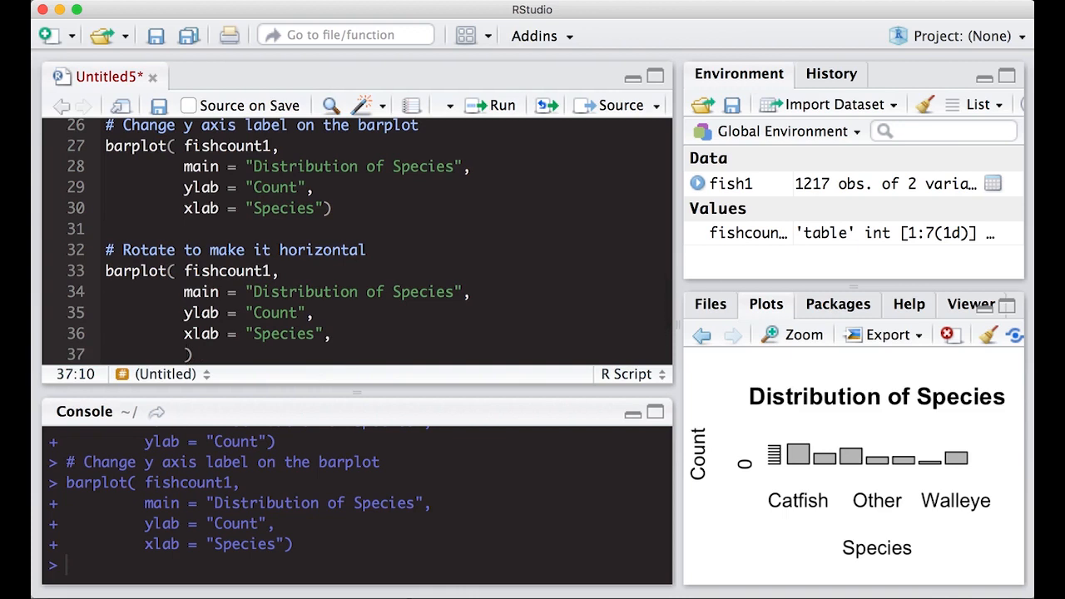
{"action": "type", "text": "horiz = TU"}
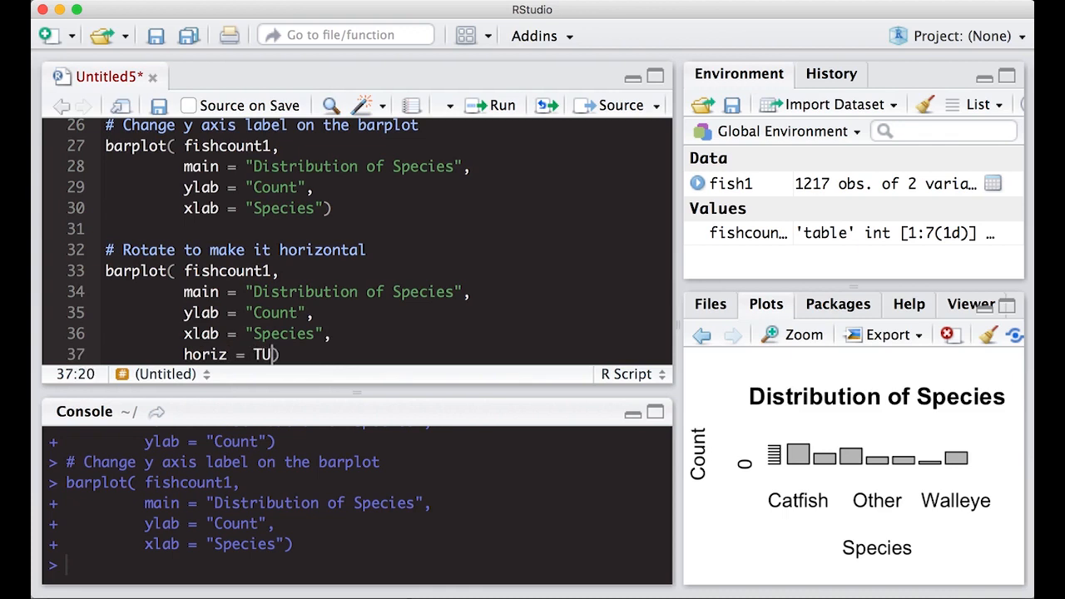
{"action": "type", "text": "RE"}
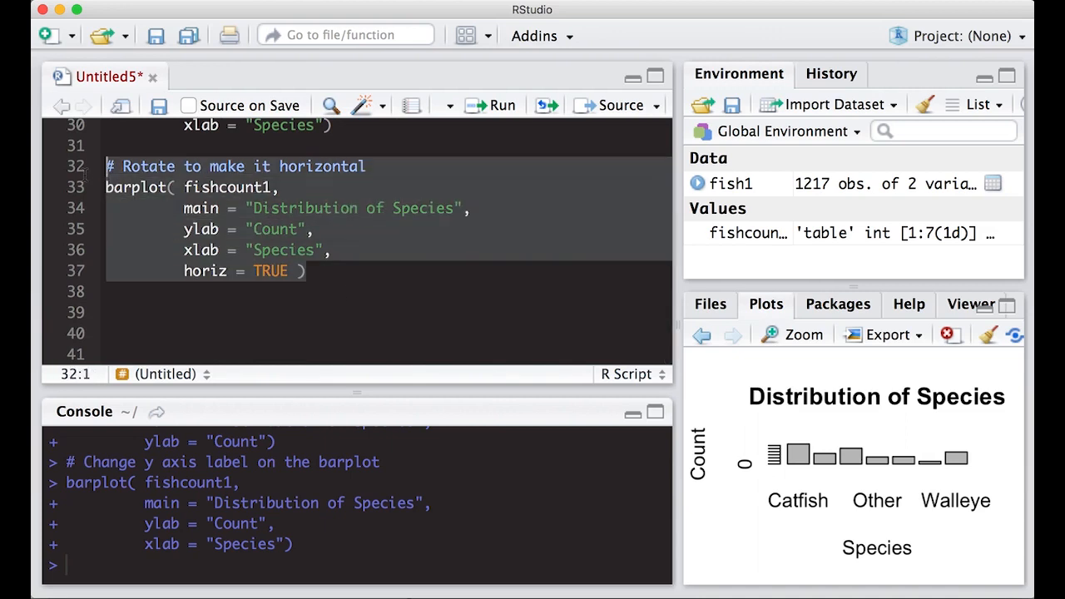
- Run the horizontal barplot and inspect it in an enlarged zoom window
{"action": "left_click", "coordinate": [493, 105]}
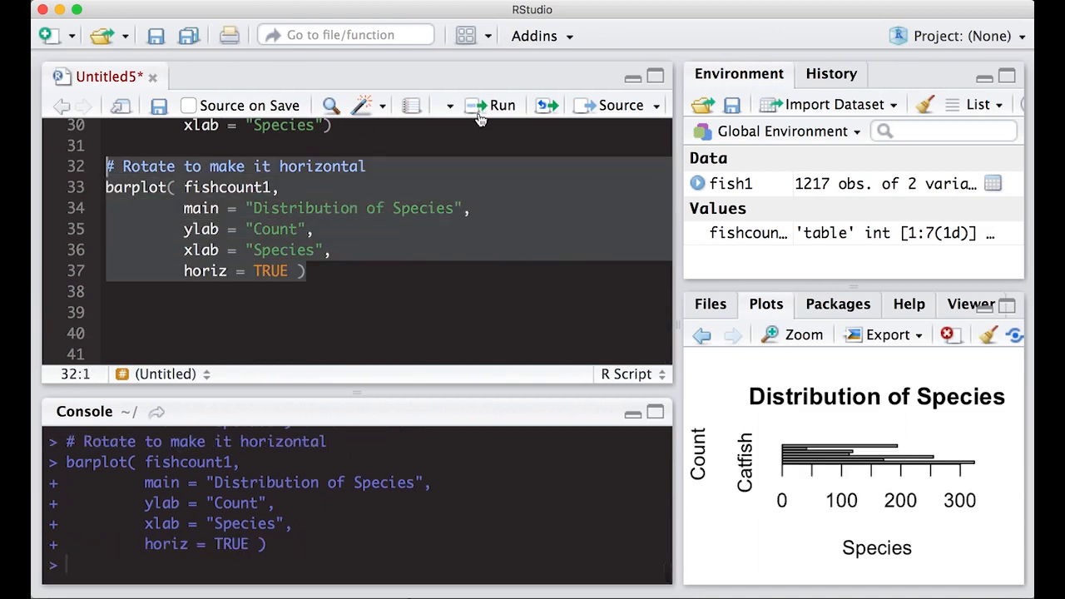
{"action": "left_click", "coordinate": [791, 334]}
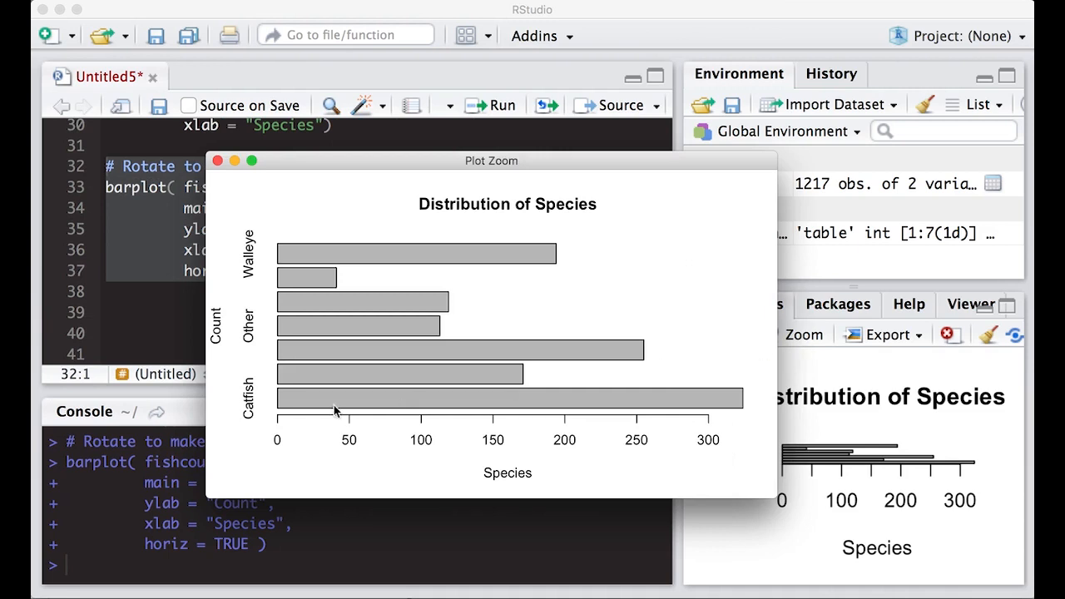
{"action": "mouse_move", "coordinate": [251, 428]}
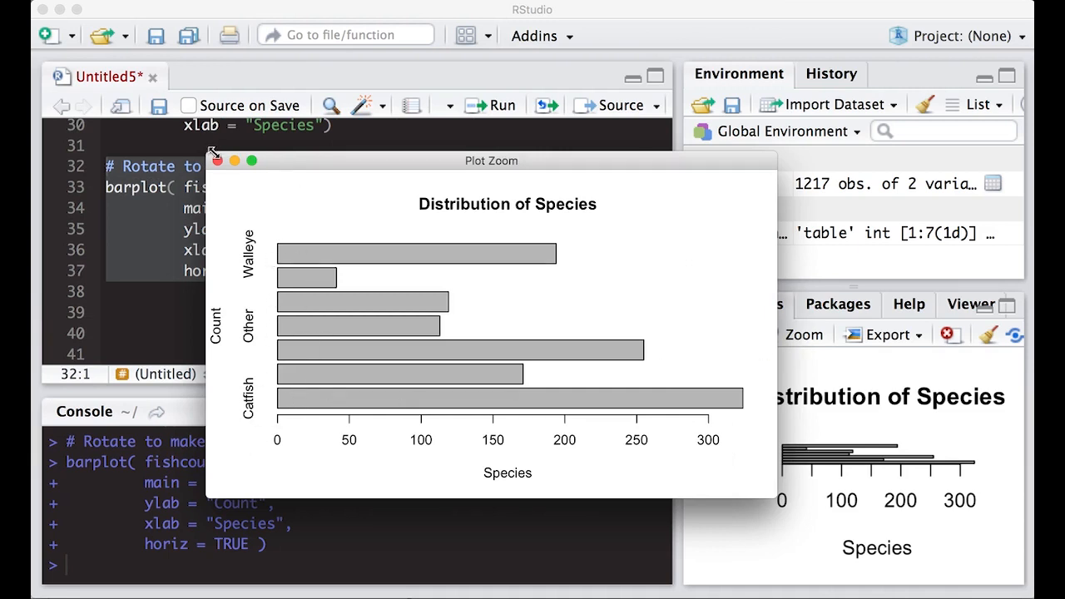
{"action": "left_click_drag", "start_coordinate": [491, 160], "coordinate": [463, 10]}
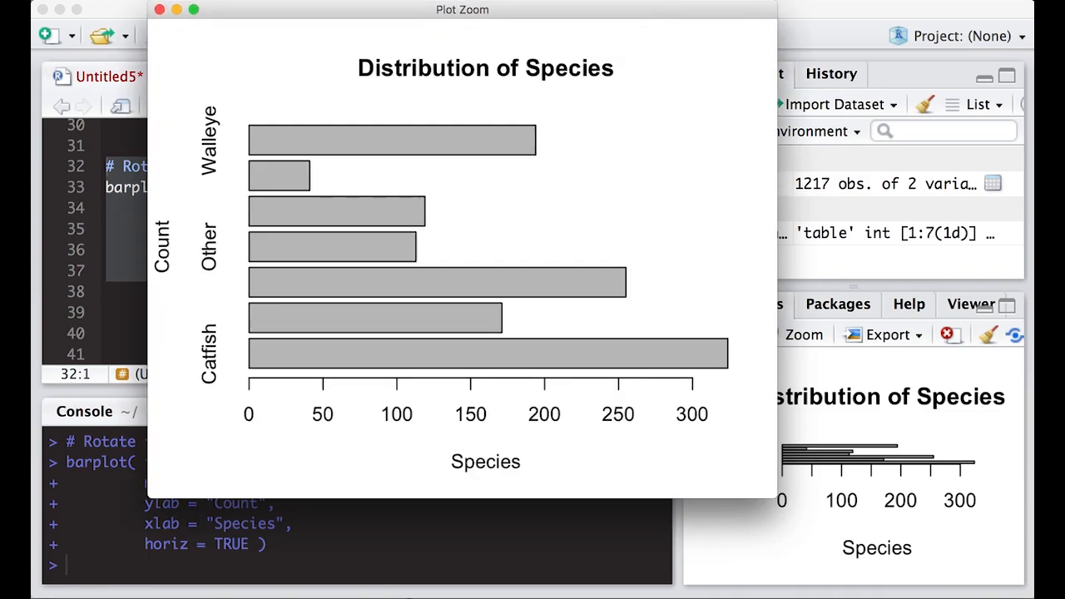
{"action": "mouse_move", "coordinate": [263, 282]}
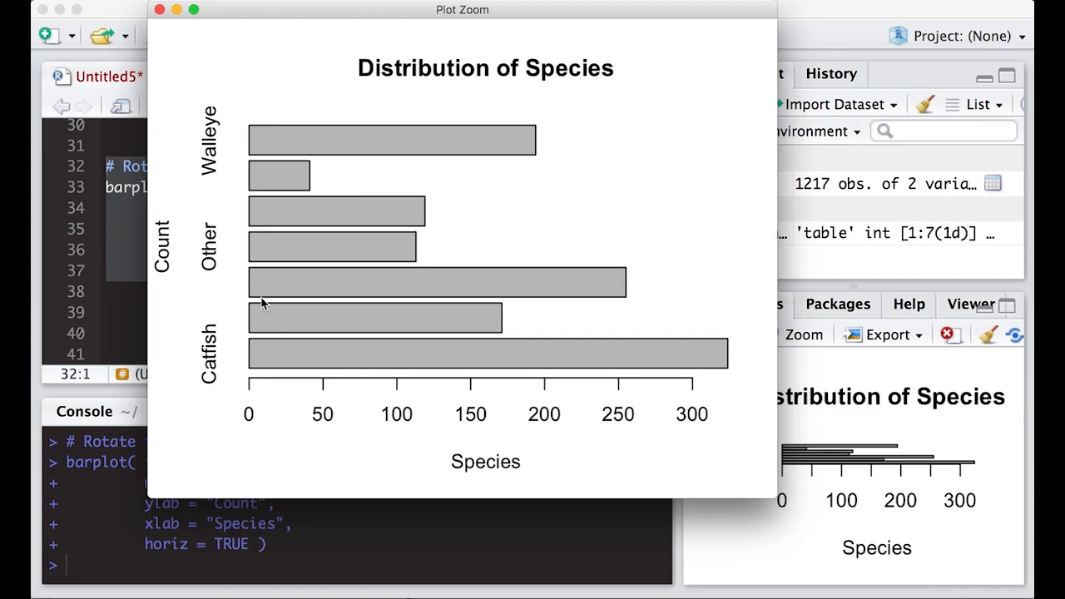
{"action": "mouse_move", "coordinate": [174, 233]}
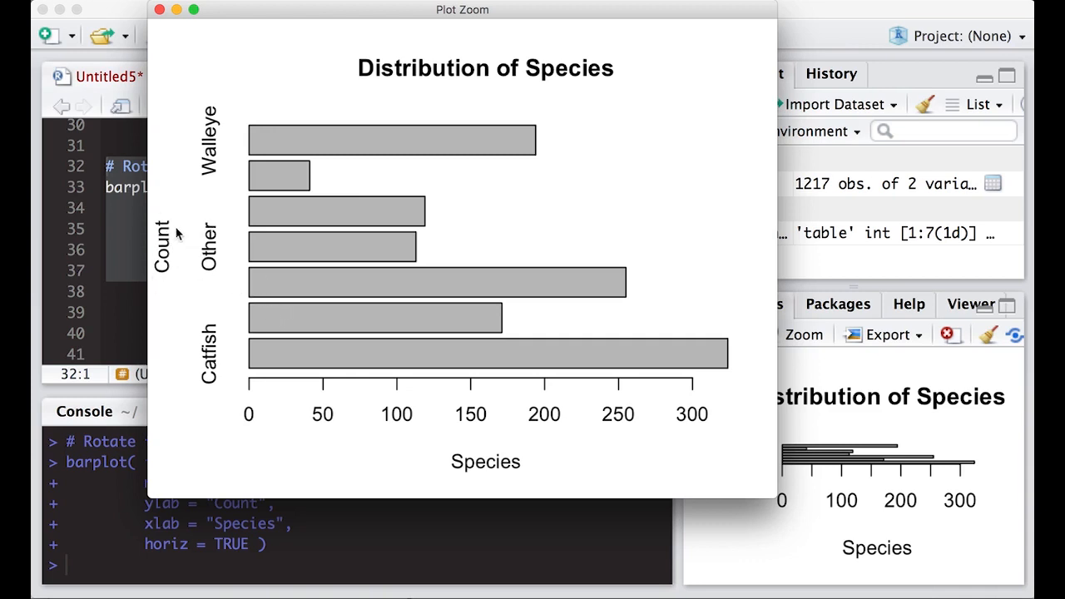
{"action": "mouse_move", "coordinate": [532, 462]}
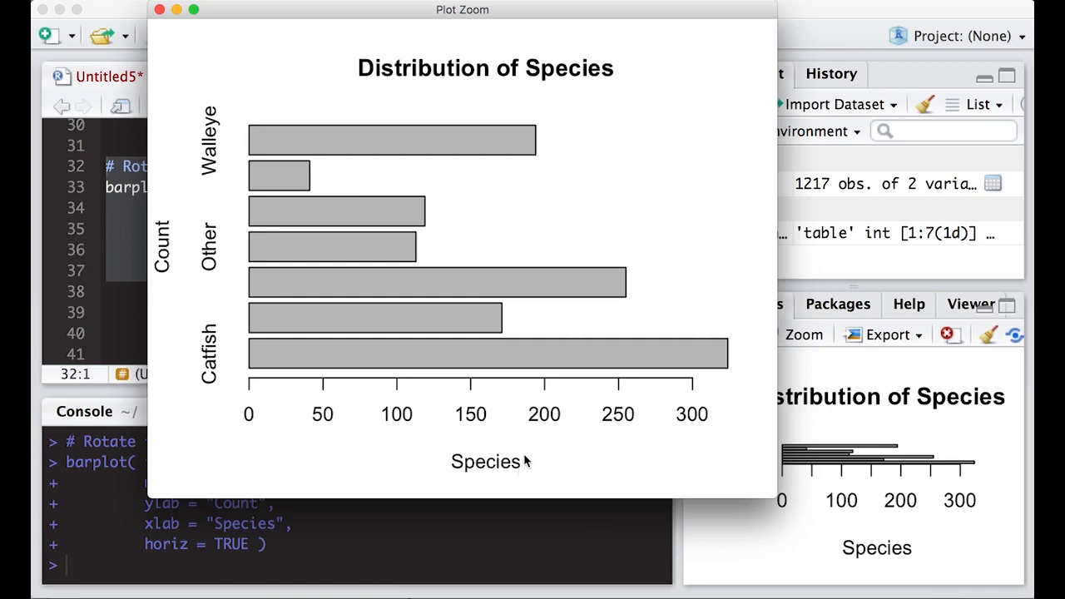
{"action": "left_click", "coordinate": [173, 10]}
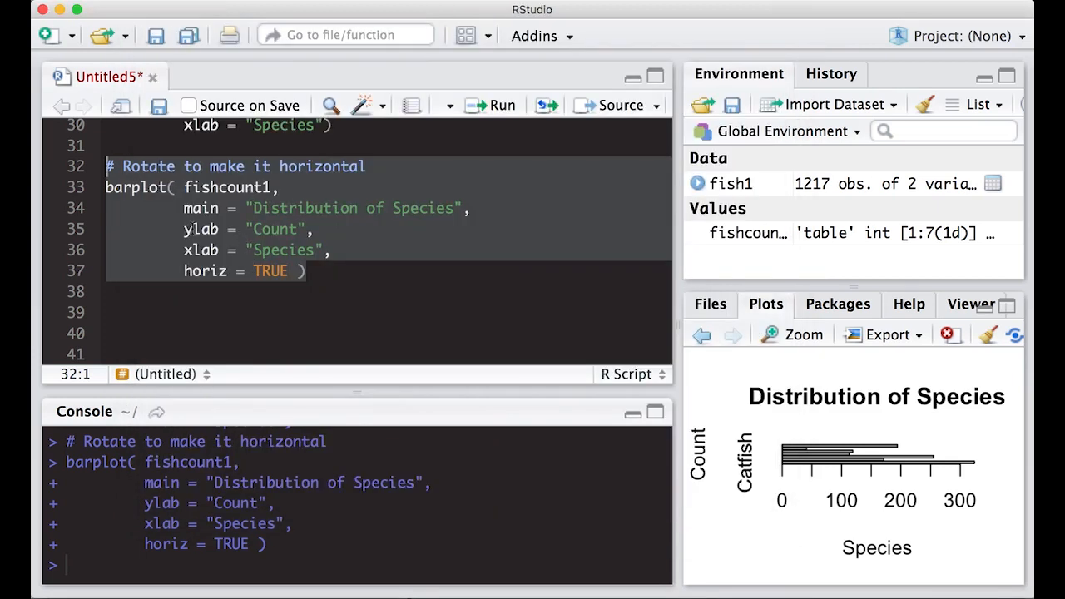
- Swap xlab and ylab so the side axis reads Species and the bottom Count, rerun and check zoomed
{"action": "left_click", "coordinate": [197, 229]}
{"action": "type", "text": "x"}
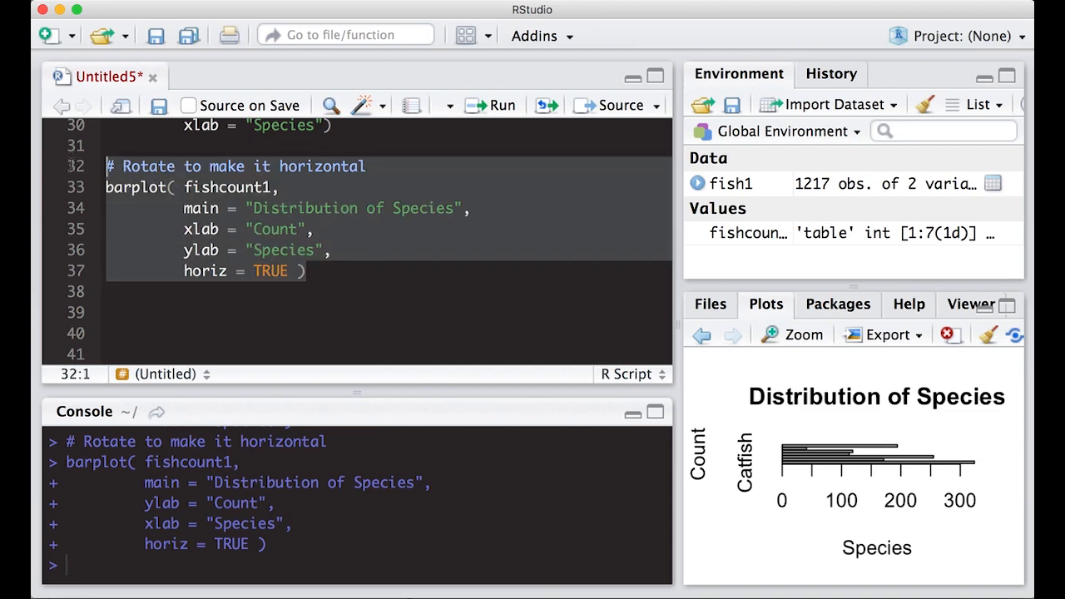
{"action": "left_click", "coordinate": [492, 105]}
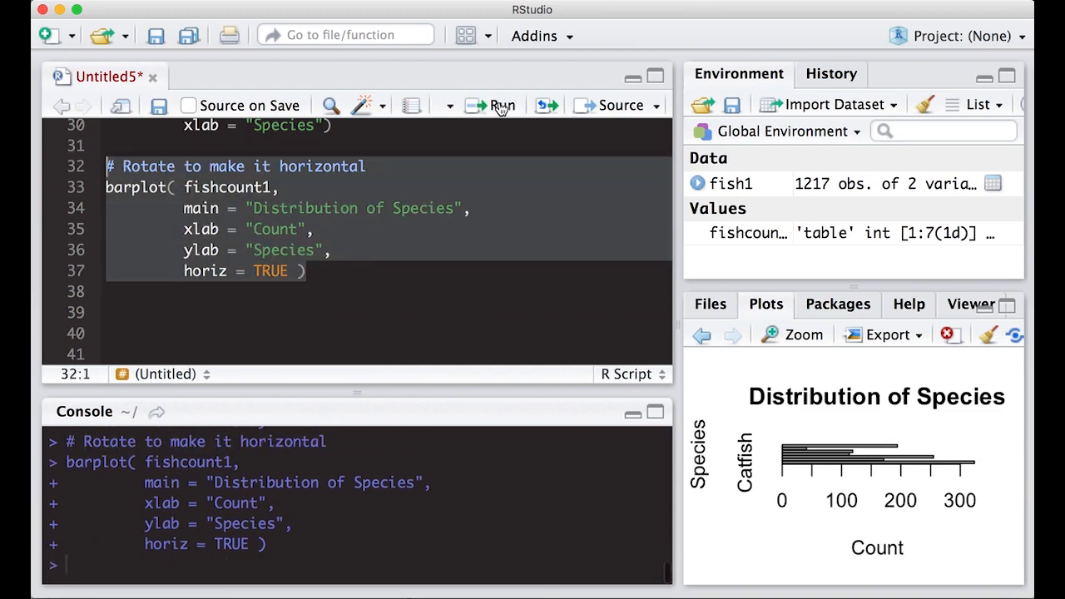
{"action": "left_click", "coordinate": [792, 334]}
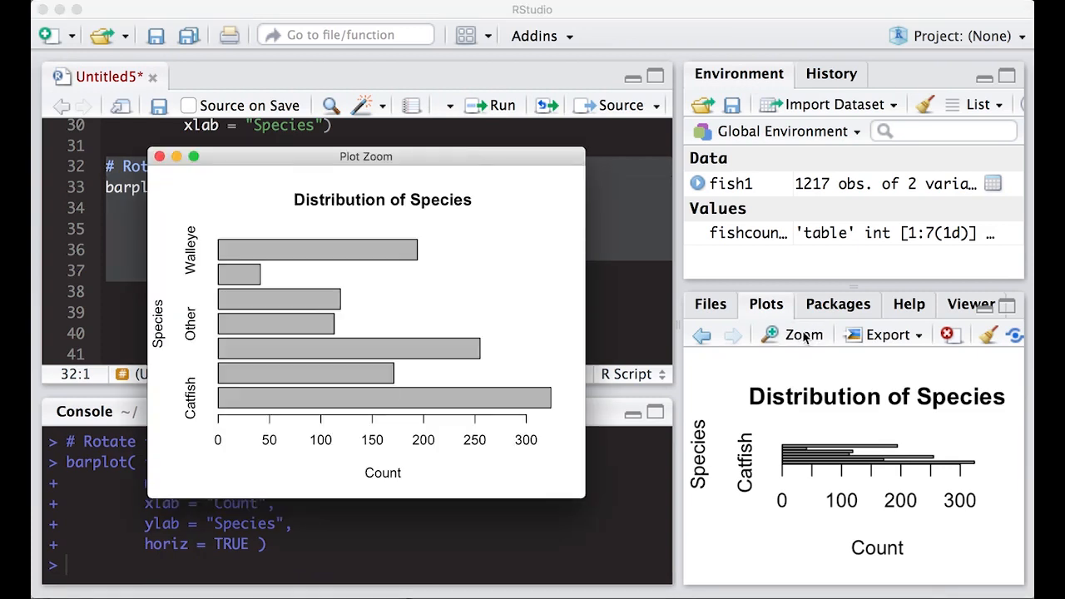
{"action": "mouse_move", "coordinate": [359, 500]}
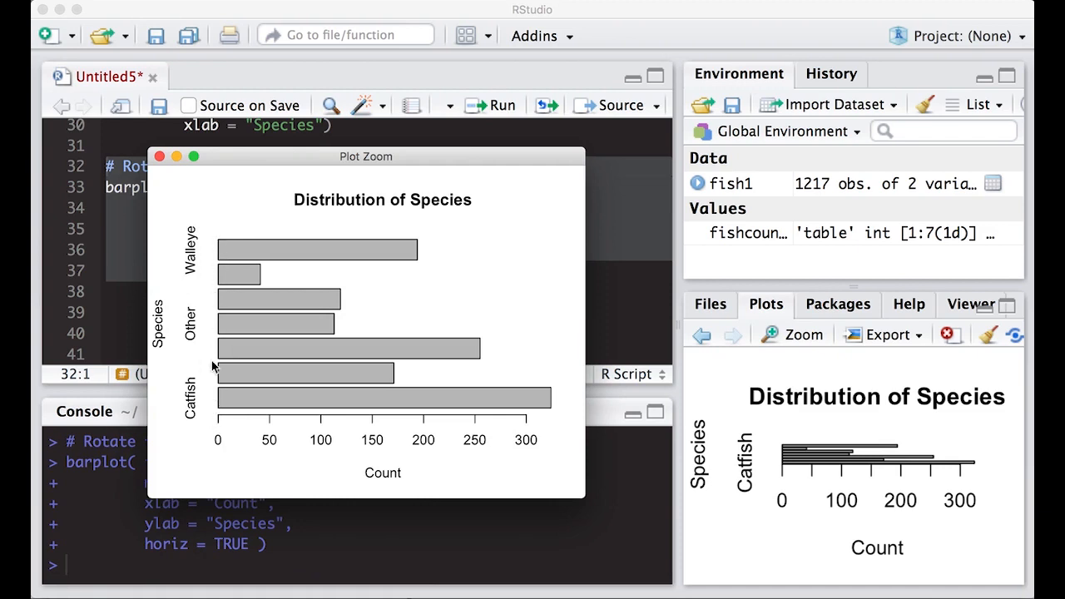
{"action": "mouse_move", "coordinate": [208, 250]}
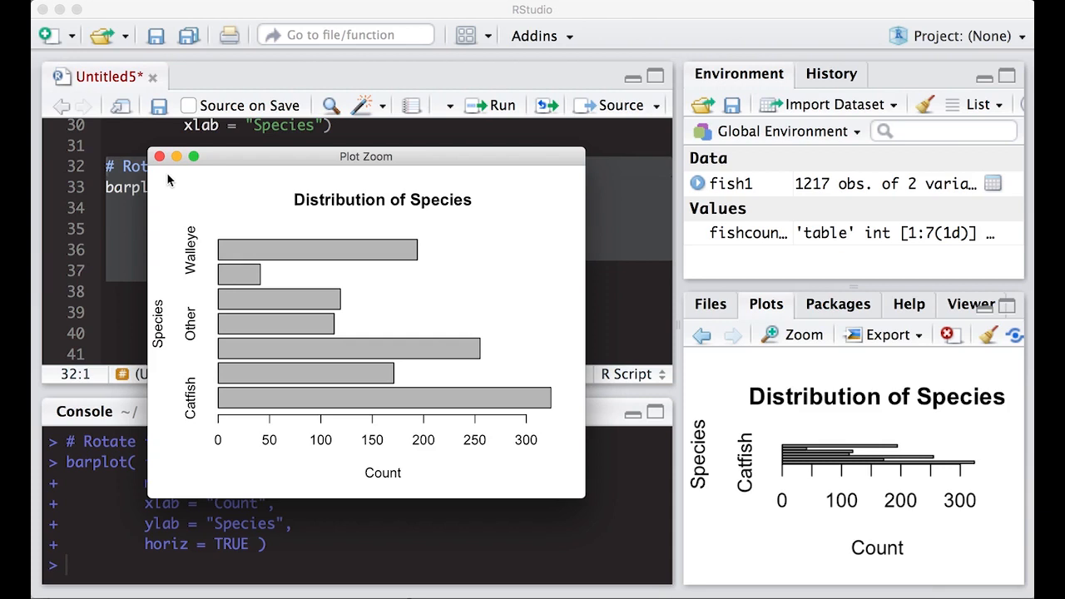
{"action": "left_click", "coordinate": [169, 157]}
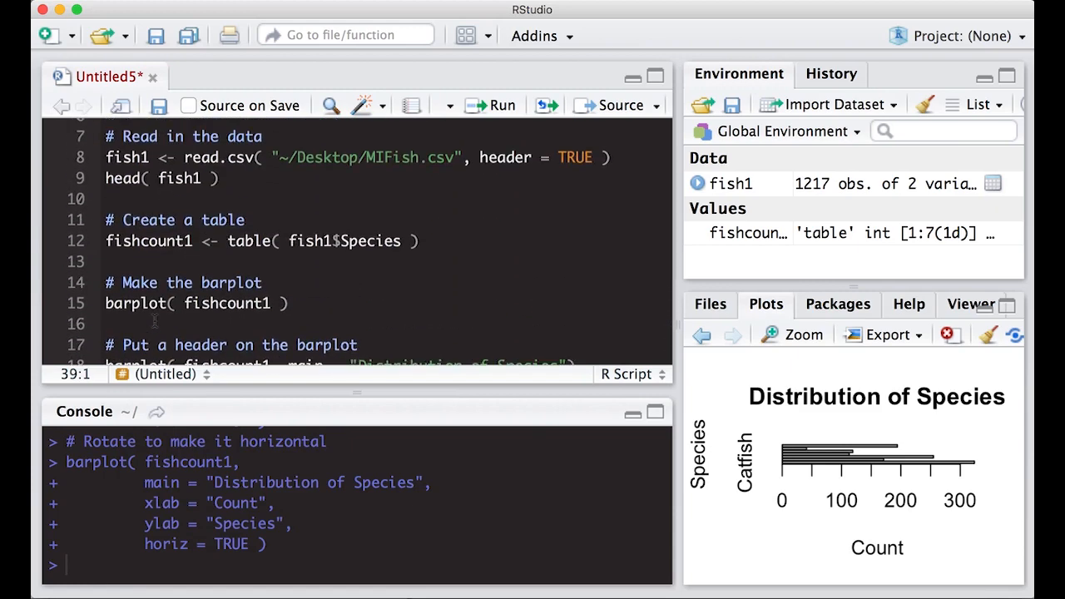
- Add '# Create a table' and Locationcount1 <- table(fish1$Location) to the script
{"action": "scroll", "scroll_direction": "down", "scroll_amount": 3}
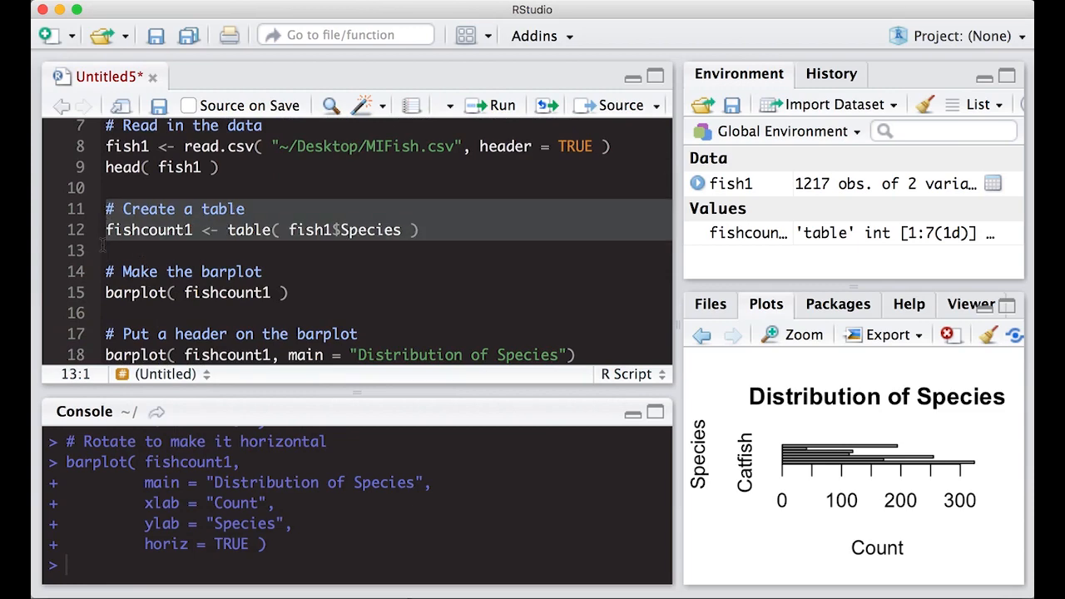
{"action": "scroll", "scroll_direction": "down", "scroll_amount": 3}
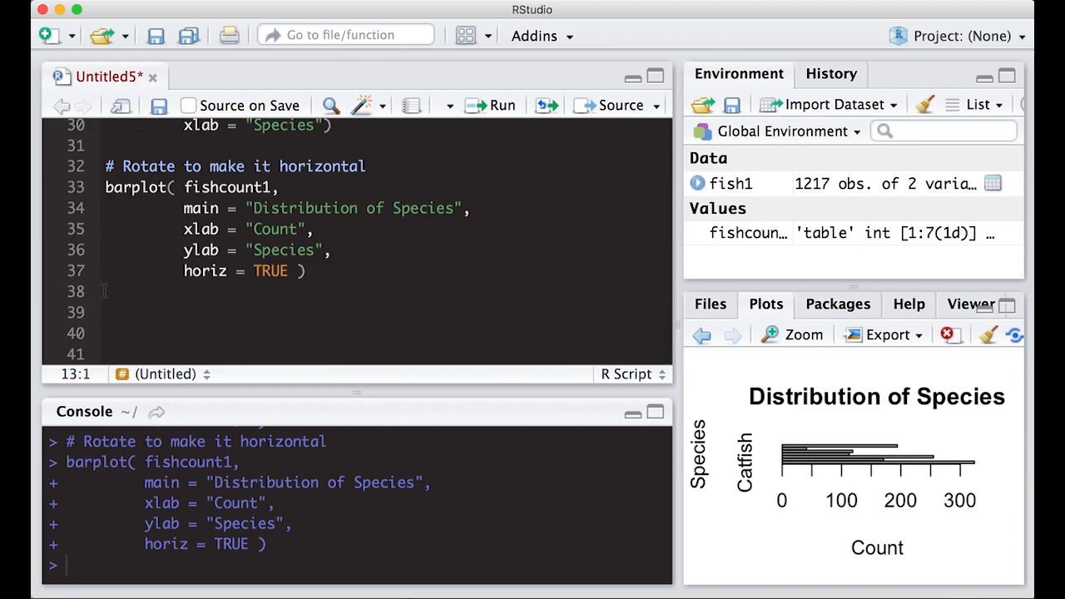
{"action": "type", "text": "# Create a table"}
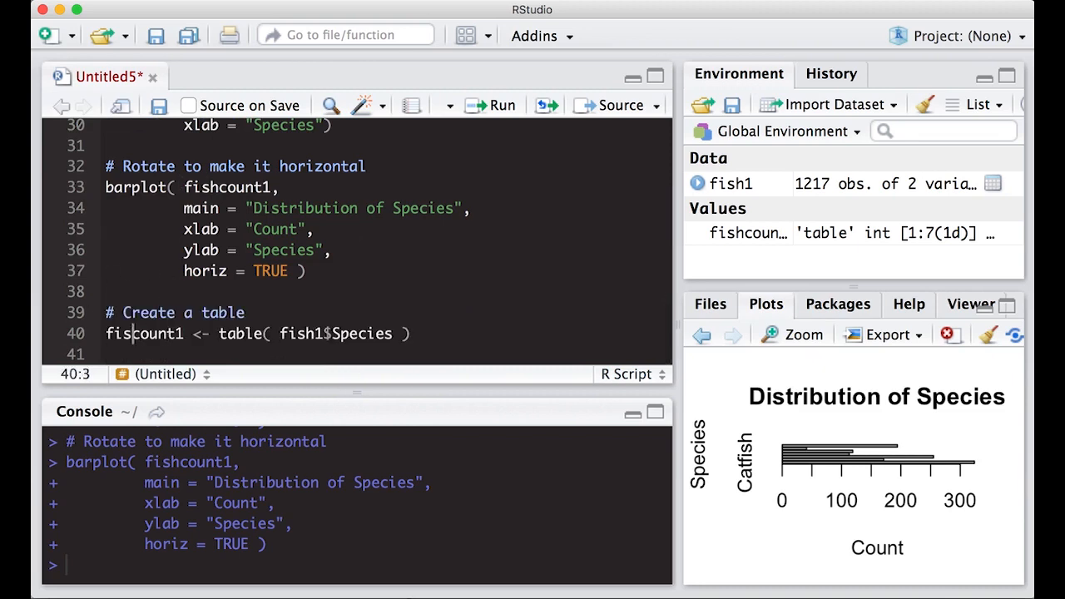
{"action": "type", "text": "Location"}
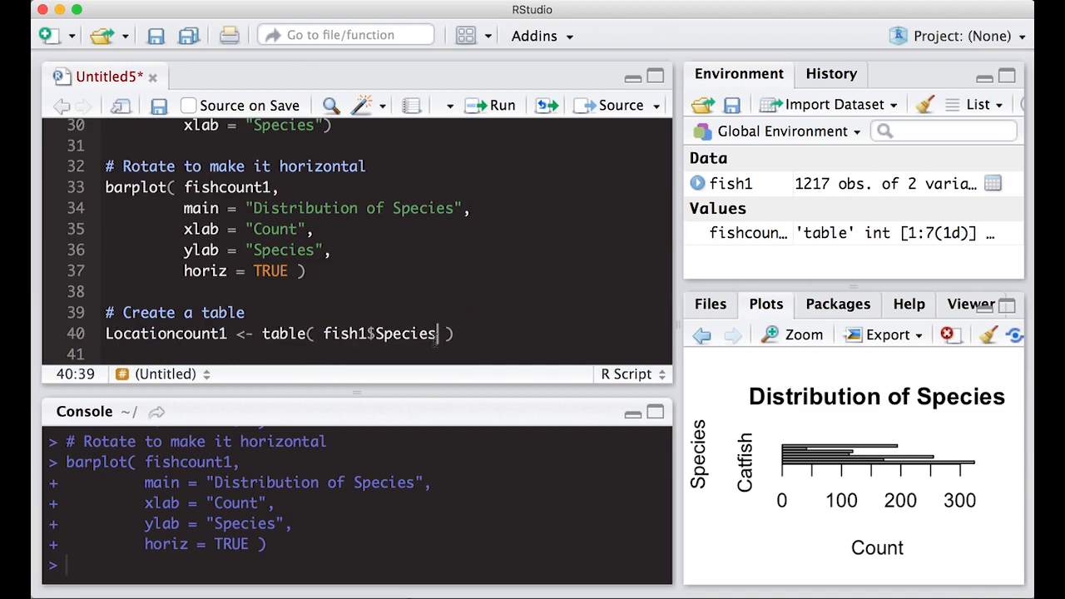
{"action": "key", "text": "Backspace"}
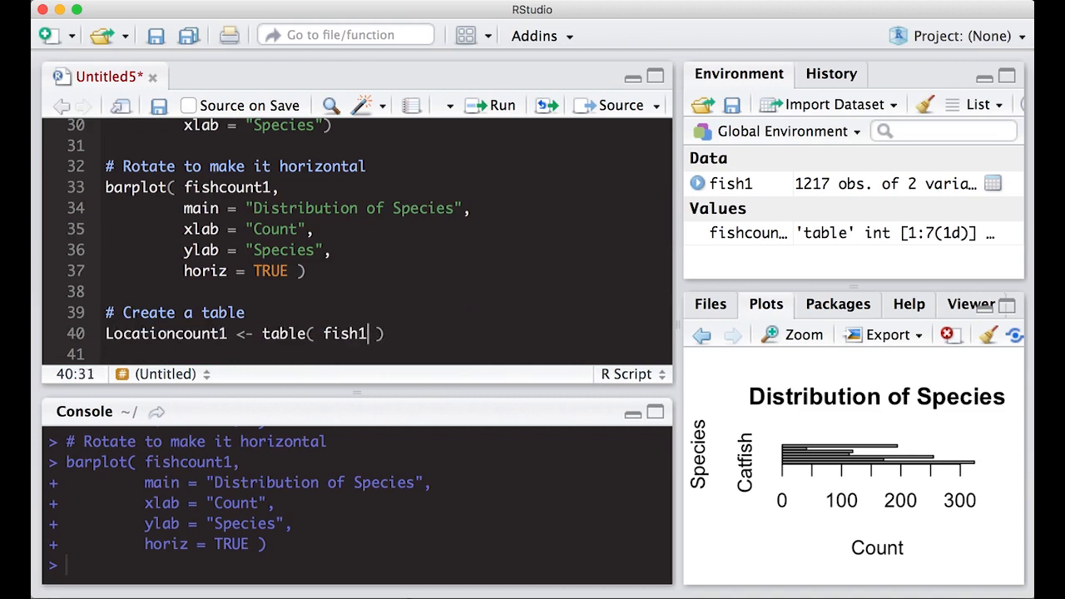
{"action": "type", "text": "$Location"}
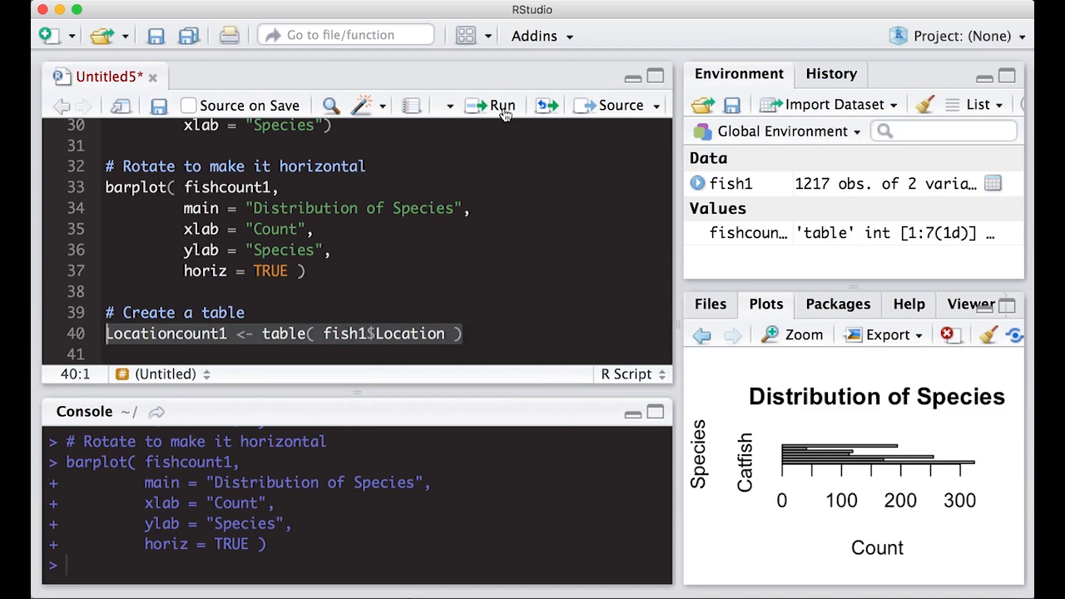
- Run the table line and print Locationcount1 in the console to list counts per site
{"action": "left_click", "coordinate": [503, 105]}
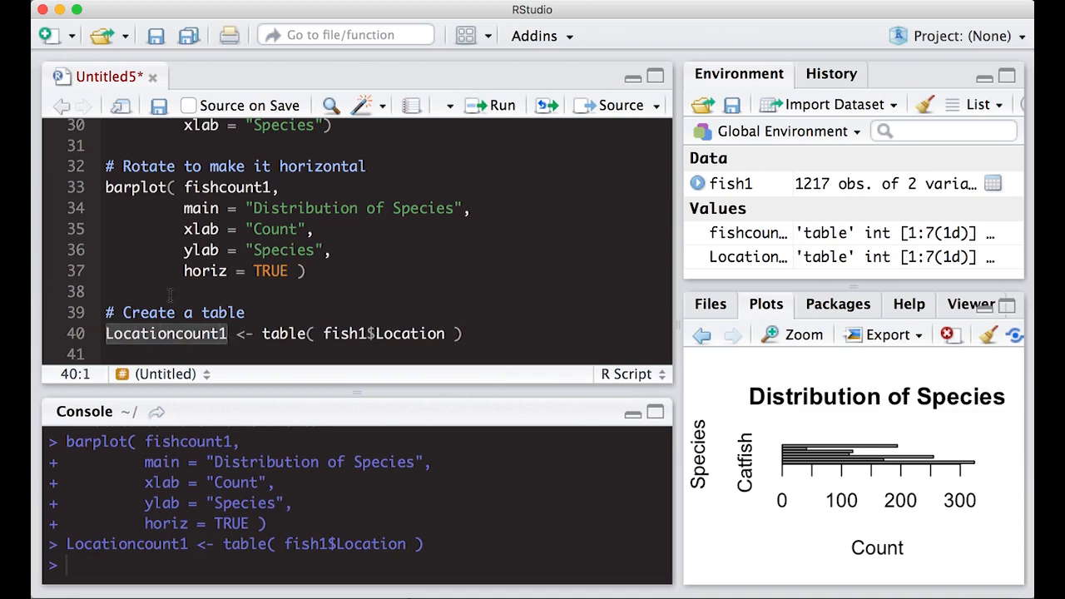
{"action": "type", "text": "Locationcount1"}
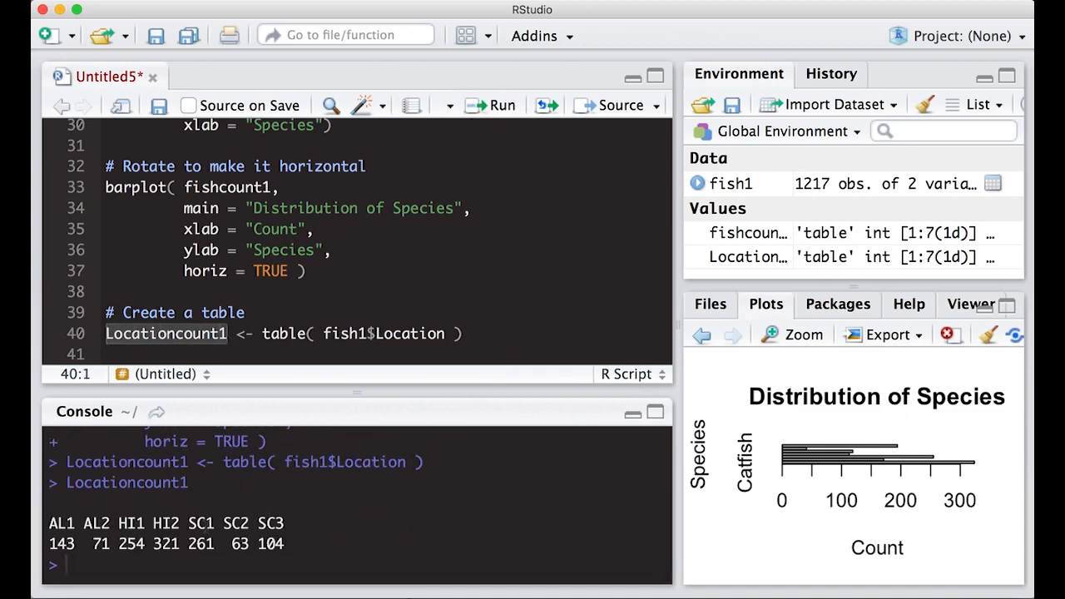
{"action": "mouse_move", "coordinate": [269, 393]}
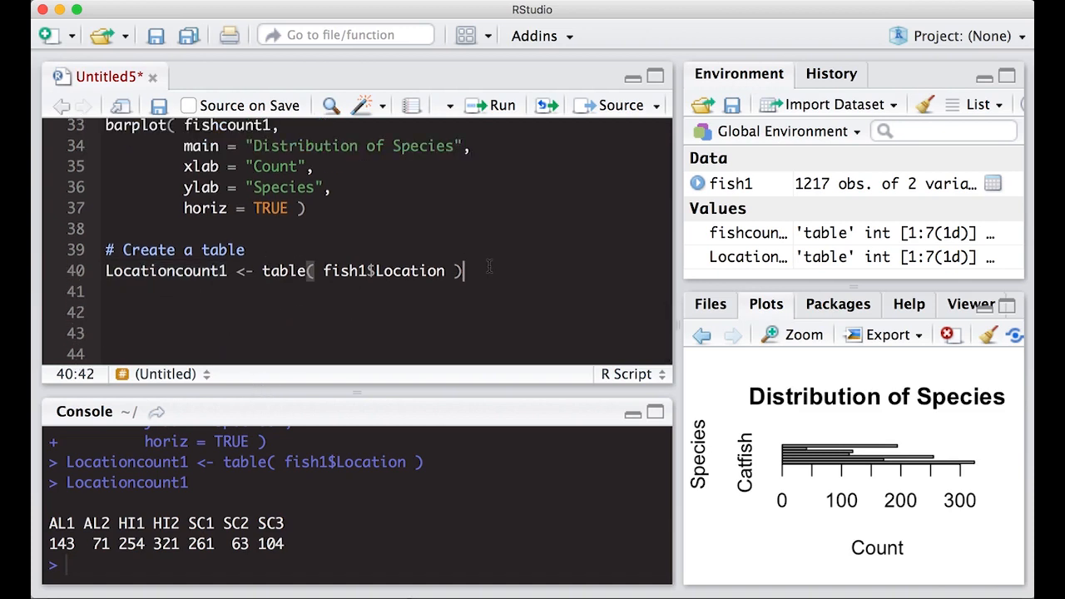
- Begin barplot(Locationcount1, main = "Distribution of Fish") with the title on its own line
{"action": "type", "text": "b"}
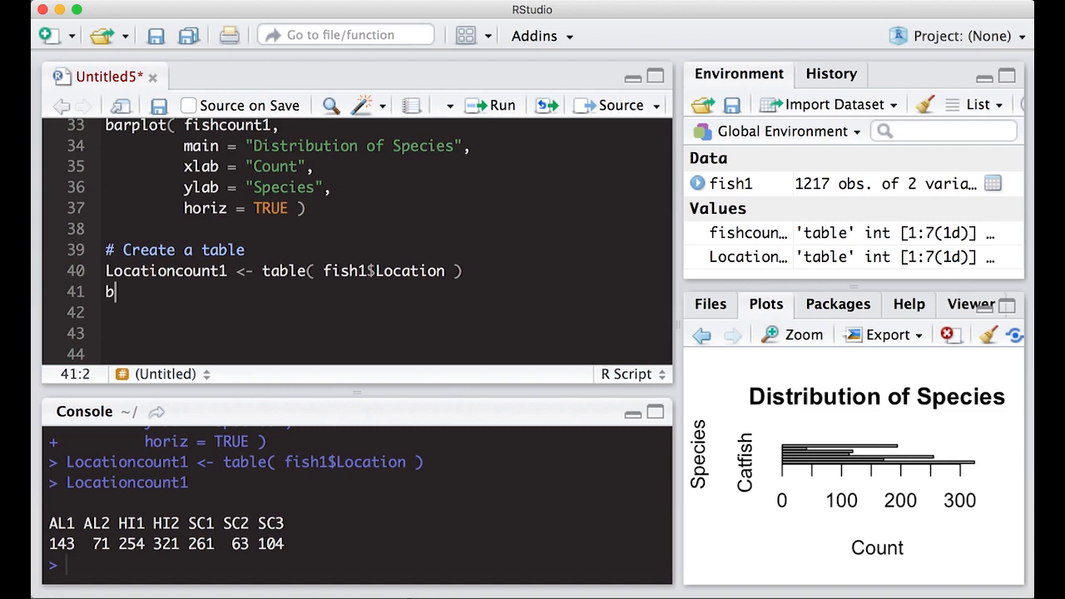
{"action": "type", "text": "arplot("}
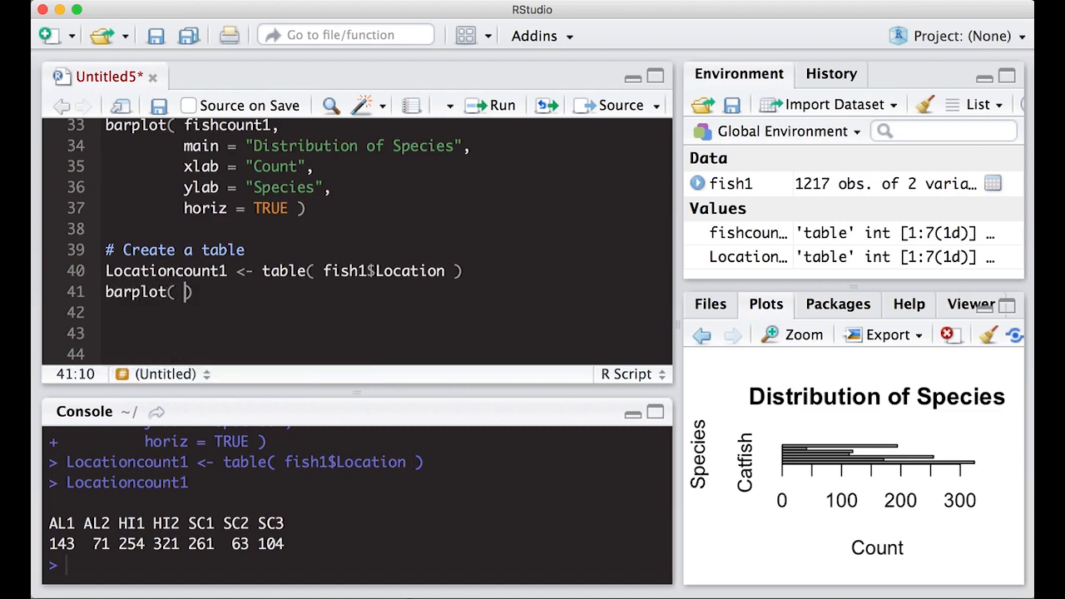
{"action": "type", "text": "Loca"}
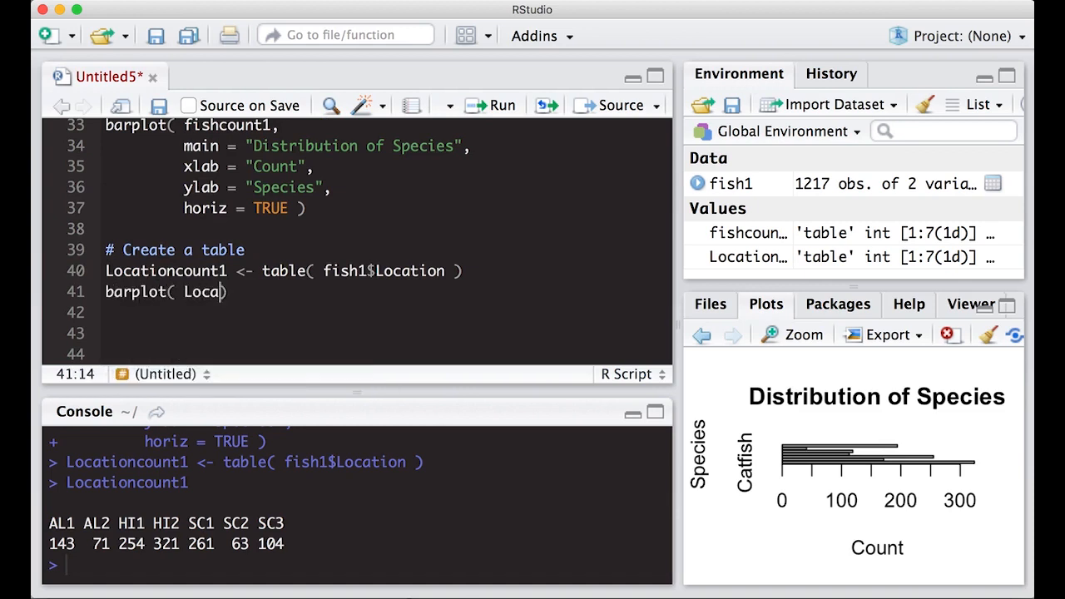
{"action": "type", "text": "tioncount"}
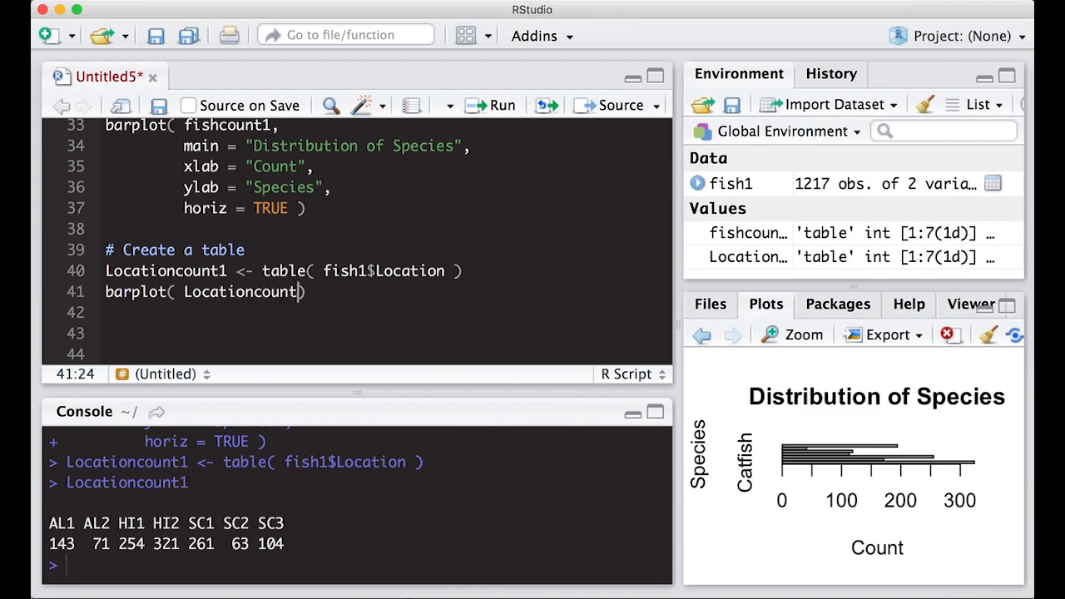
{"action": "type", "text": "1,"}
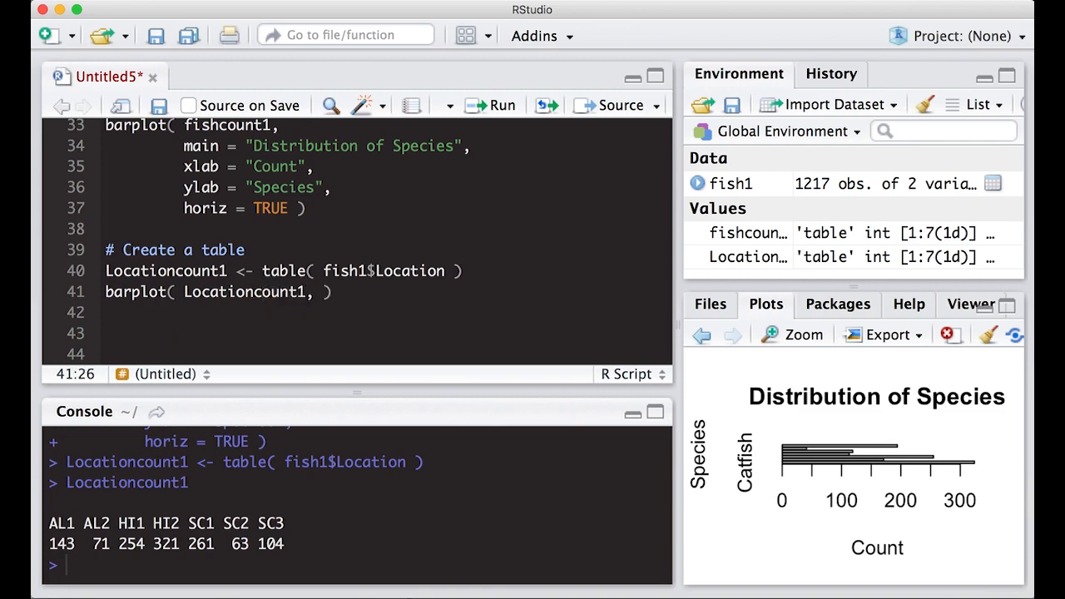
{"action": "type", "text": "main = \"Dist"}
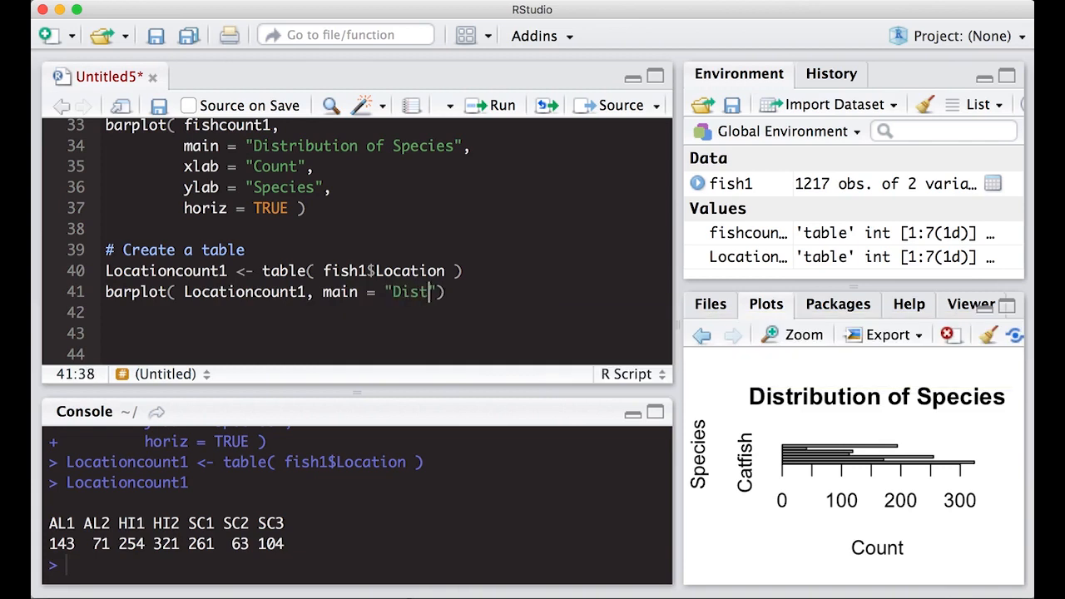
{"action": "type", "text": "ribution of f"}
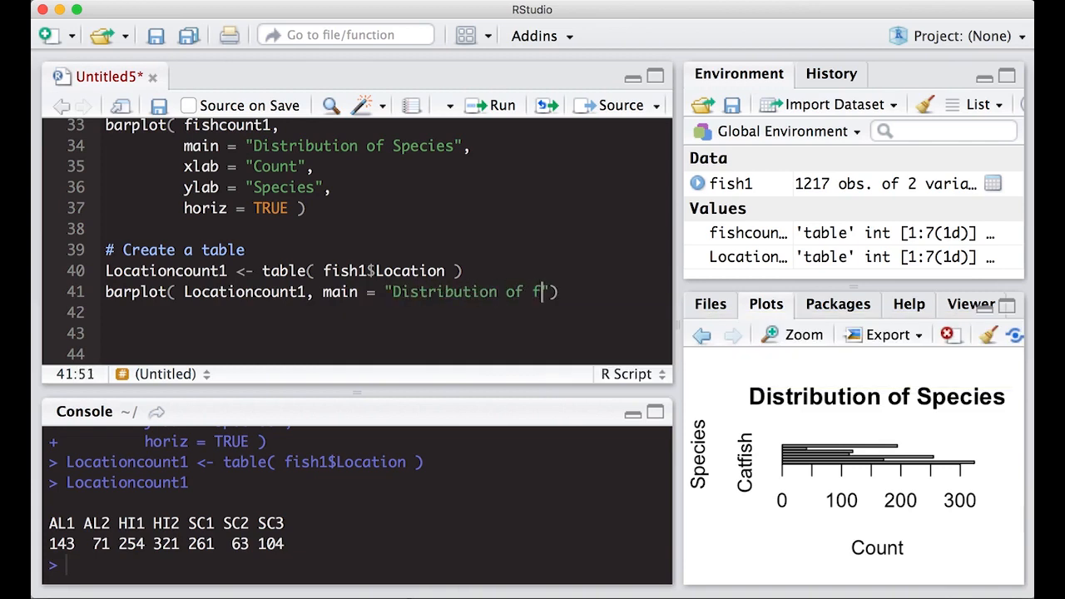
{"action": "type", "text": "is"}
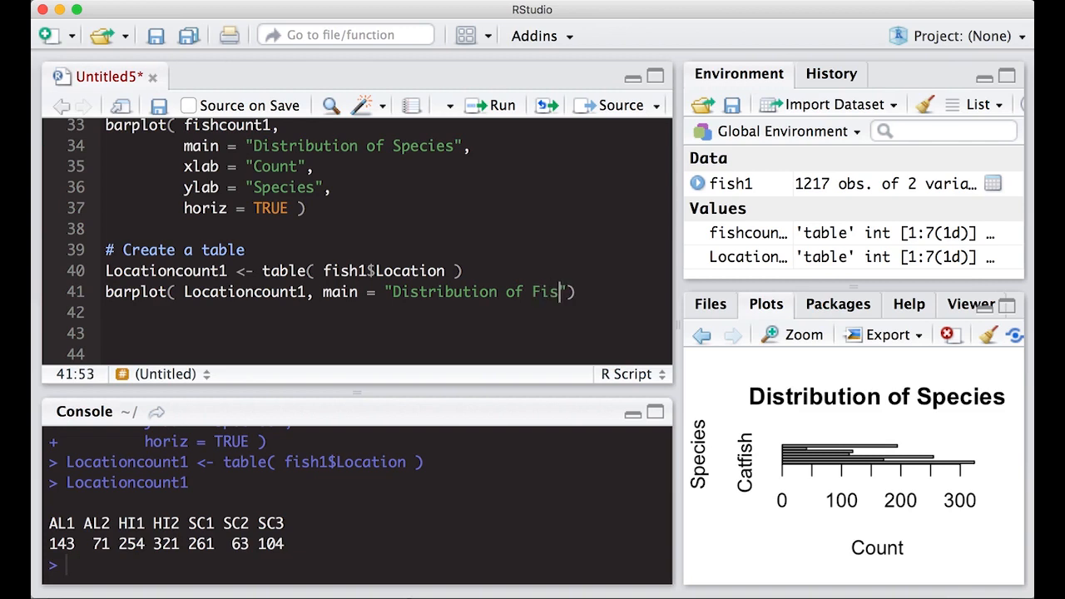
{"action": "type", "text": "h"}
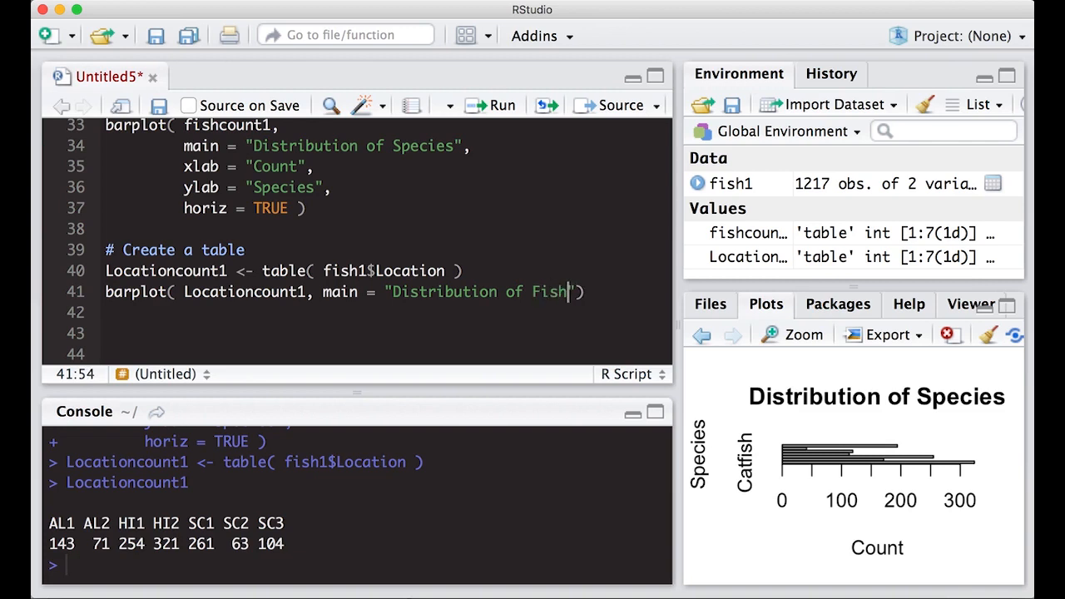
{"action": "key", "text": "Enter"}
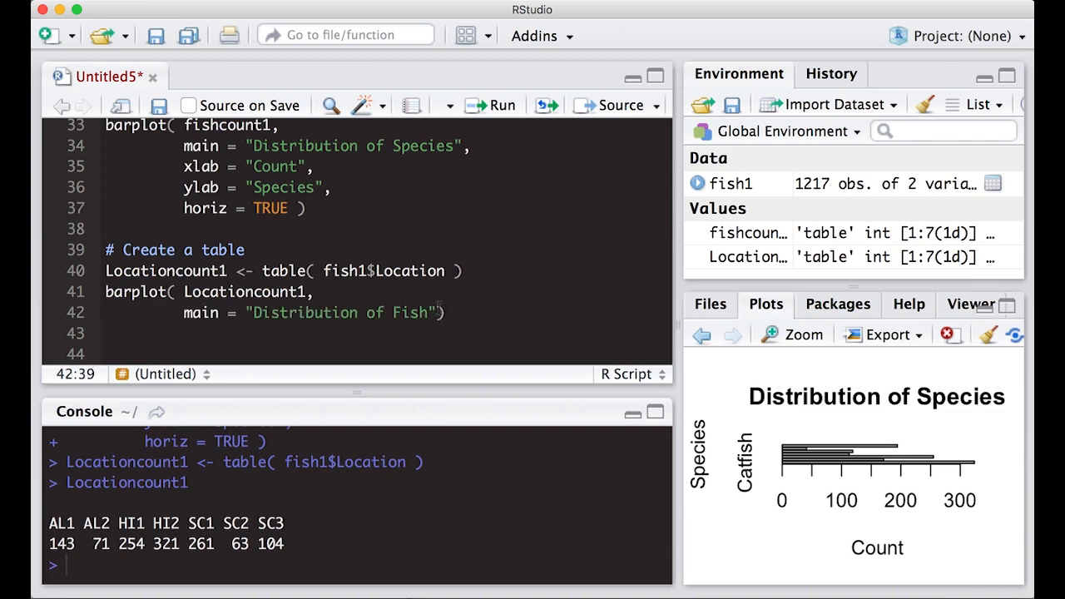
- Add the axis labels Count and Location to the barplot call
{"action": "type", "text": ","}
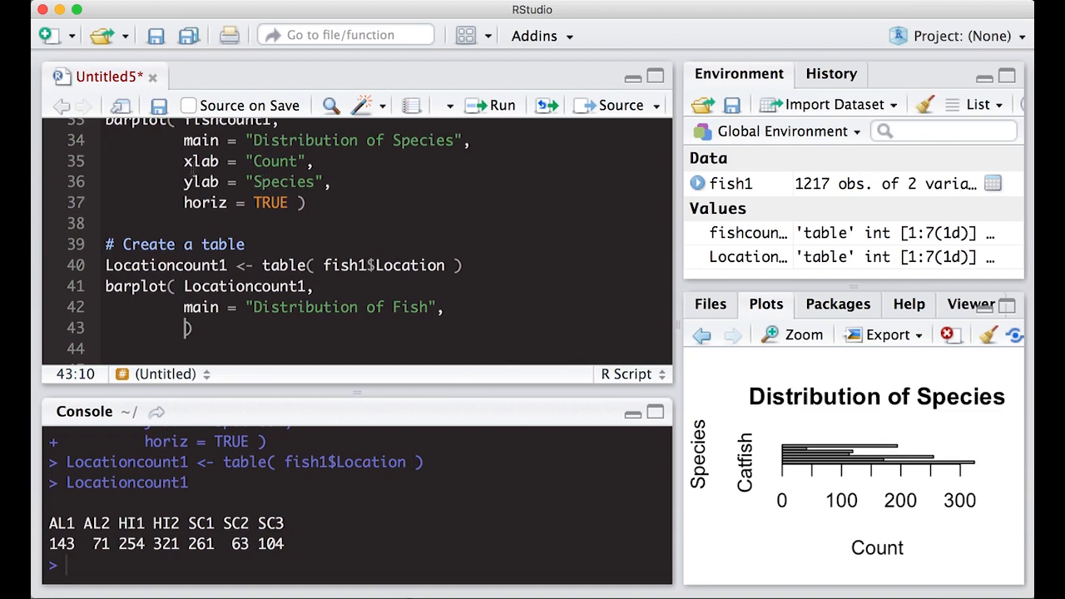
{"action": "left_click", "coordinate": [309, 160]}
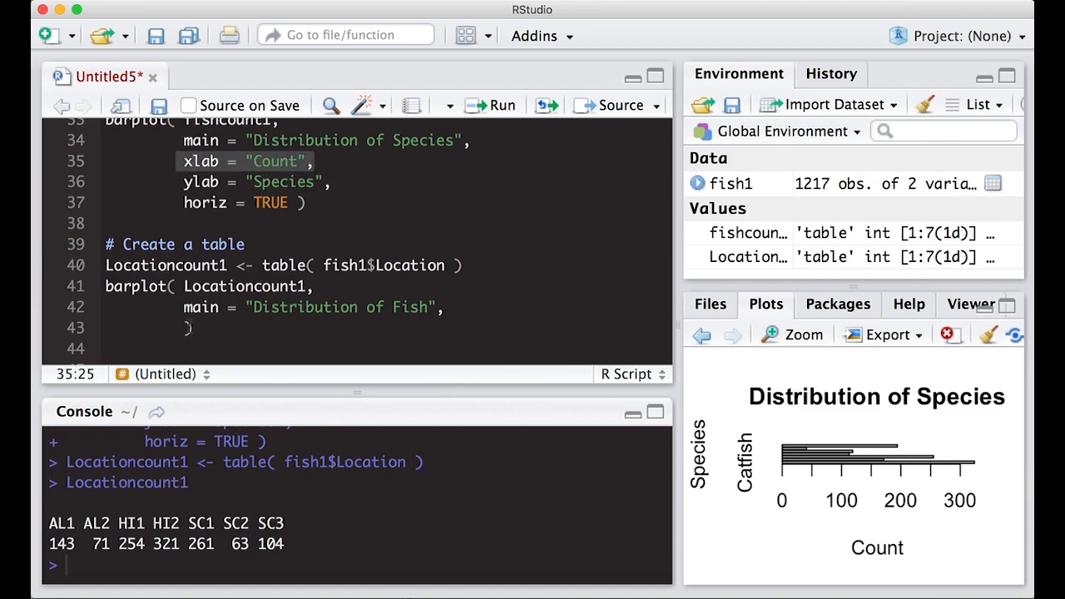
{"action": "type", "text": "xlab = \"Count\","}
{"action": "type", "text": "x)"}
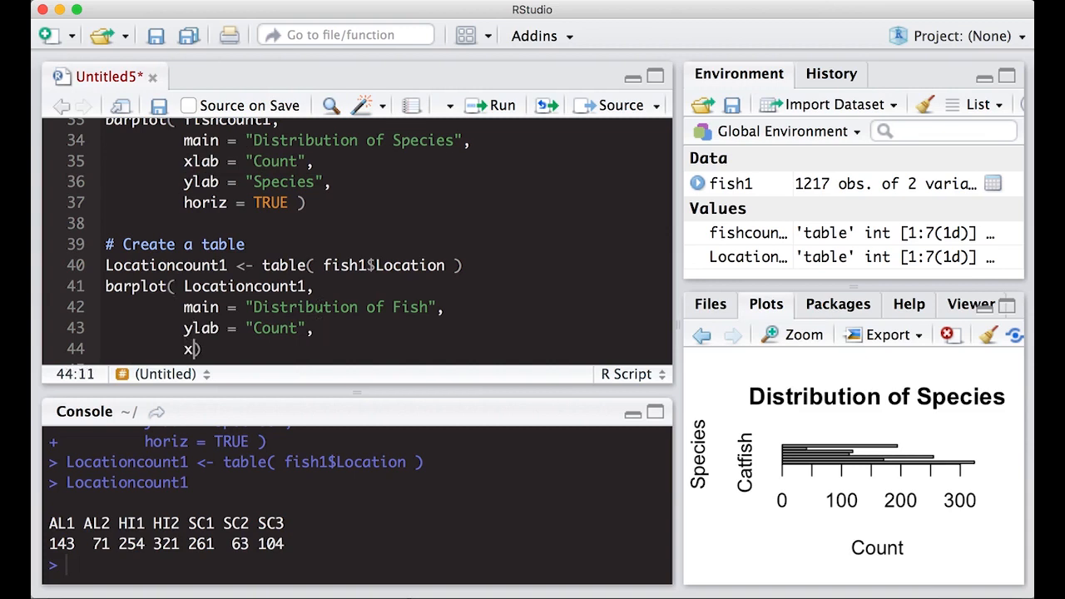
{"action": "type", "text": "lab = \"L"}
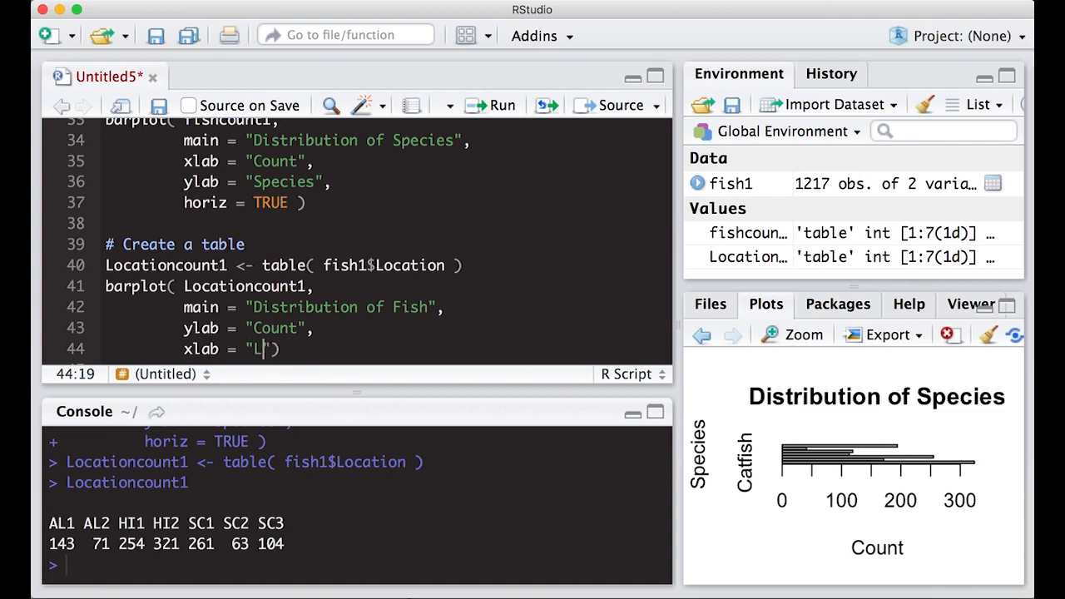
{"action": "type", "text": "ocation"}
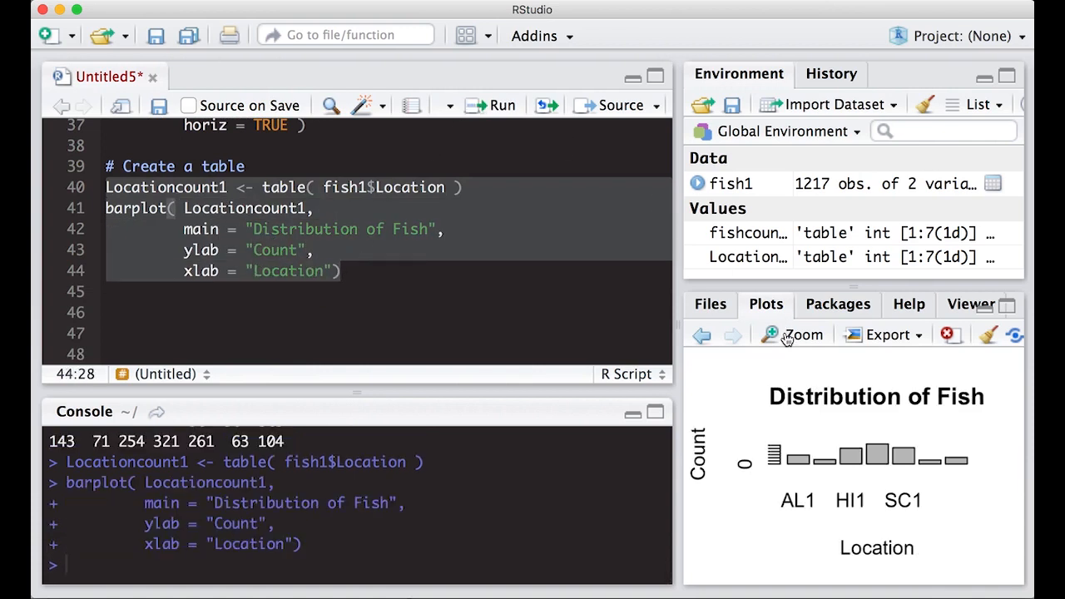
- Zoom the Distribution of Fish barplot into an enlarged Plot Zoom window
{"action": "left_click", "coordinate": [789, 334]}
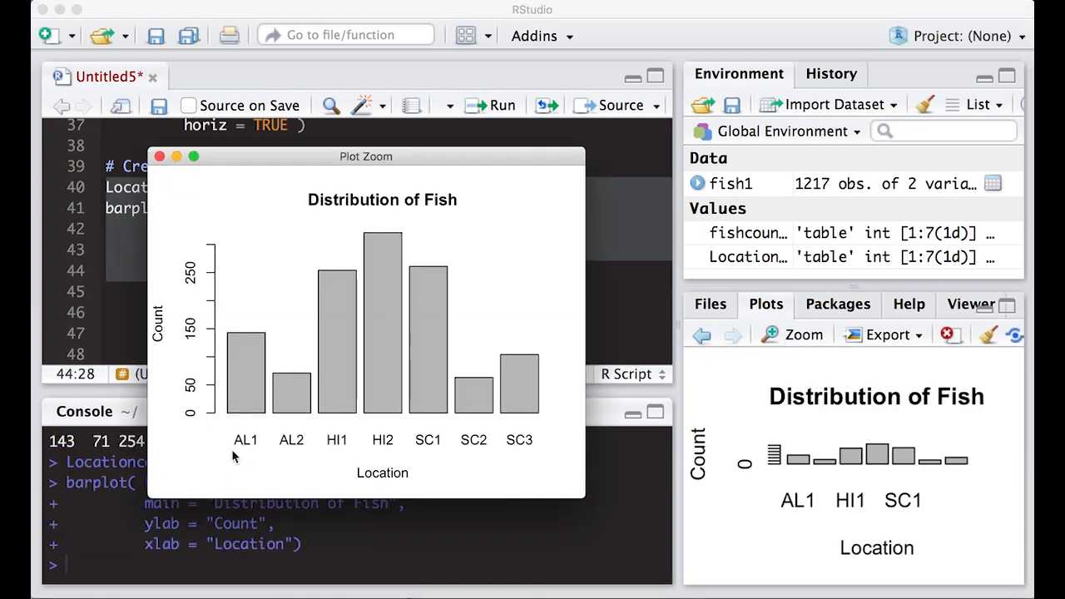
{"action": "mouse_move", "coordinate": [233, 442]}
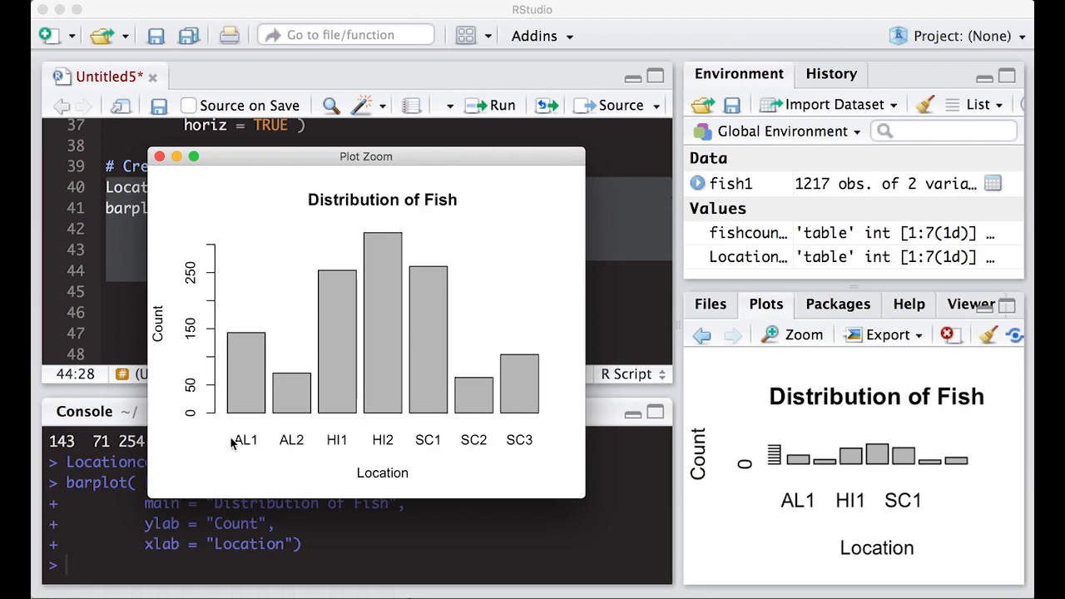
{"action": "mouse_move", "coordinate": [340, 412]}
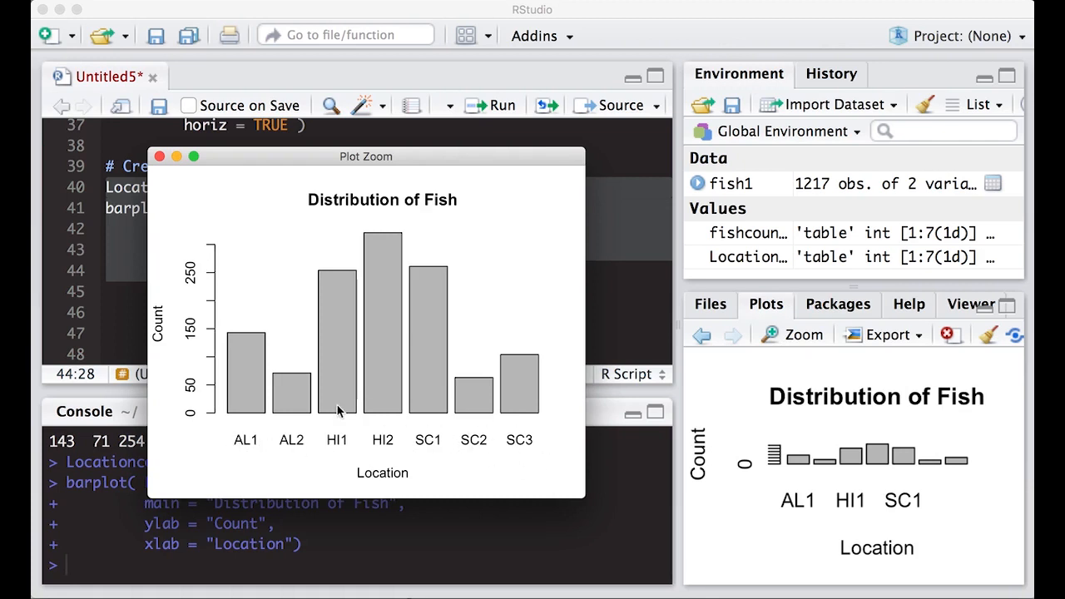
{"action": "mouse_move", "coordinate": [213, 248]}
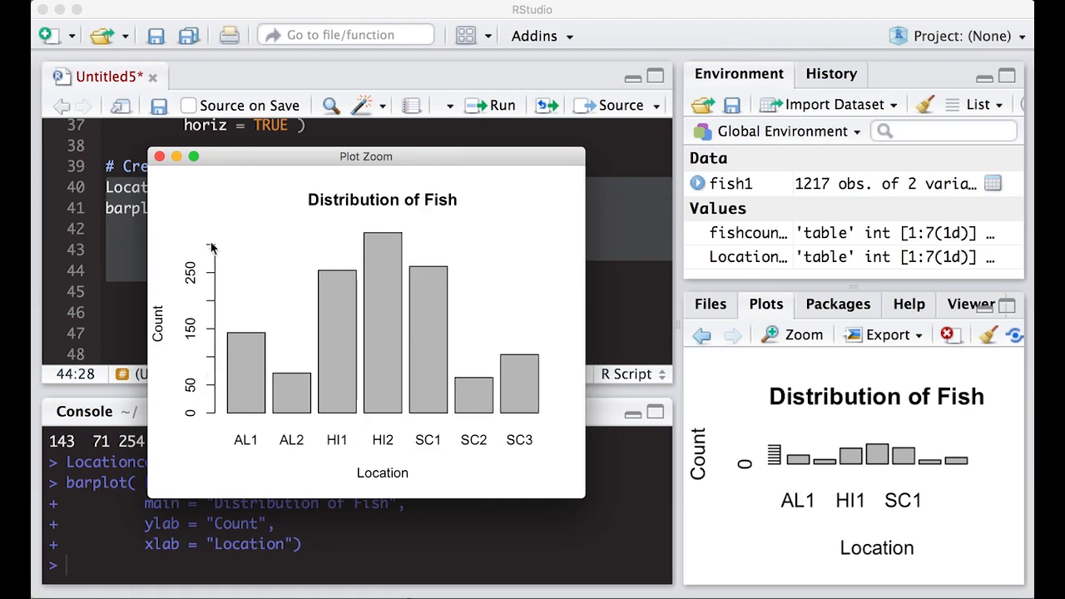
{"action": "mouse_move", "coordinate": [416, 416]}
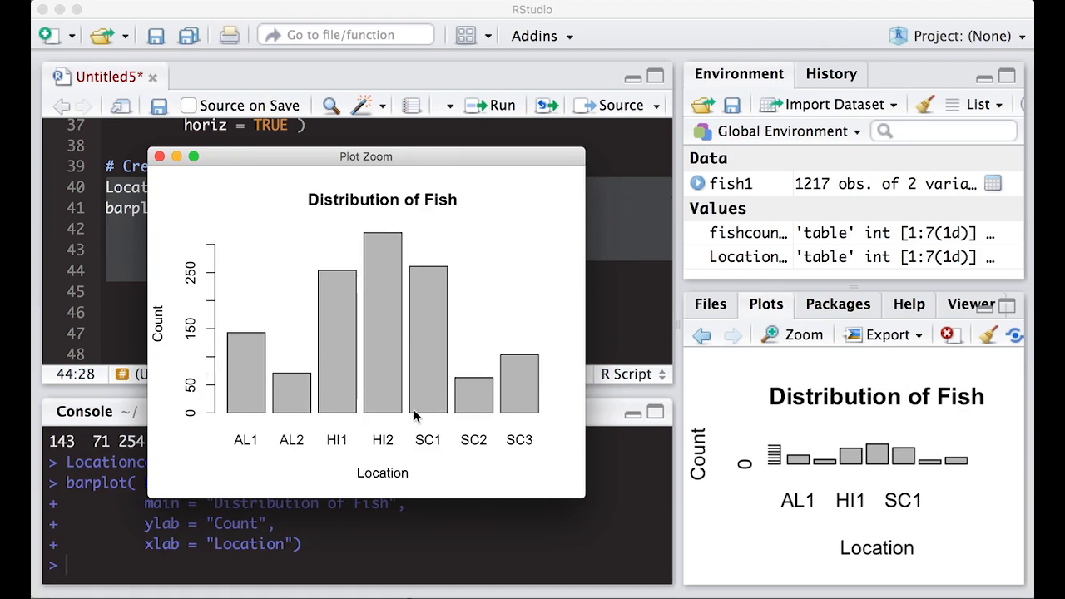
{"action": "mouse_move", "coordinate": [398, 354]}
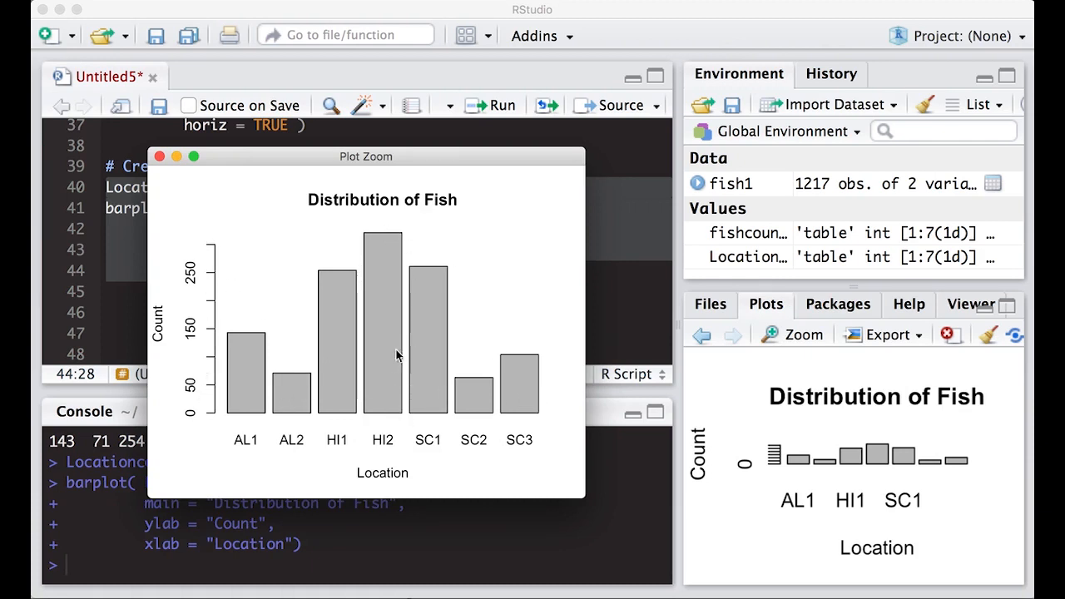
{"action": "mouse_move", "coordinate": [402, 434]}
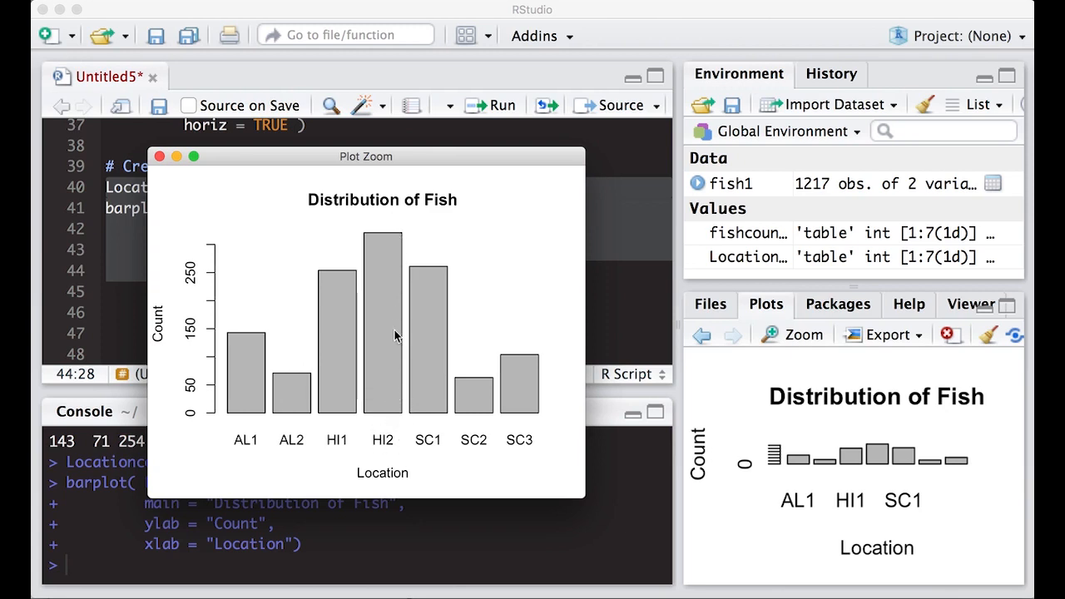
{"action": "mouse_move", "coordinate": [391, 396]}
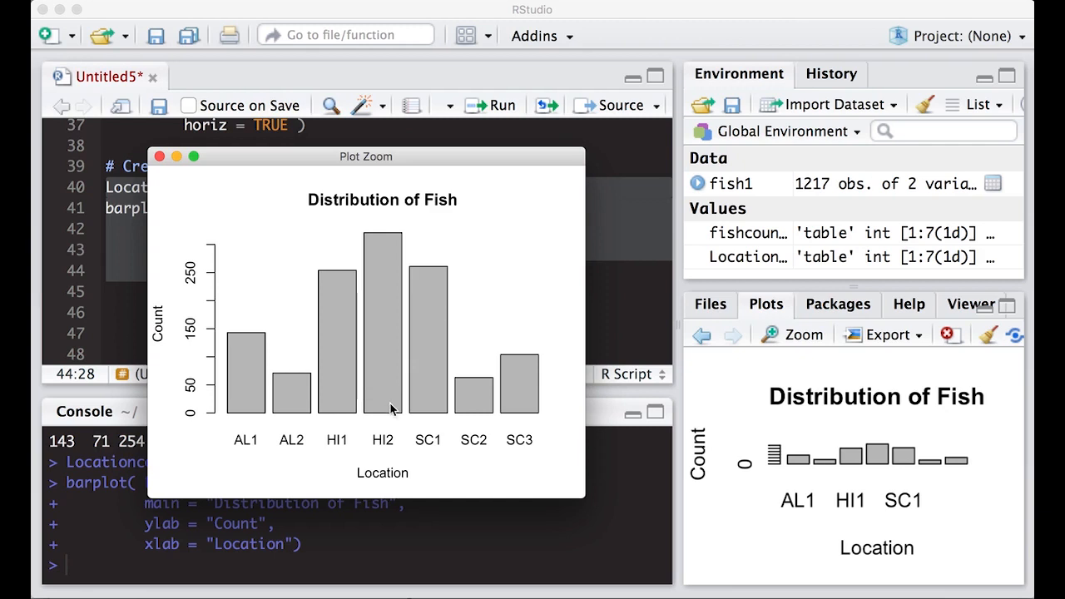
{"action": "mouse_move", "coordinate": [379, 453]}
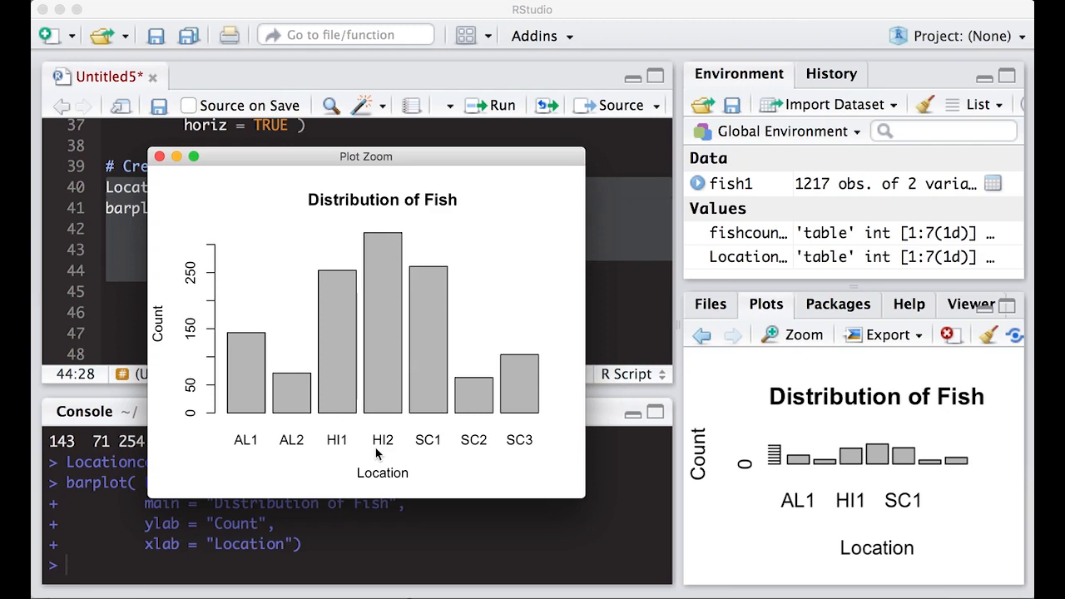
{"action": "mouse_move", "coordinate": [324, 297]}
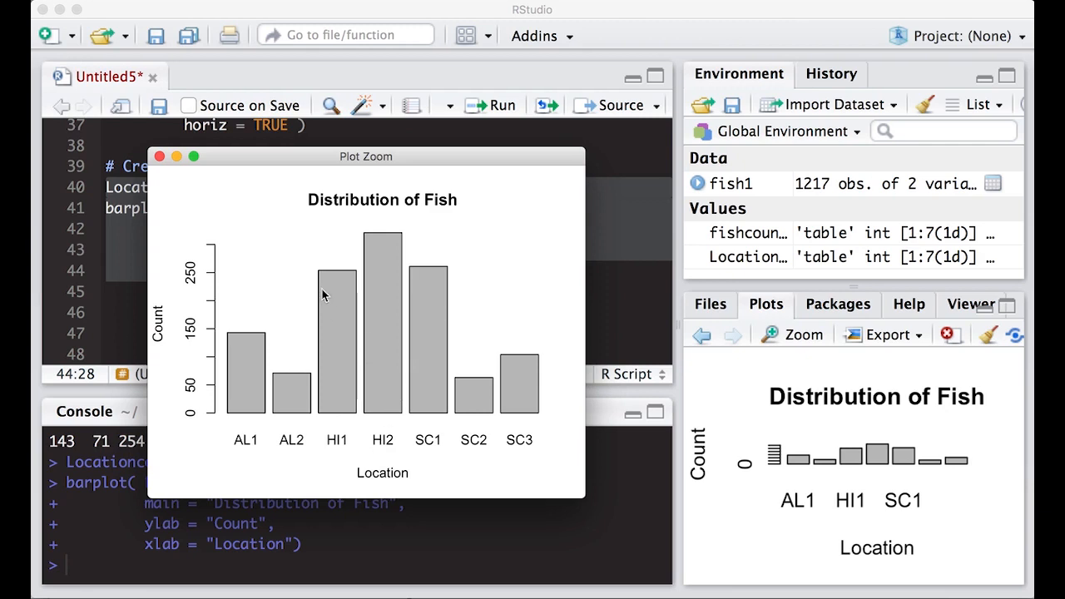
{"action": "mouse_move", "coordinate": [227, 243]}
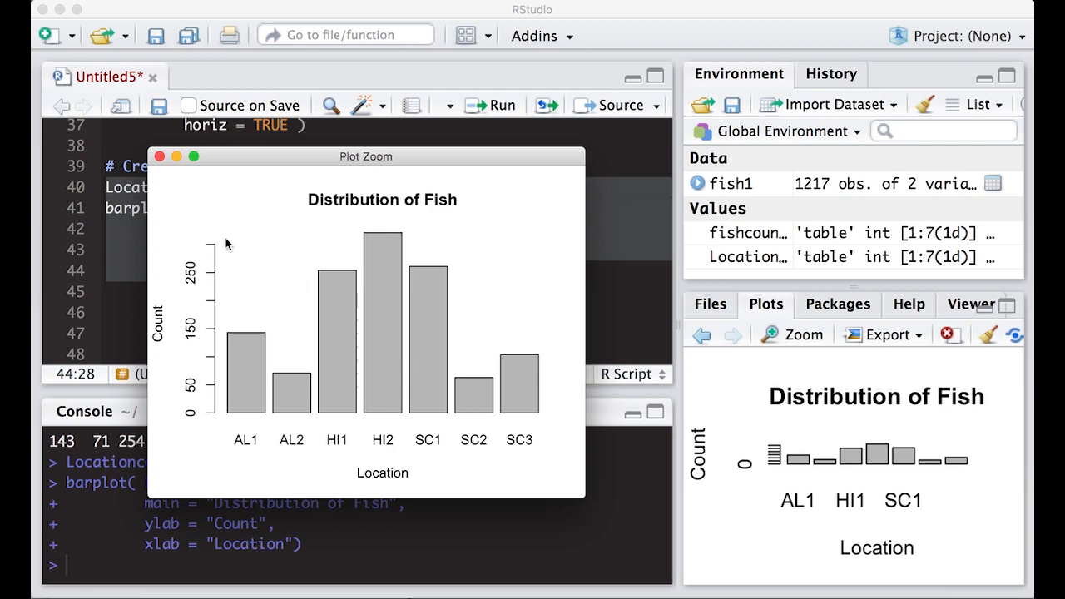